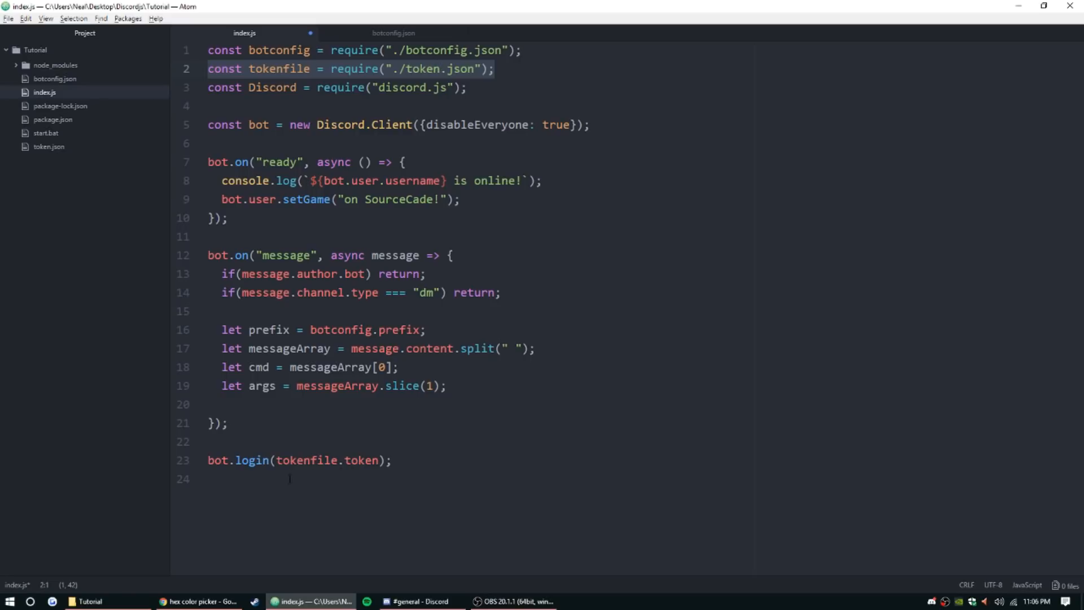
Run the bot's start script from the project folder, then close its console and return to index.js.
double_click(302, 460)
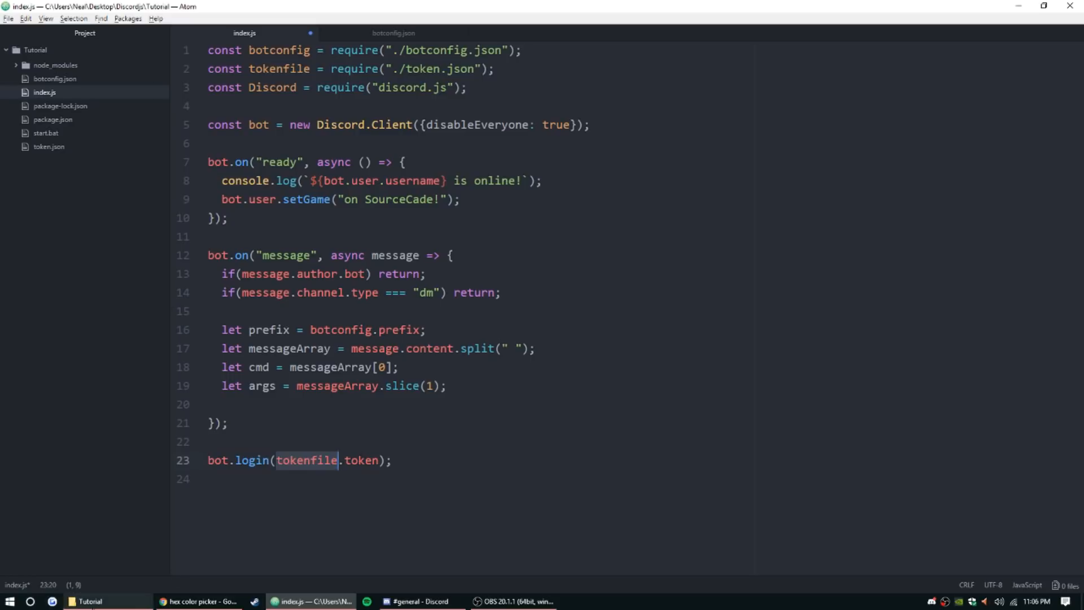
click(88, 601)
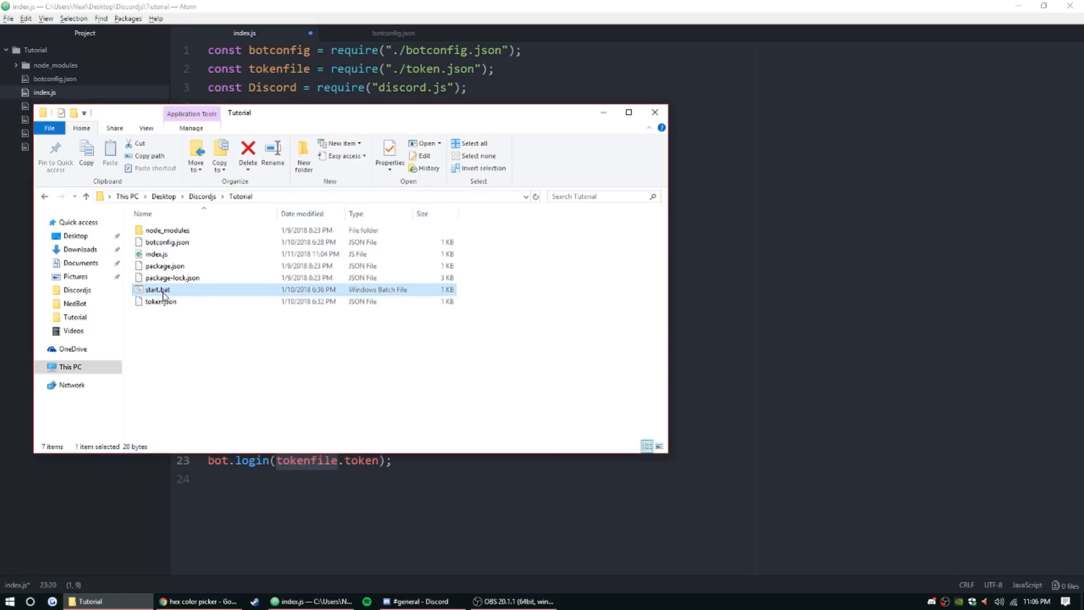
double_click(157, 289)
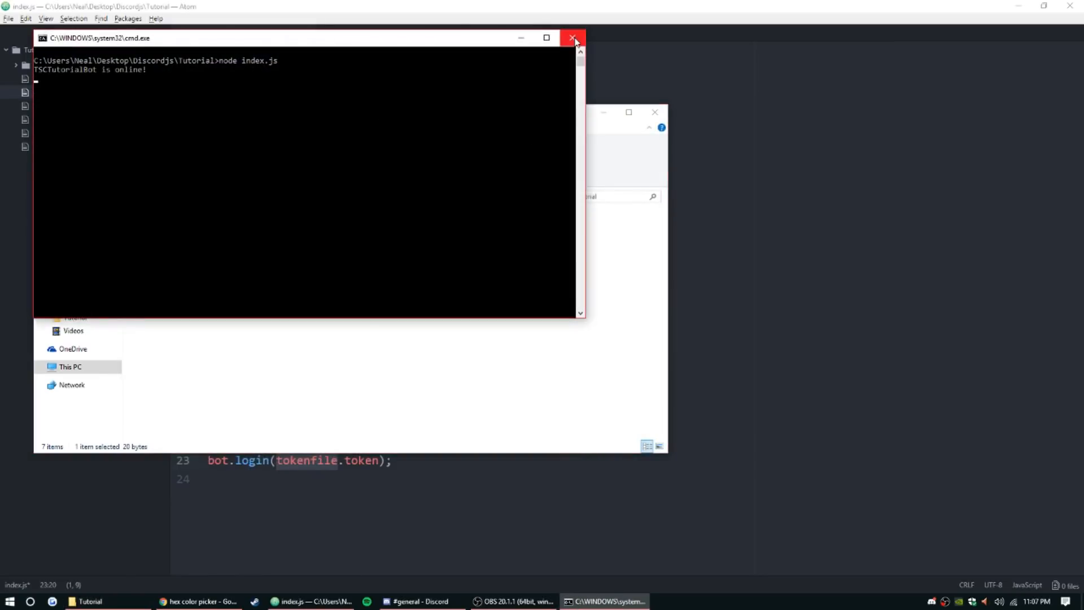
click(573, 37)
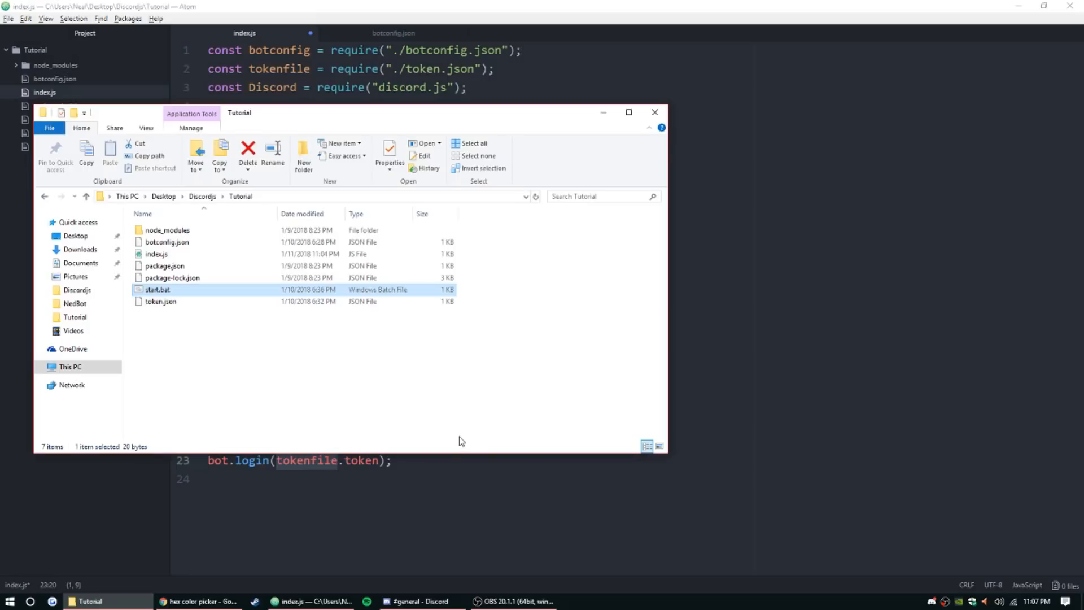
click(654, 112)
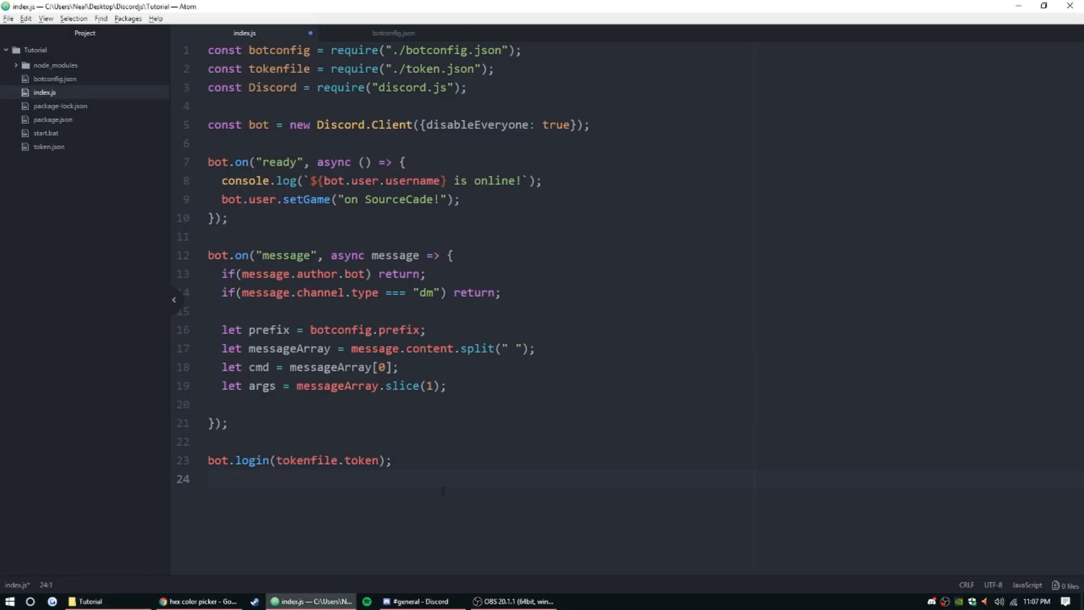
click(208, 479)
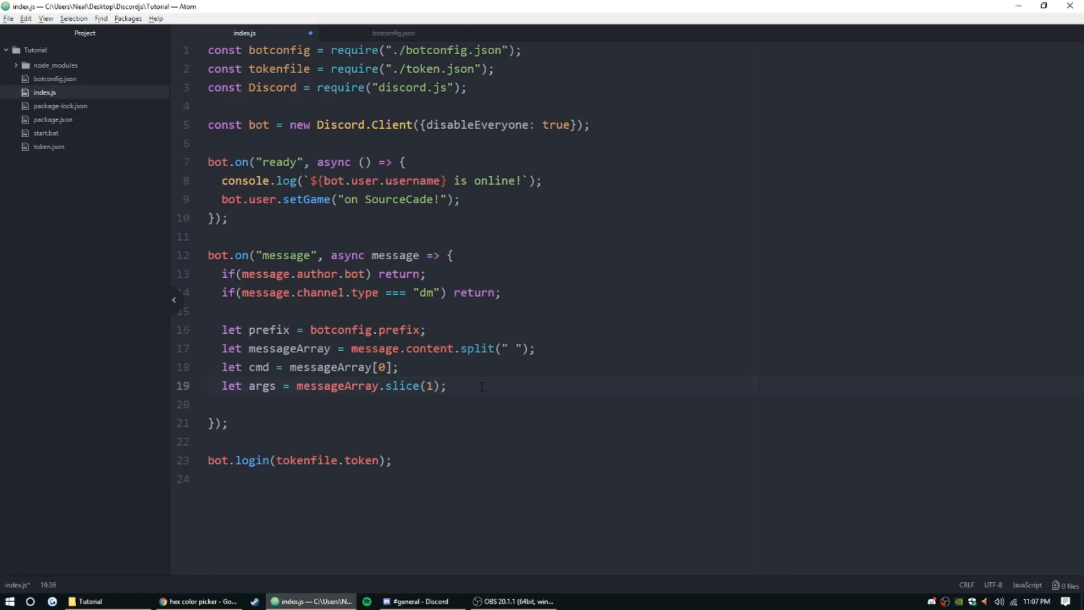
Add an if block for `${prefix}botinfo` declaring botembed = new Discord.RichEmbed().
click(448, 386)
text(if(cmd === )
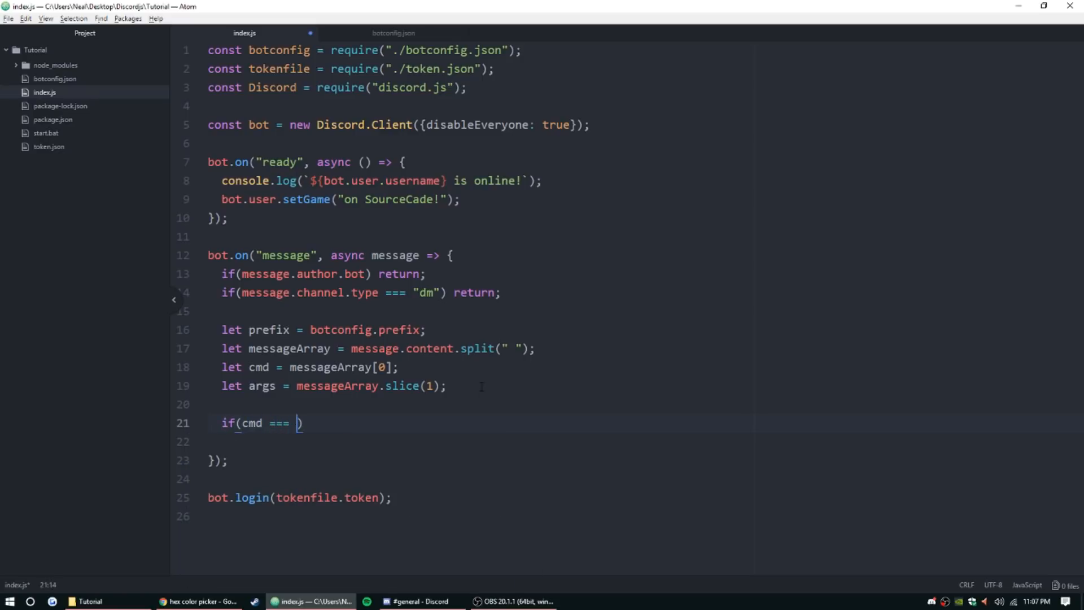
text(`)
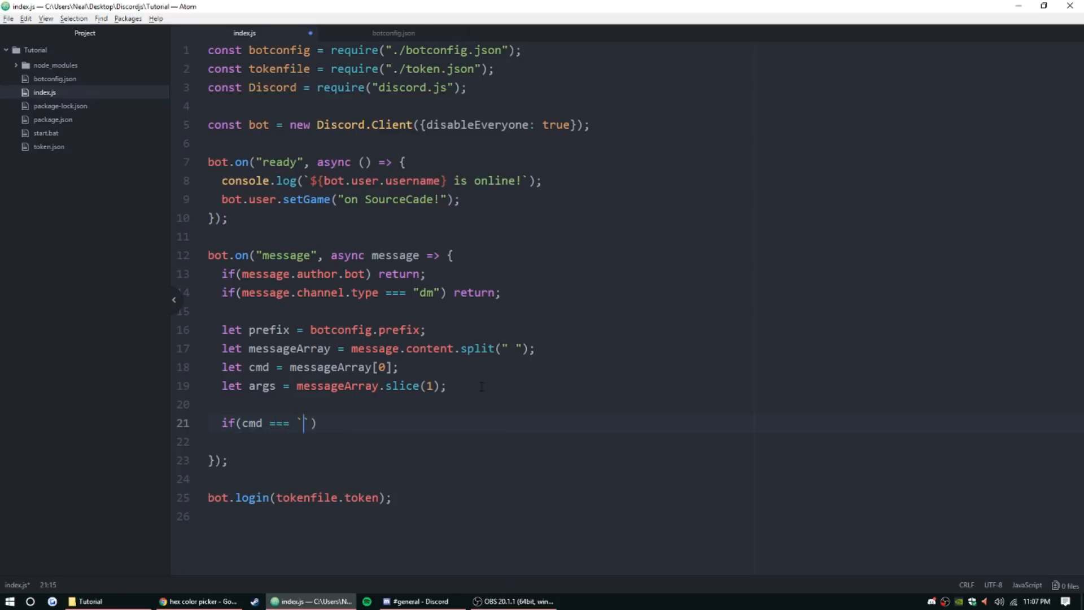
text(${pref)
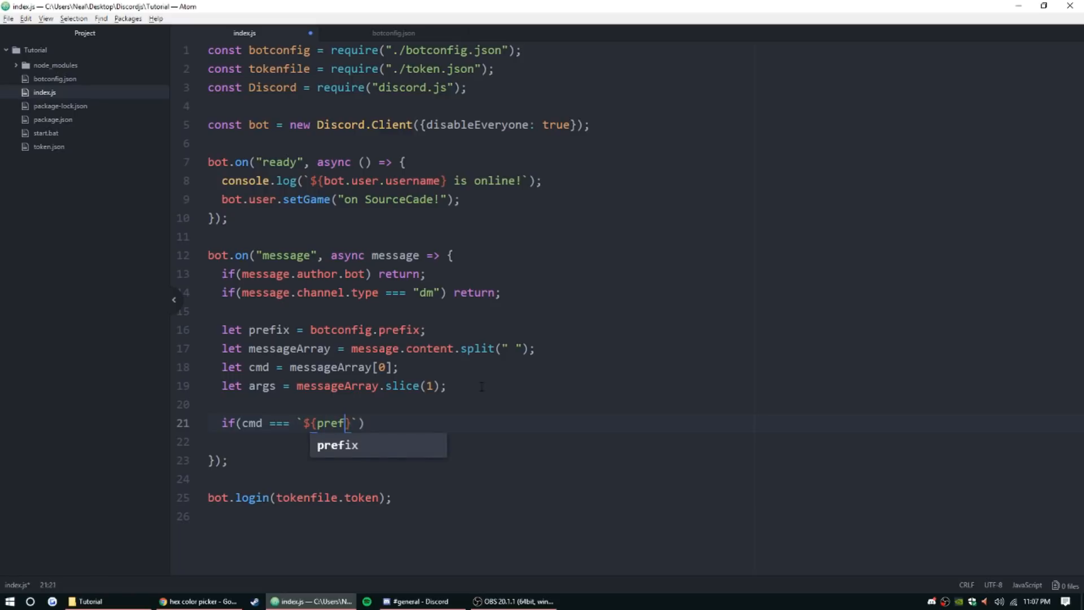
key(Tab)
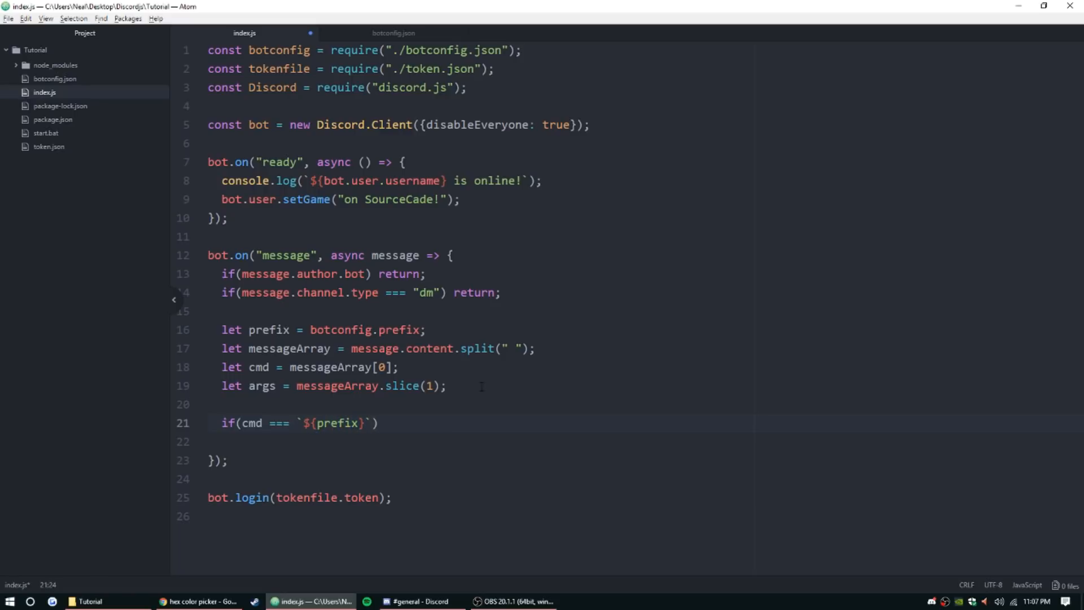
text(botinfo)
text(return;)
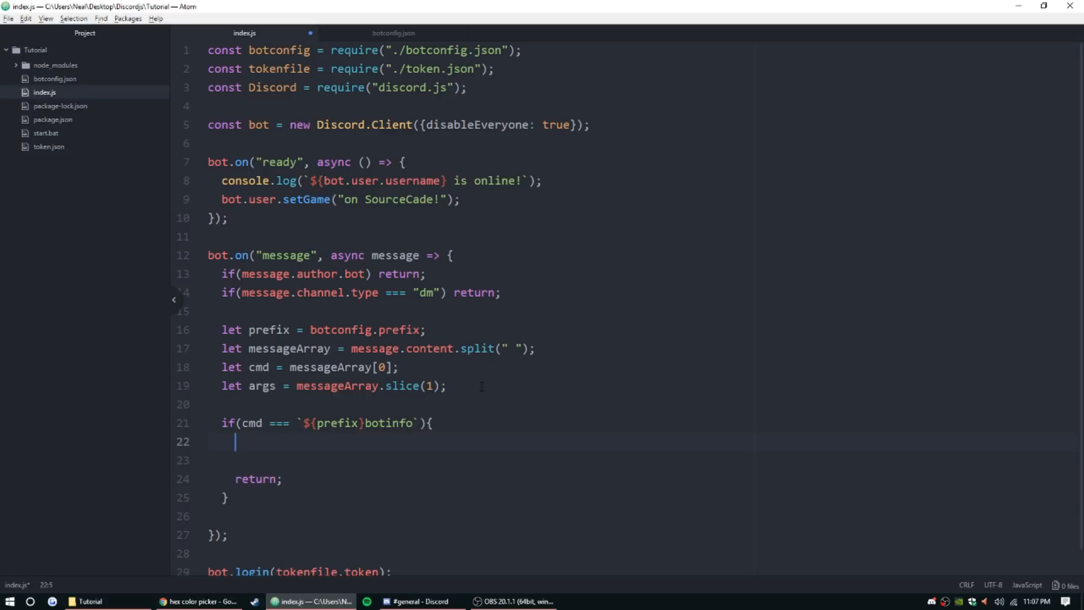
text(let)
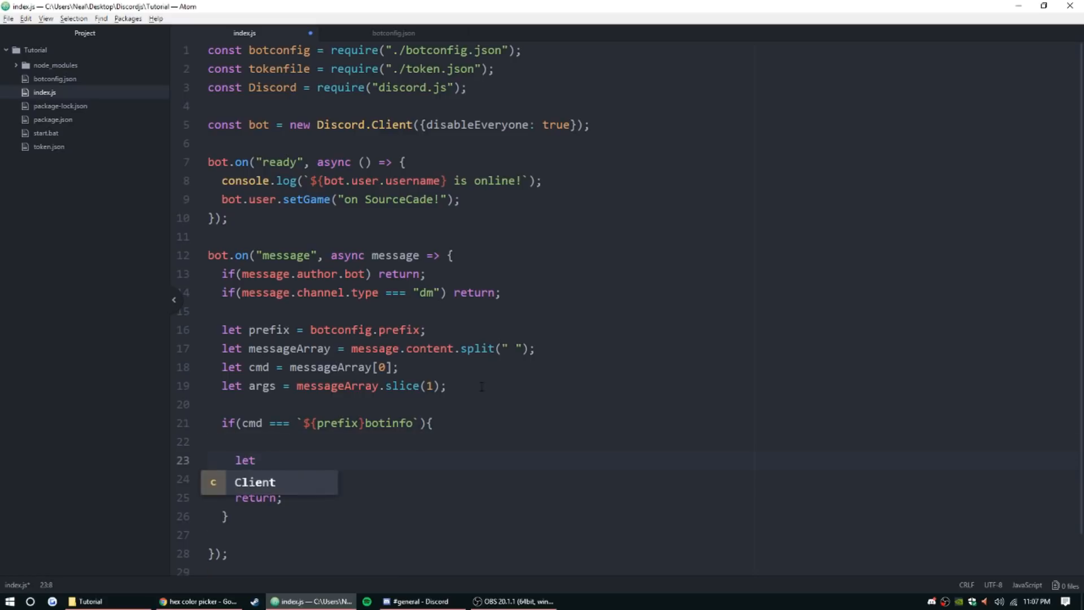
text(botembed)
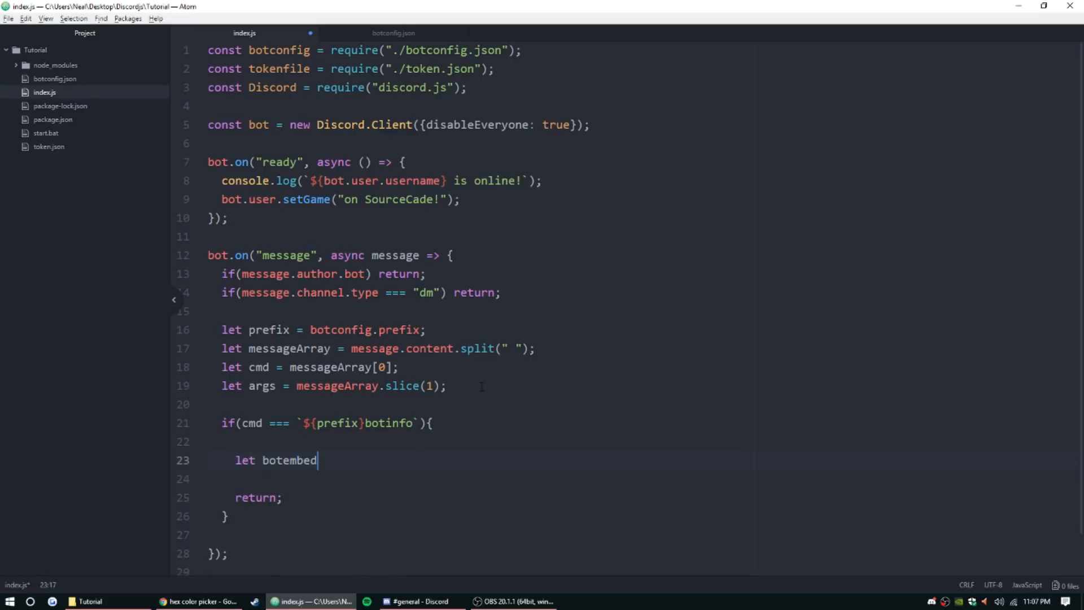
text(= new Discord.RichEmbed)
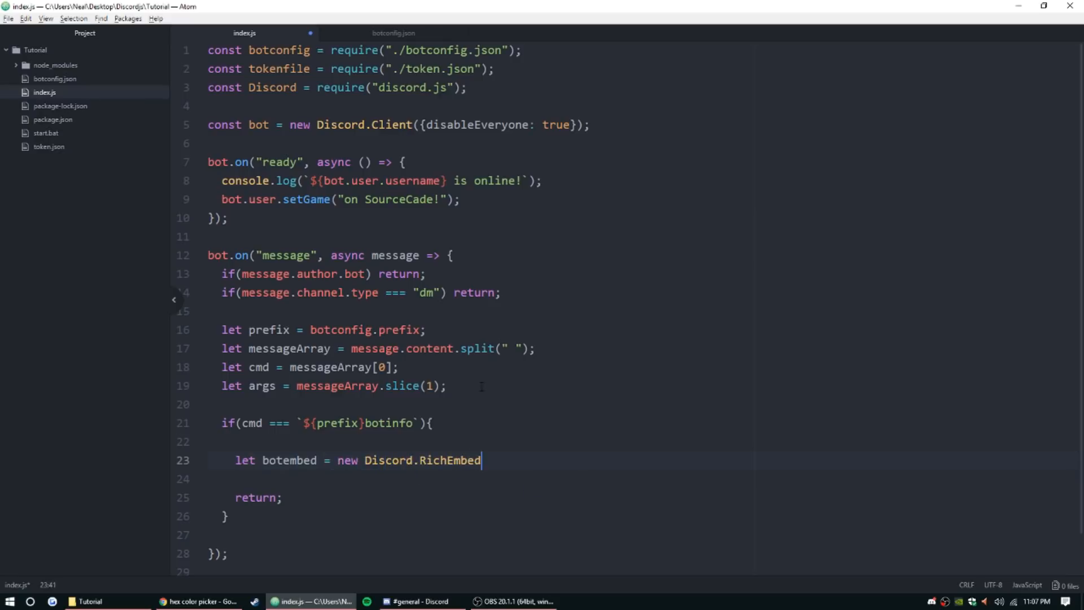
text(())
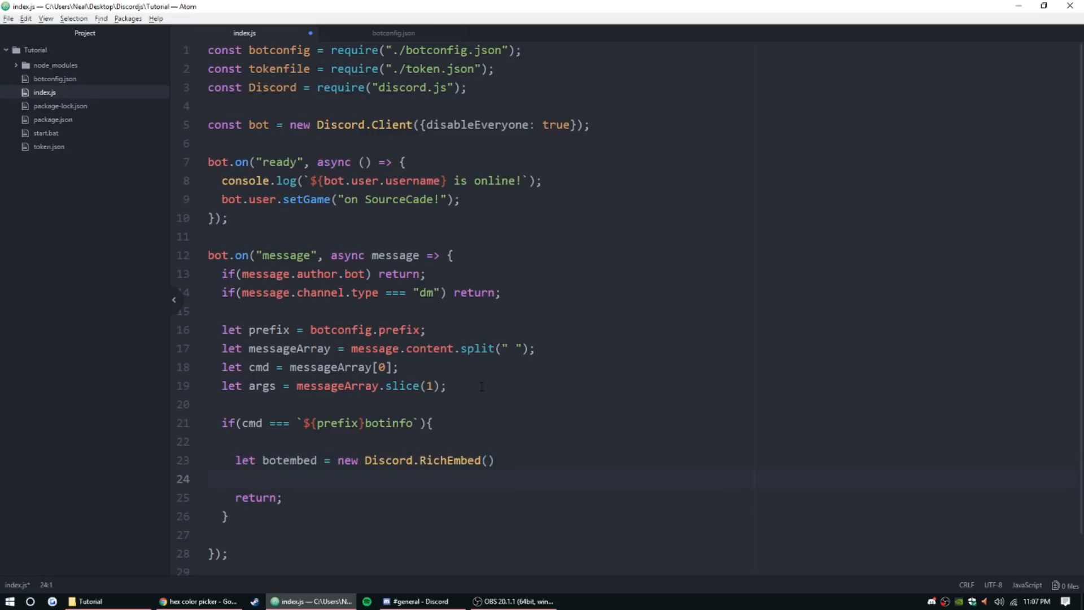
key(enter)
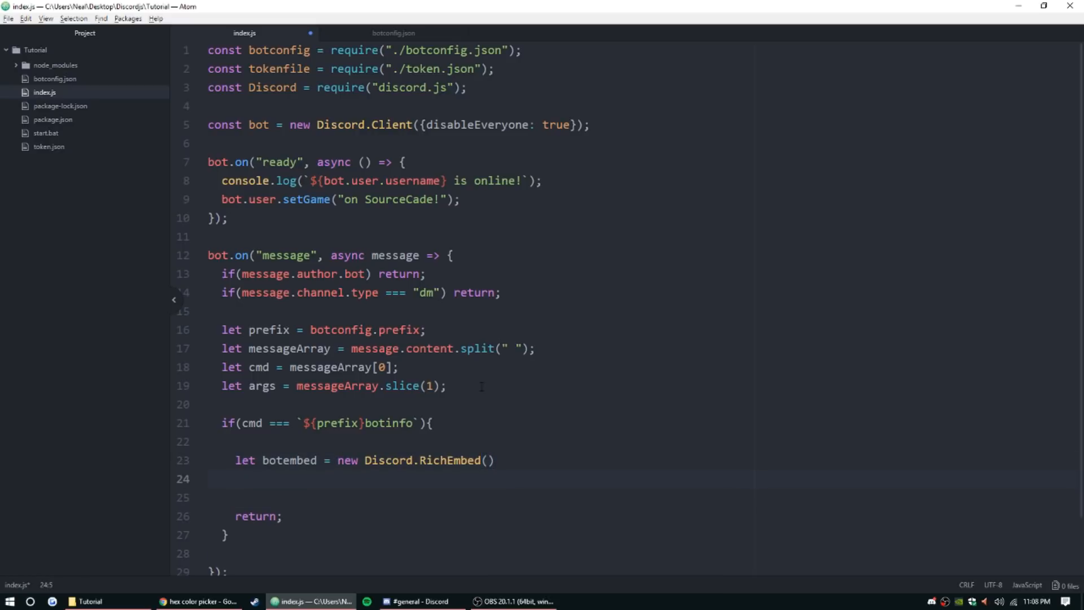
mouse_move(235, 479)
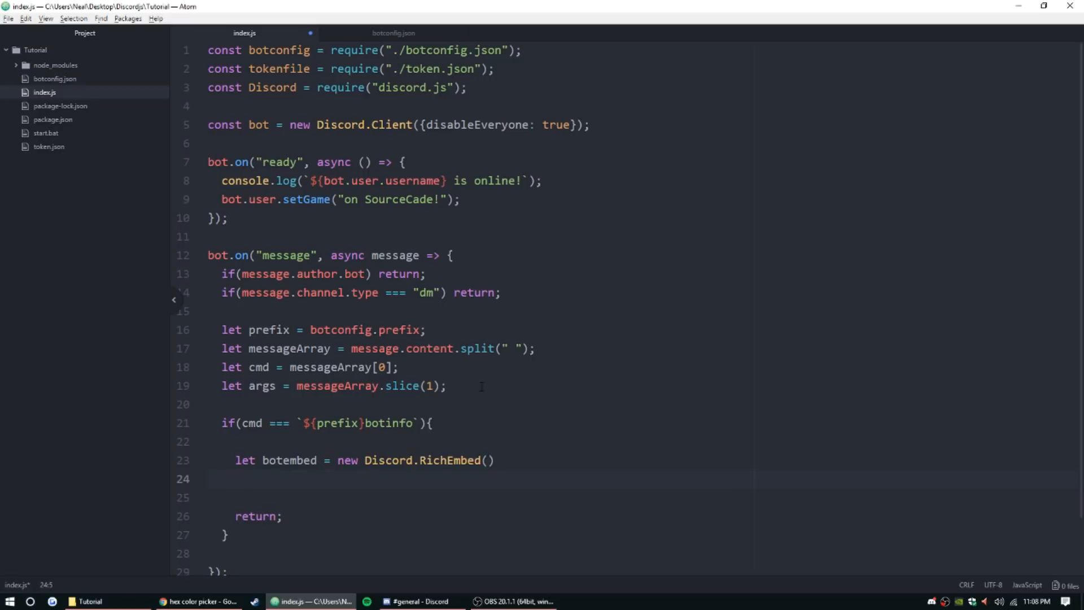
Chain .setDescription("Bot Information") and an empty .setColor("") onto the embed.
text(.set)
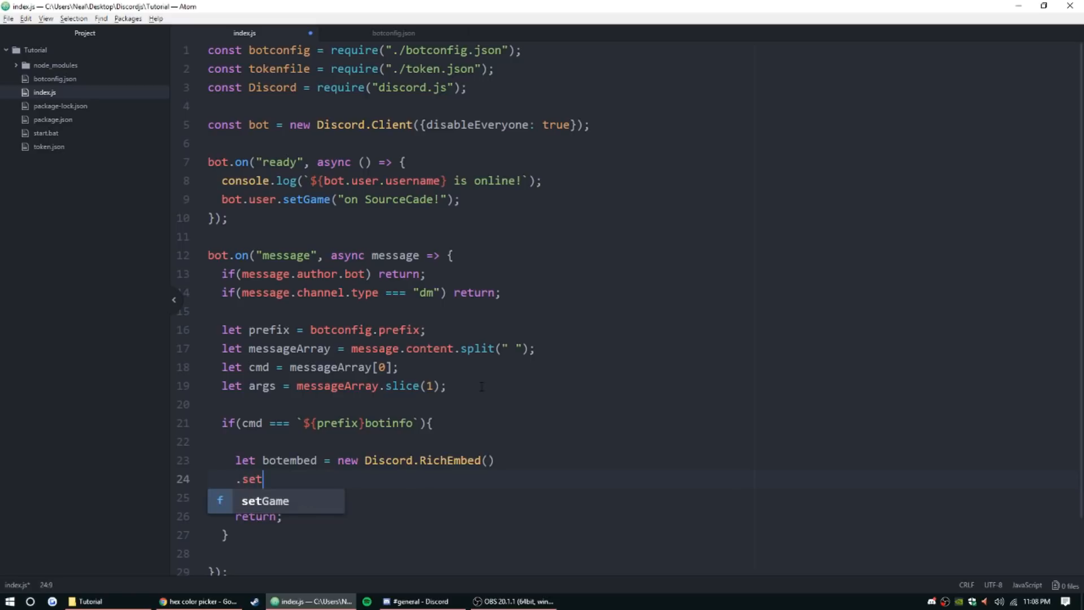
text(Descri)
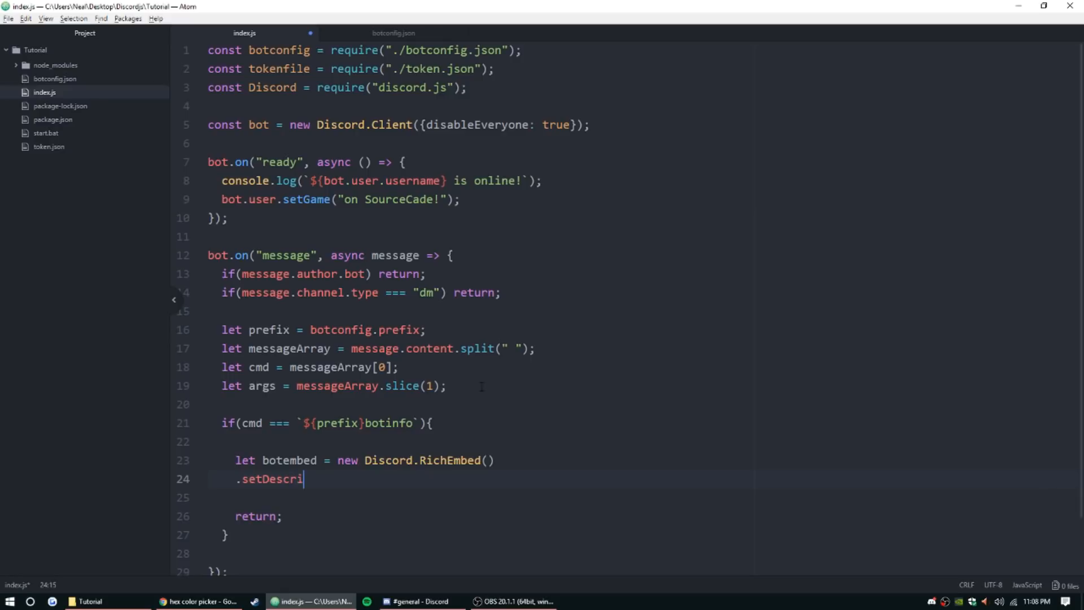
text(ption())
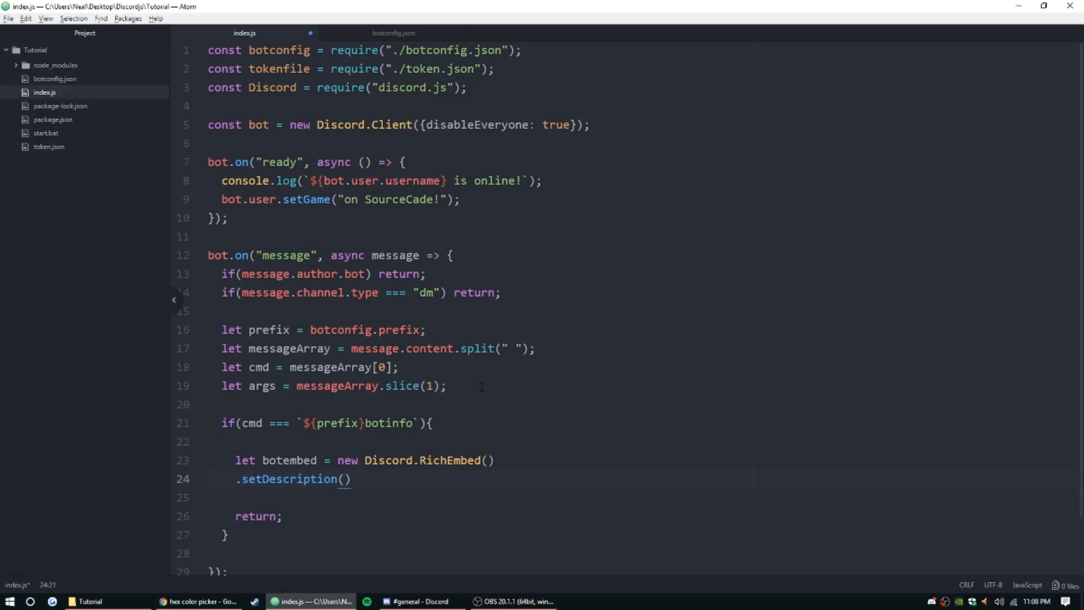
text("")
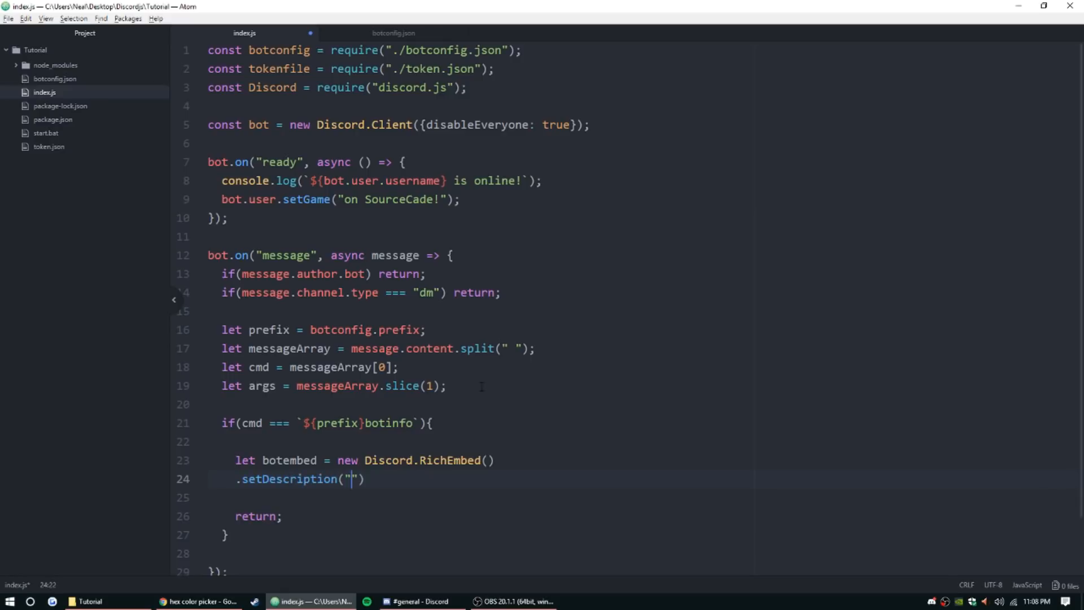
text(Bot Inf)
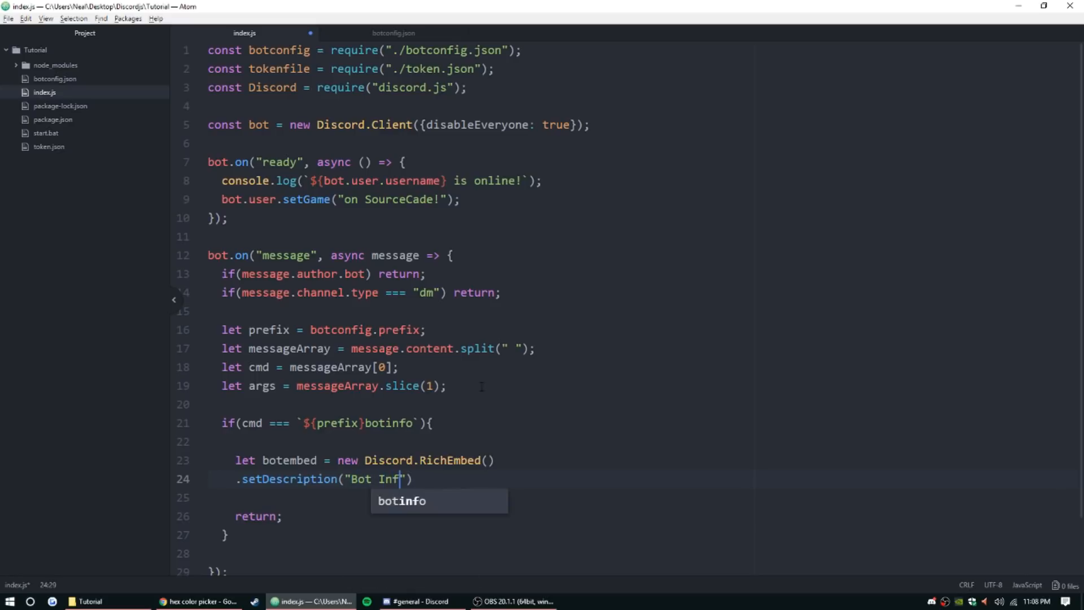
text(ormation)
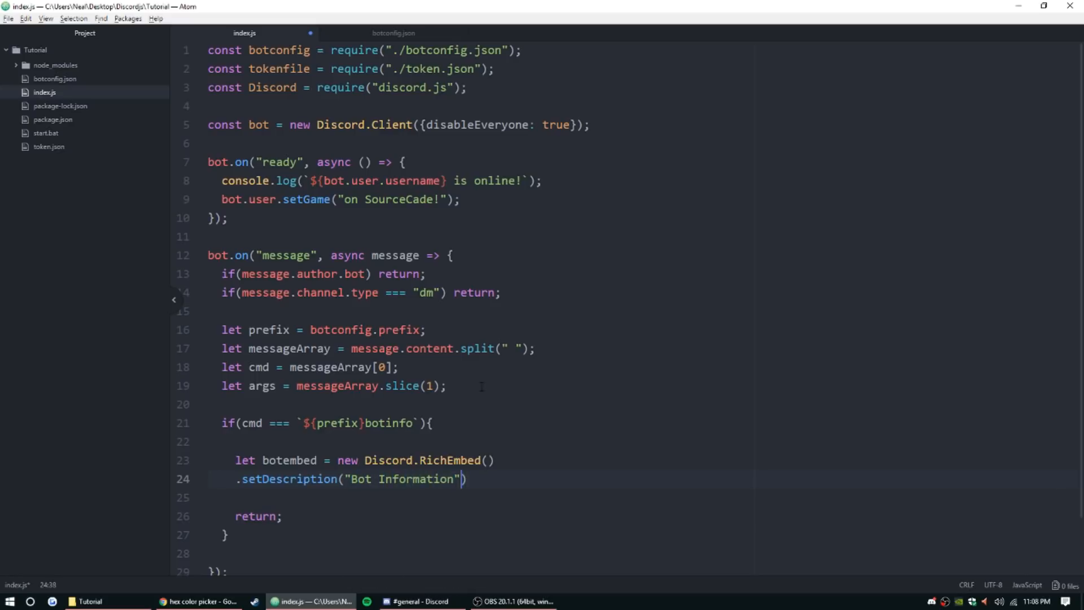
key(enter)
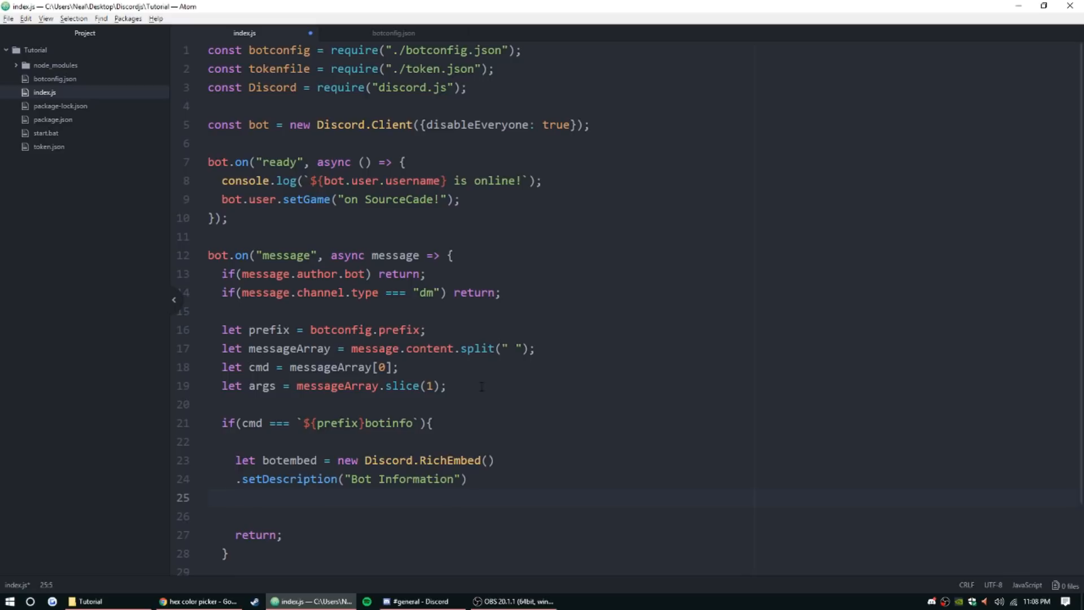
text(.setColor)
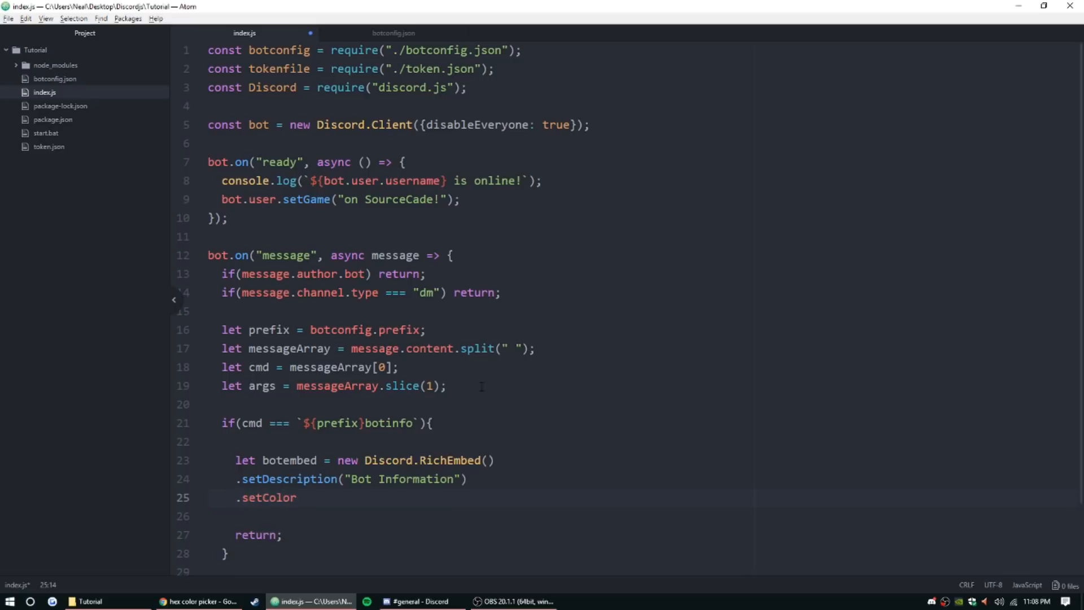
text((""))
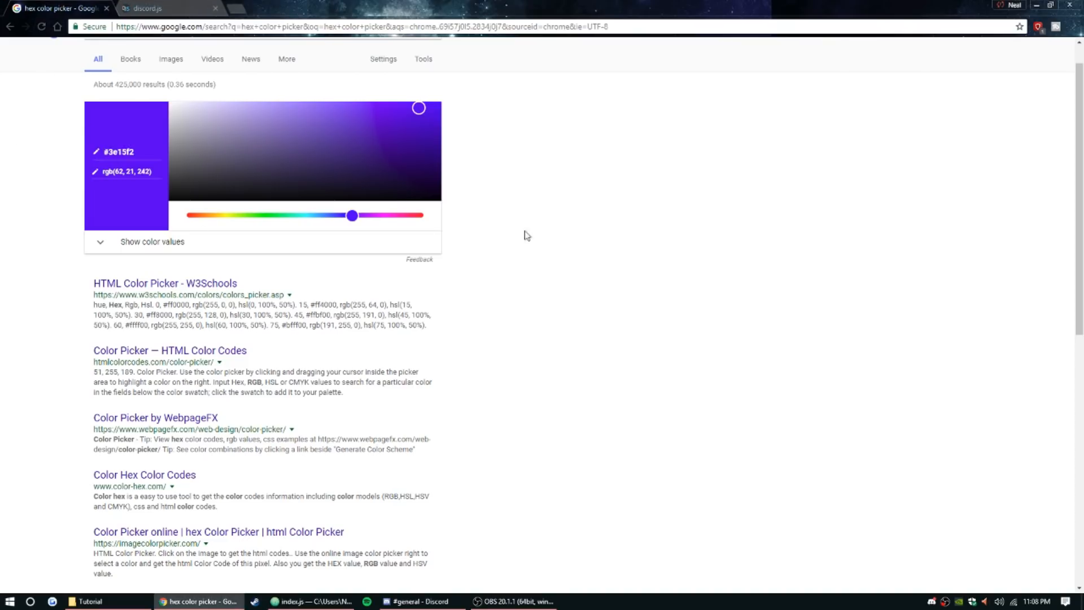
Adjust the Google colour picker to green and select its hex code #15f153, then return to Atom.
drag(351, 215, 415, 215)
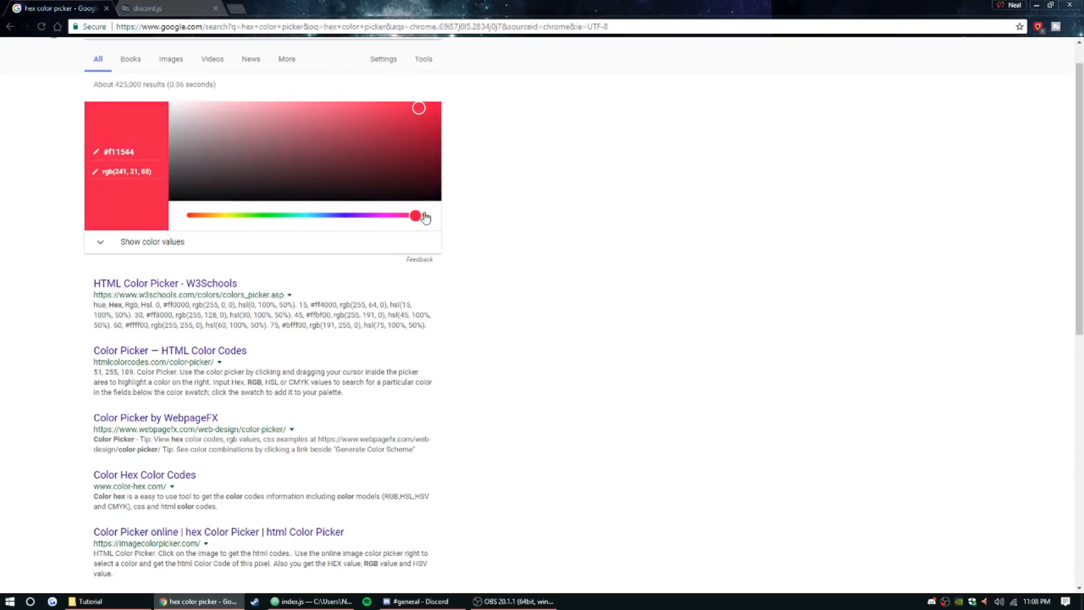
drag(418, 214, 286, 215)
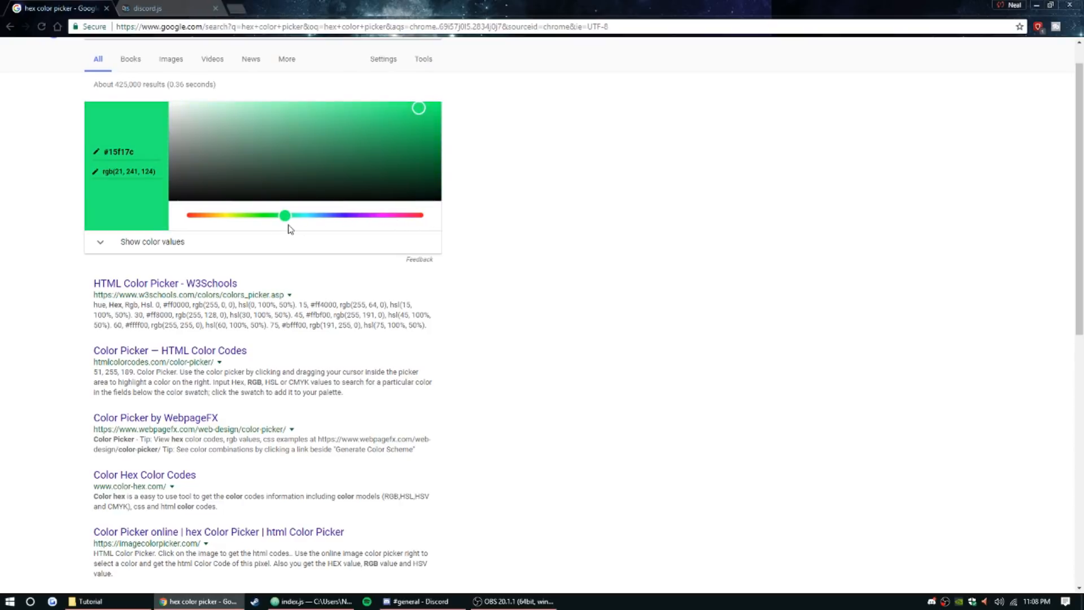
drag(287, 215, 276, 215)
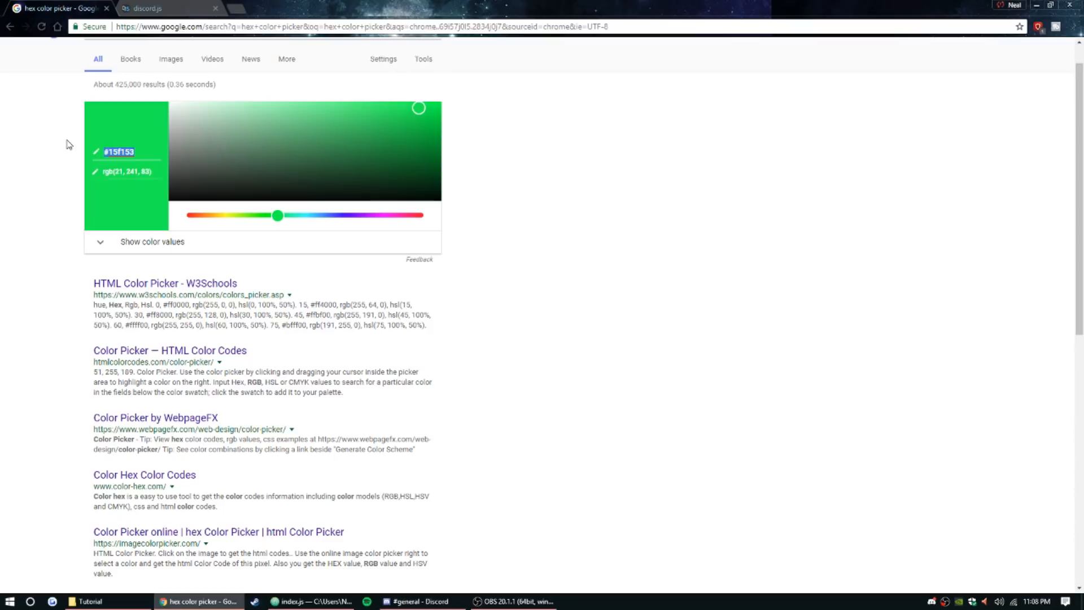
click(312, 601)
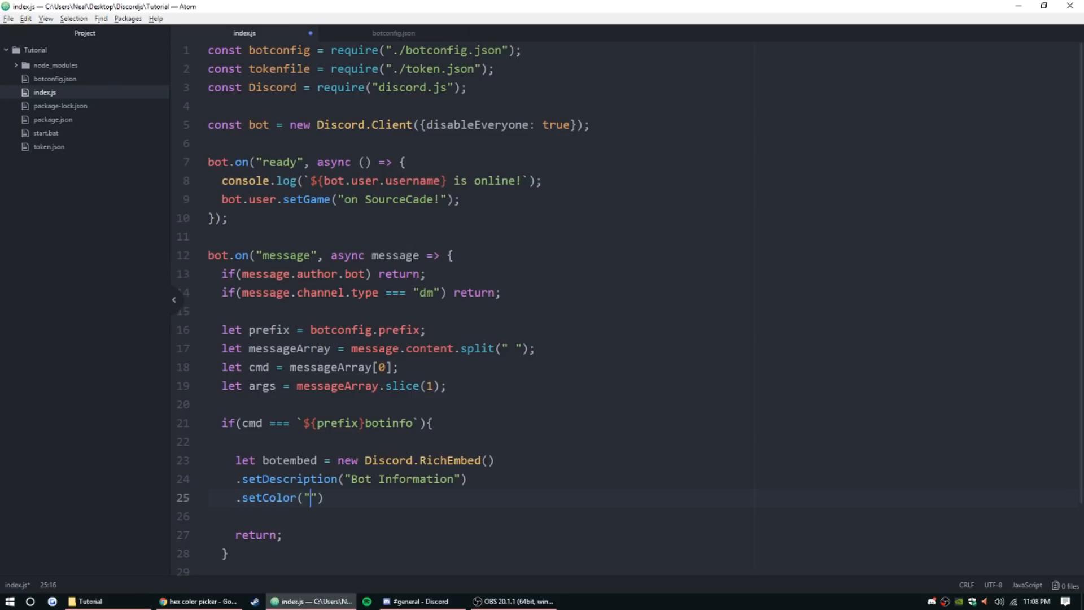
Set the embed colour to #15f153 and add a "Bot Name" field with bot.user.username.
text(#15f153)
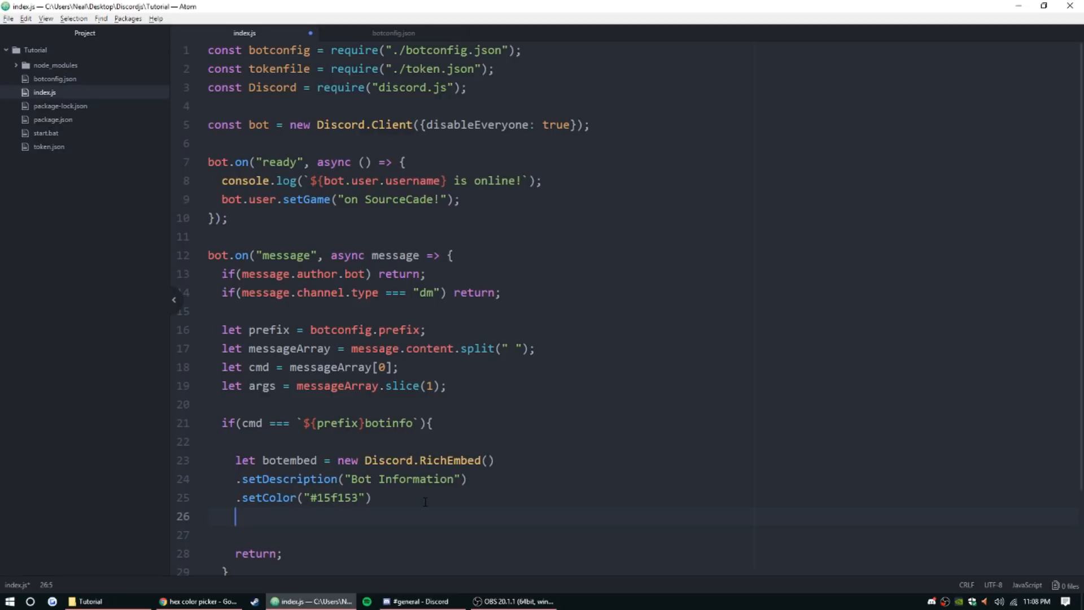
text(.ad)
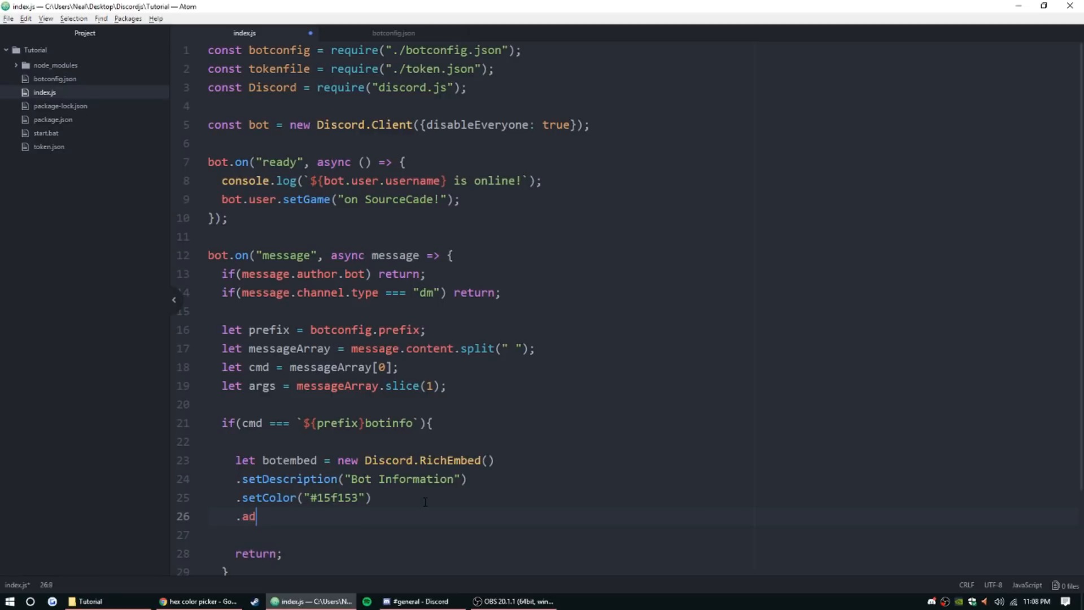
text(dField())
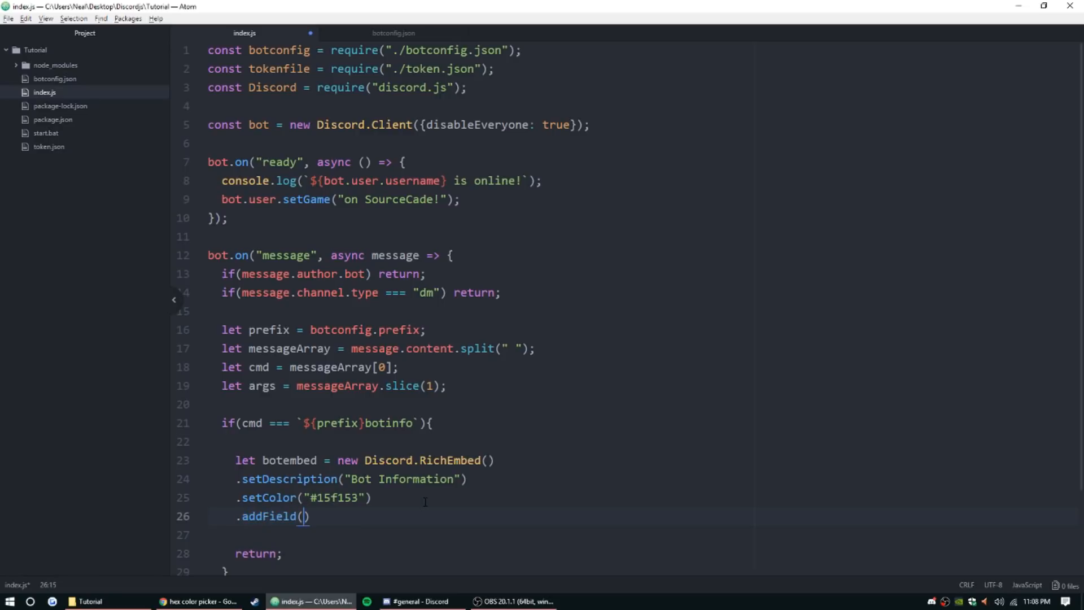
text(Bot Name")
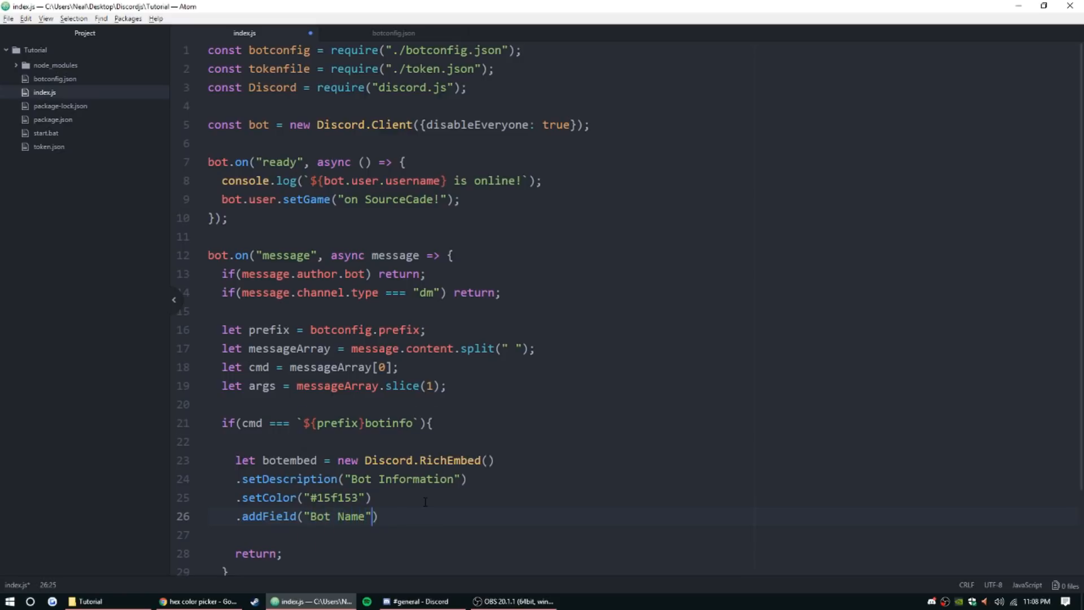
text(, ``)
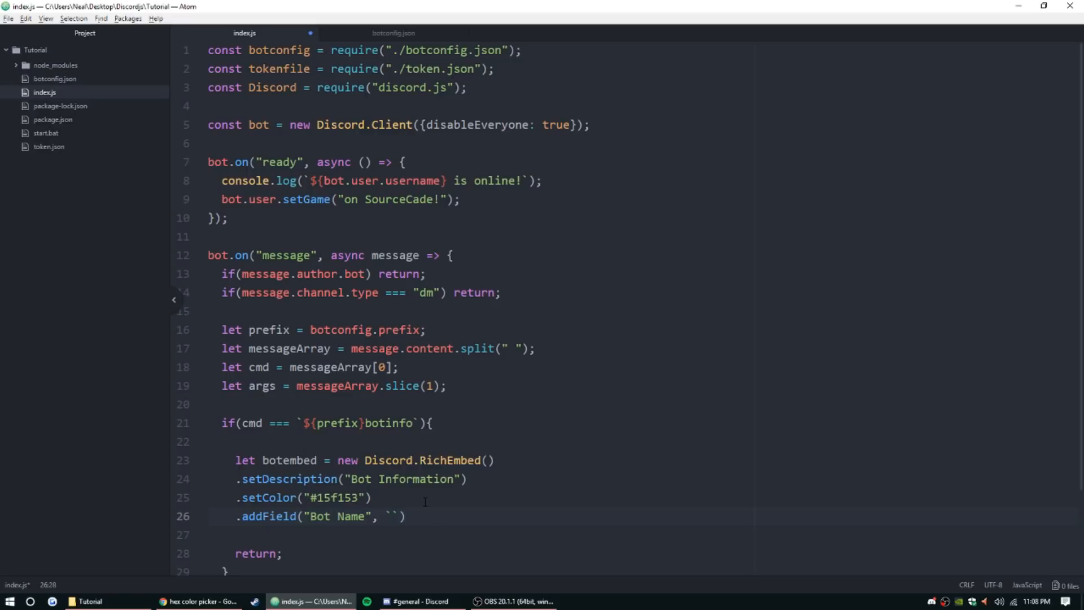
key(Backspace)
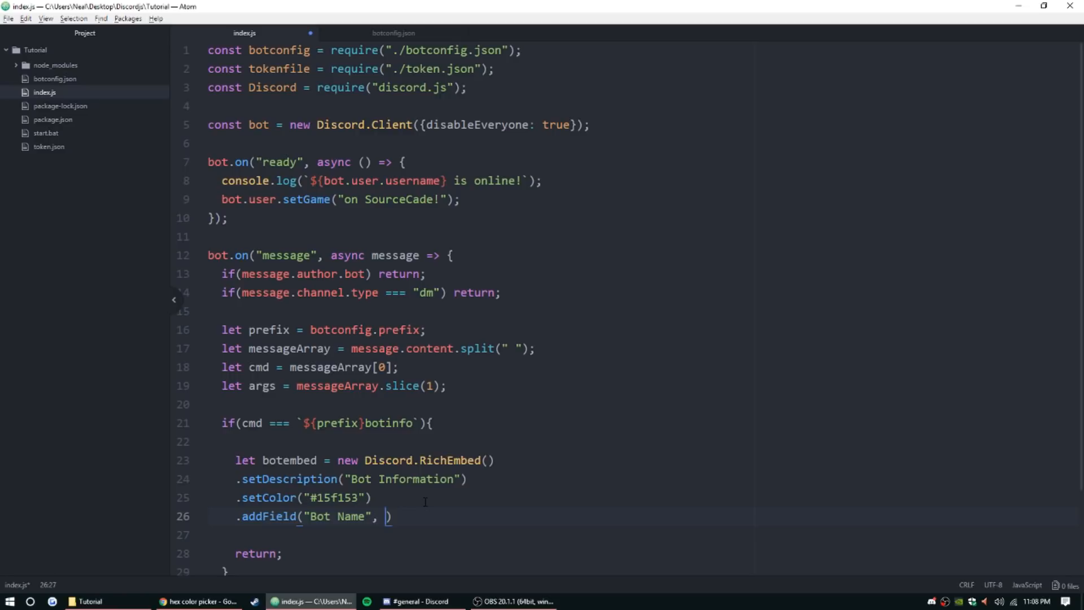
text(bot.user.username)
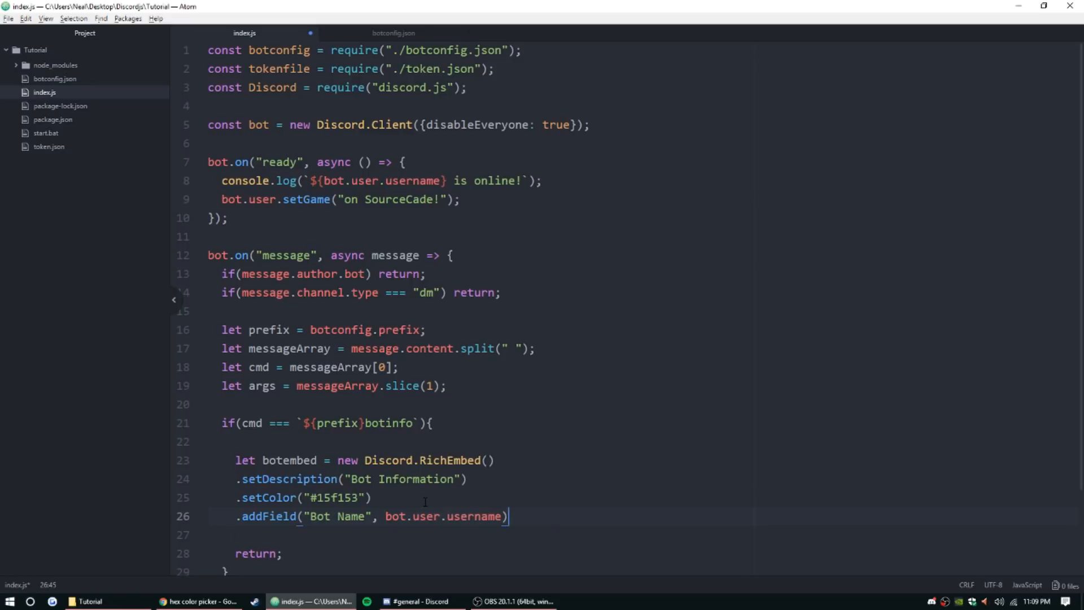
text(;)
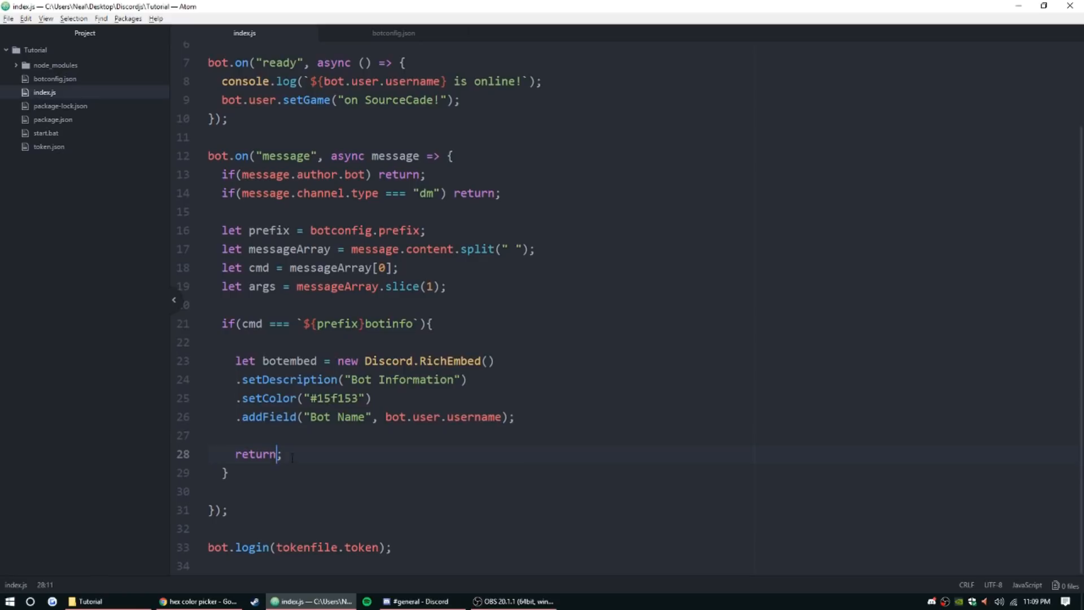
Return message.channel.send(botembed) from the botinfo command.
text(message.)
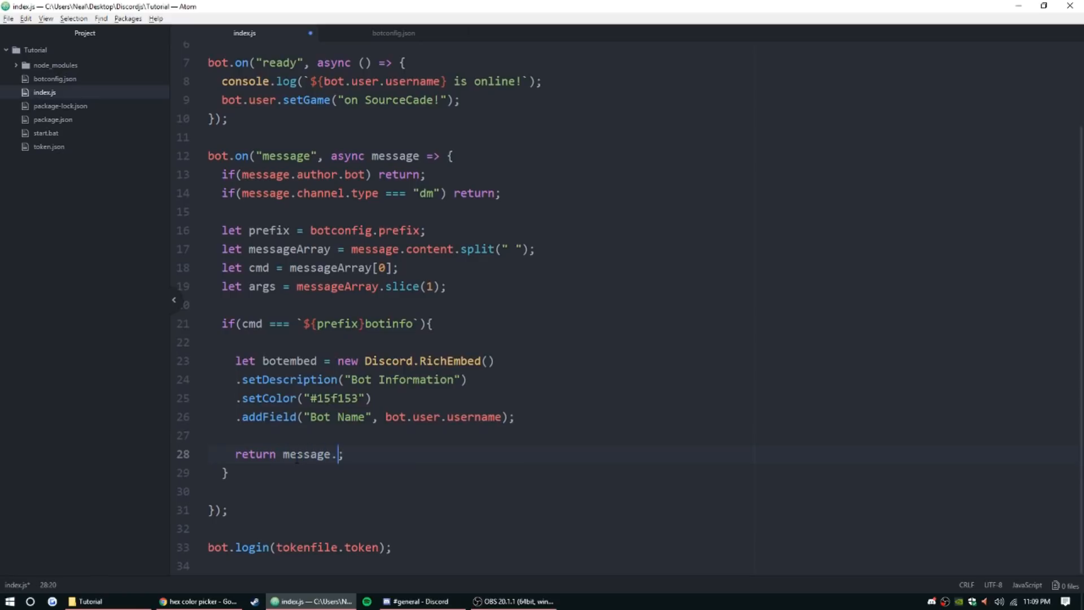
text(channel)
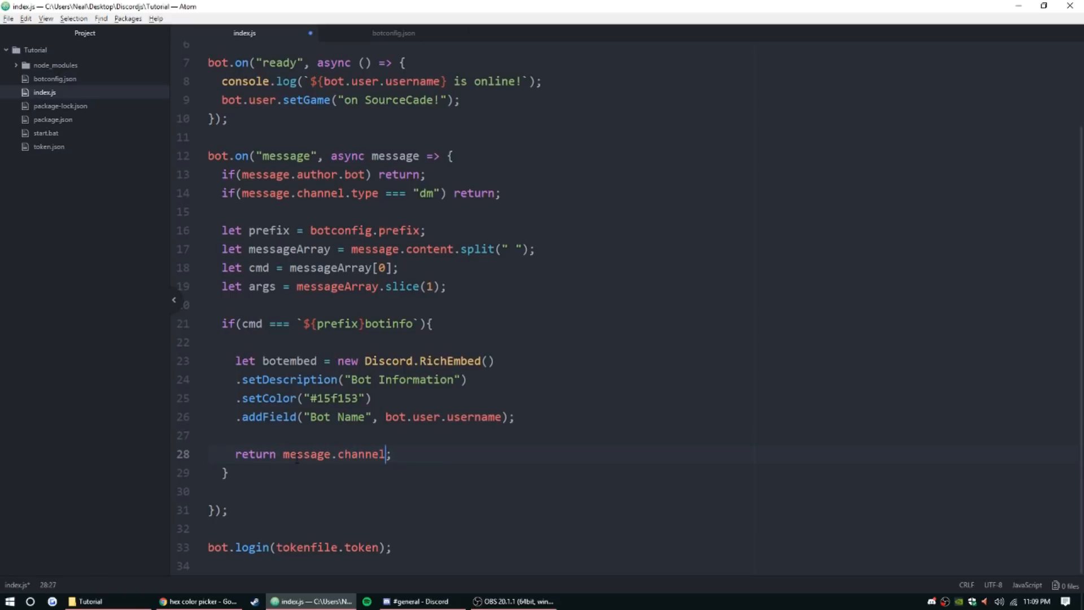
text(.send())
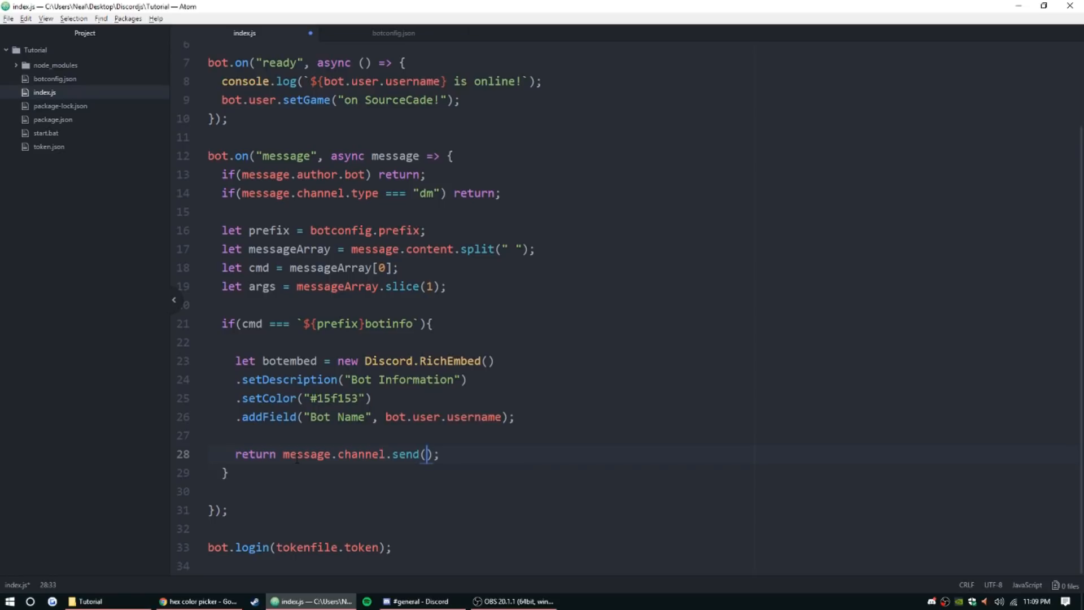
text(botembed)
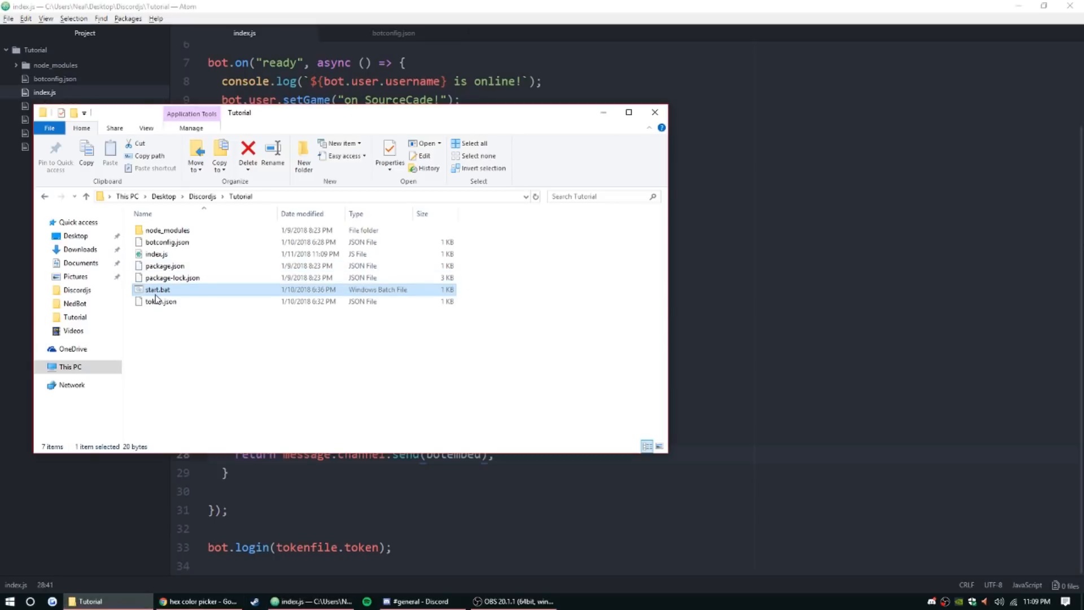
Launch the bot via start.bat and send !botinfo in #general.
double_click(157, 289)
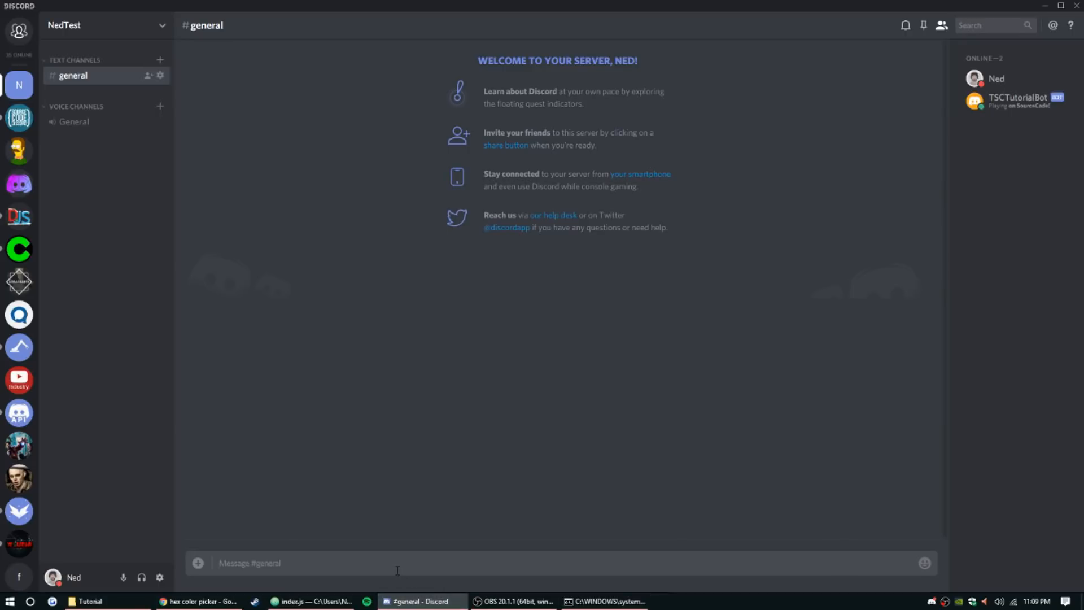
text(!n)
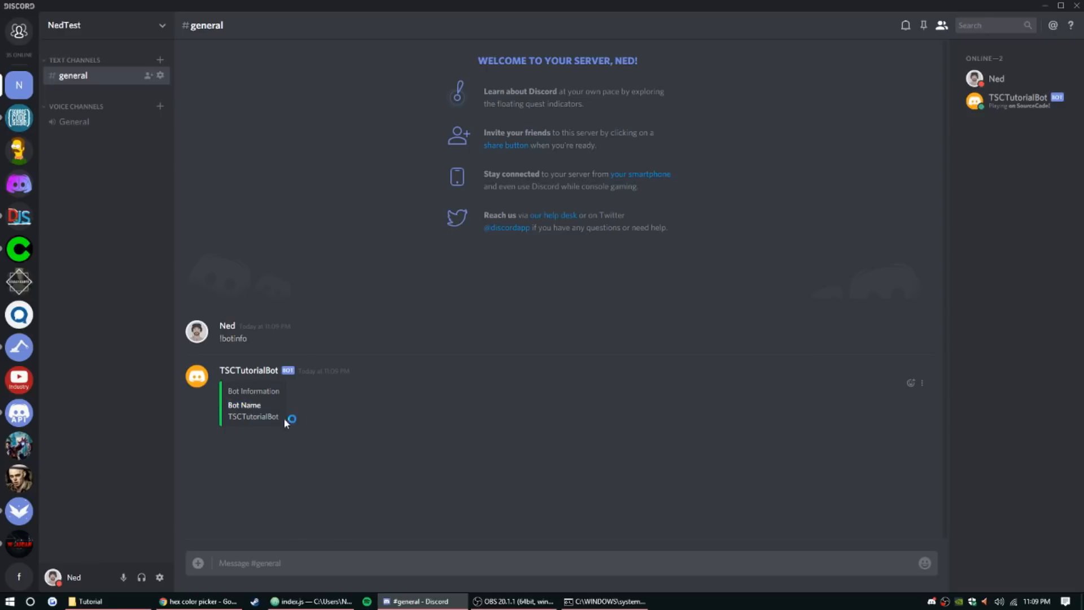
mouse_move(484, 551)
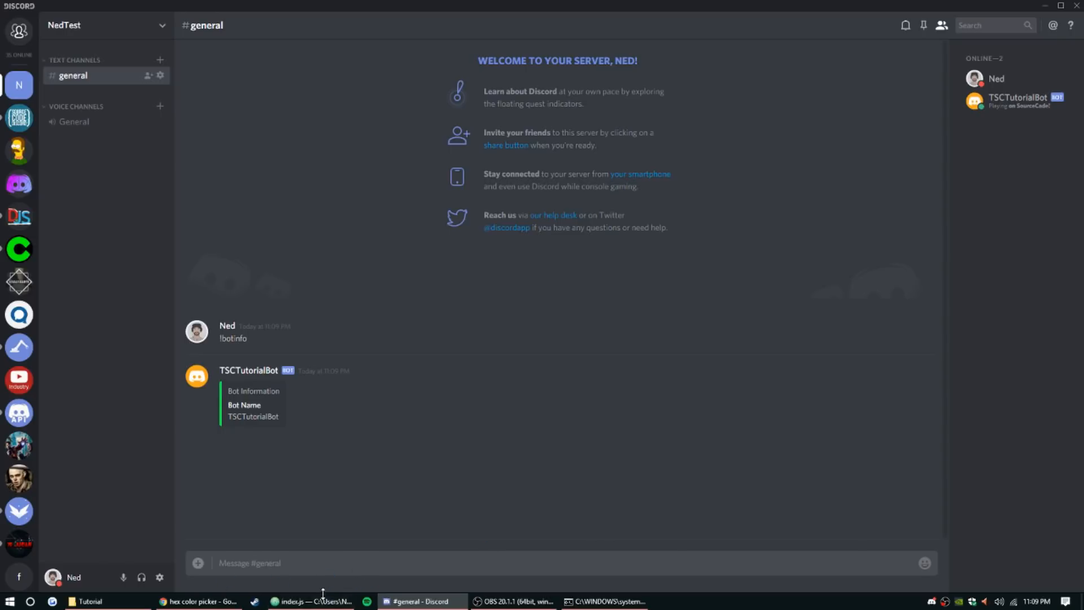
mouse_move(275, 493)
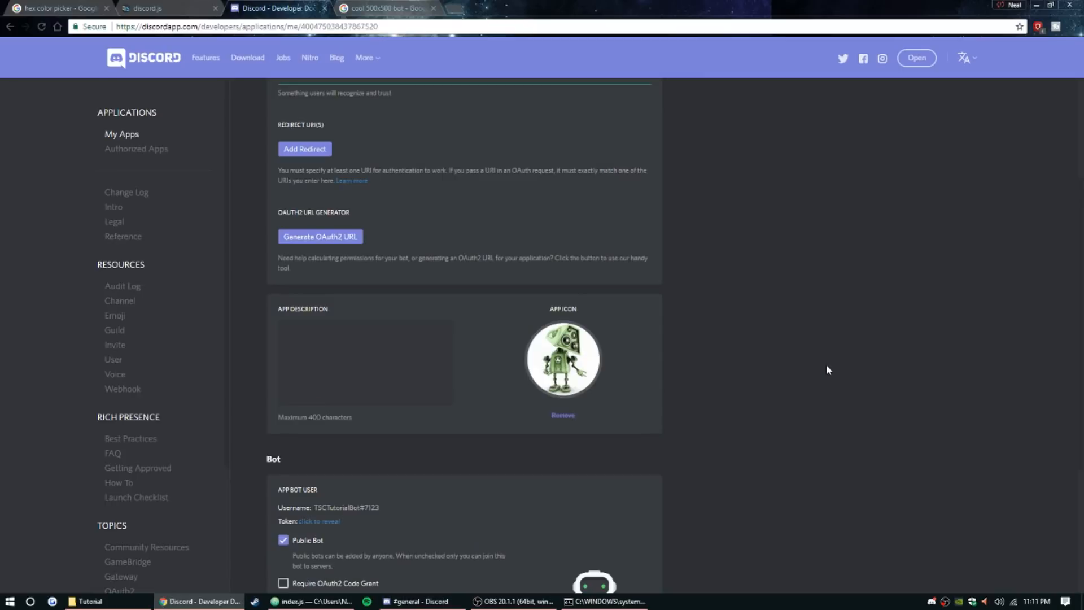
mouse_move(554, 256)
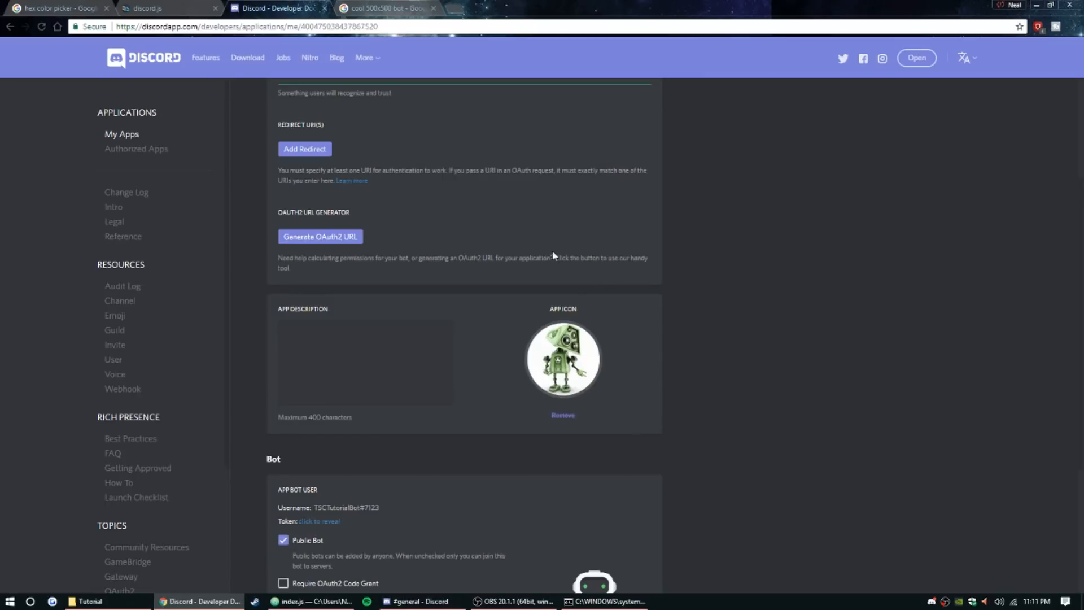
mouse_move(677, 340)
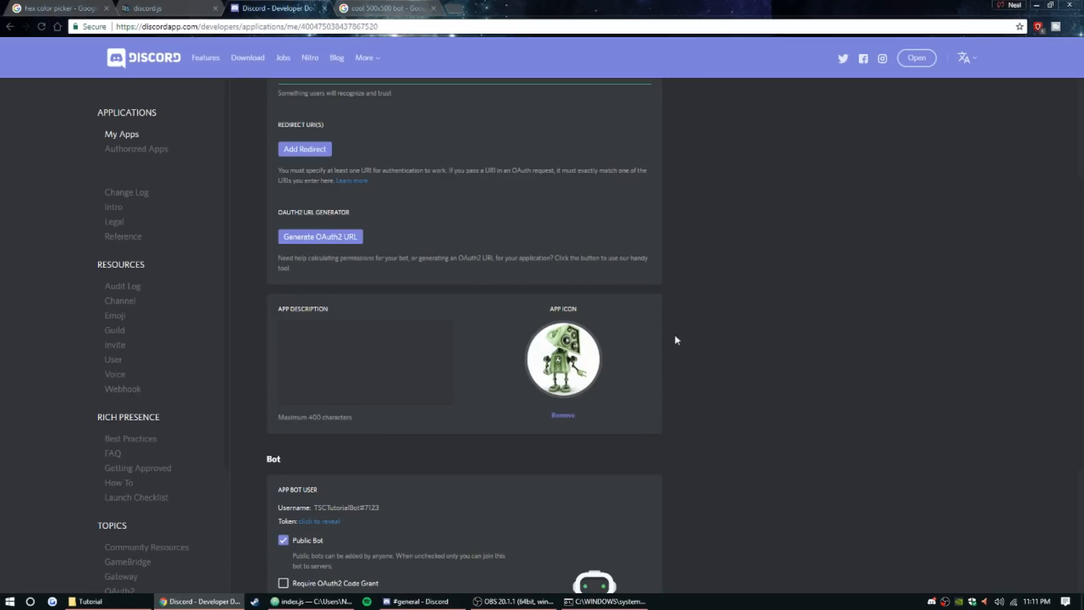
mouse_move(463, 549)
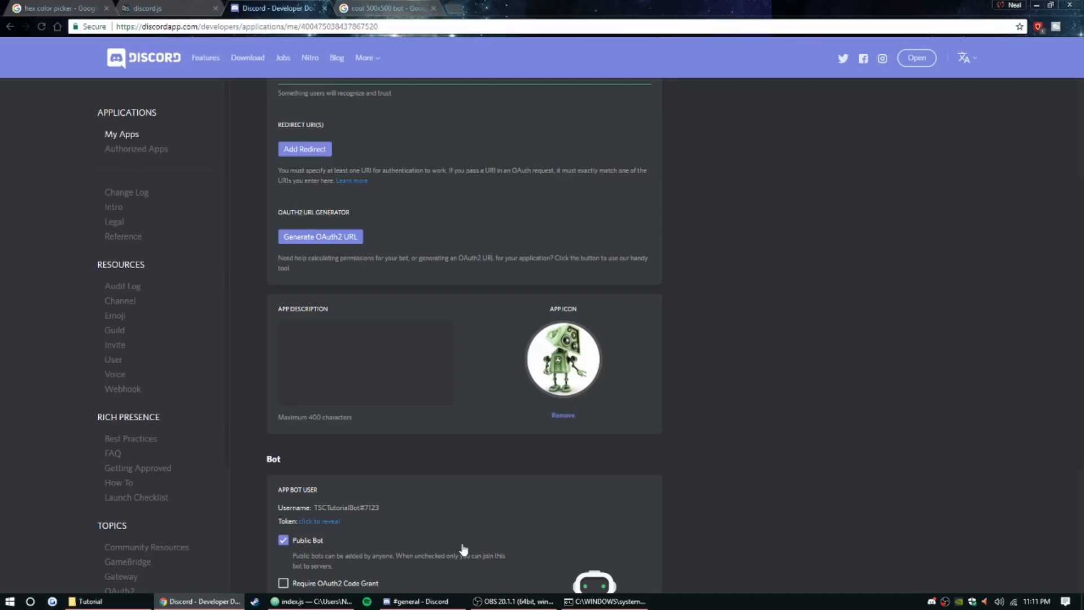
Switch from the Developer Portal through Discord back to index.js in Atom.
click(412, 601)
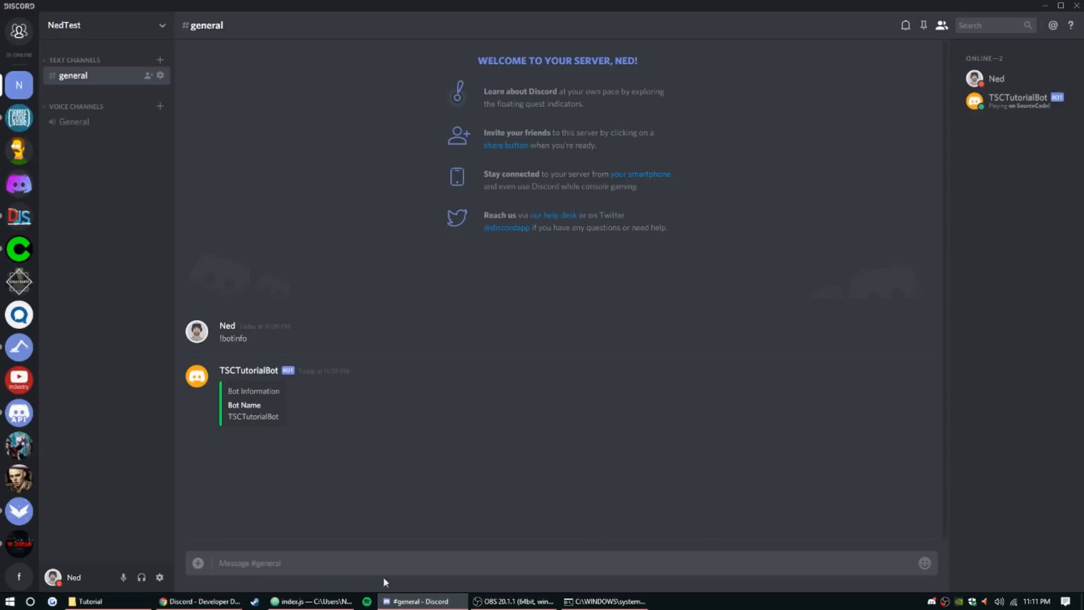
click(311, 601)
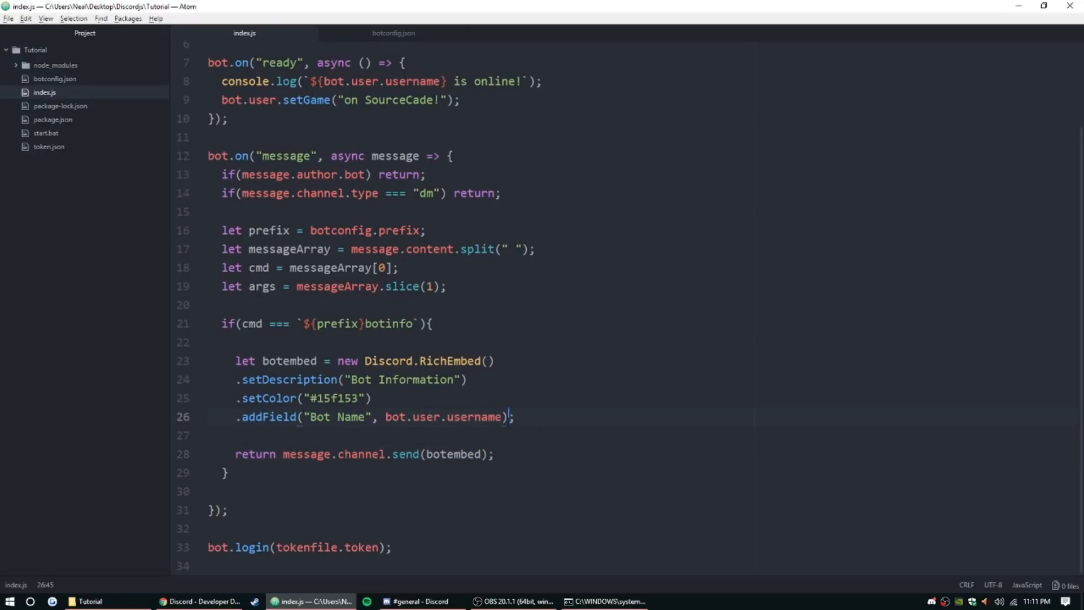
Declare let bicon = bot.user.displayAvatarURL; above the embed definition.
key(enter)
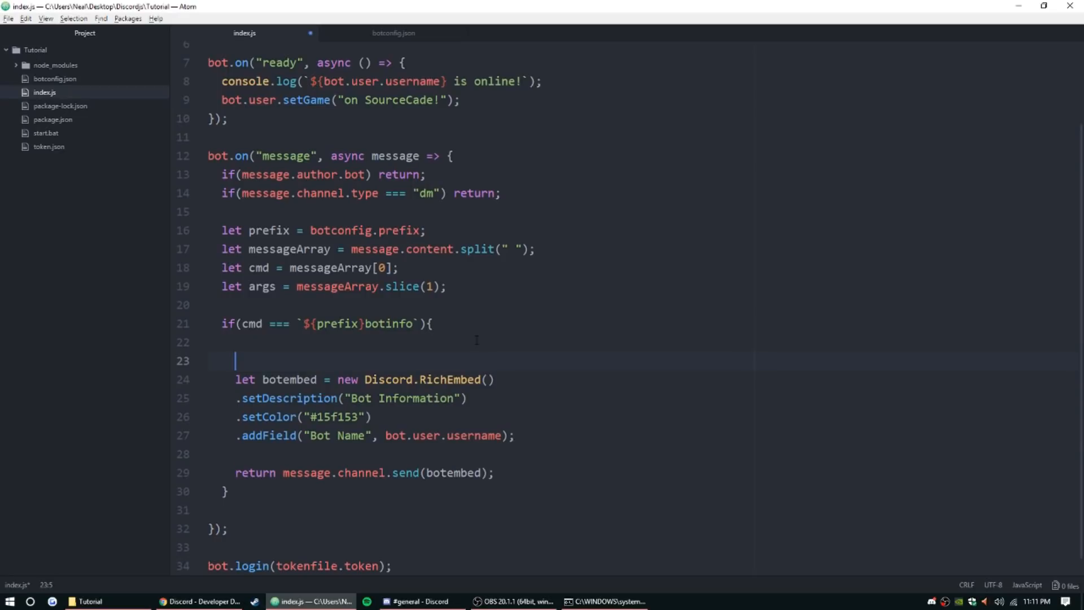
text(let)
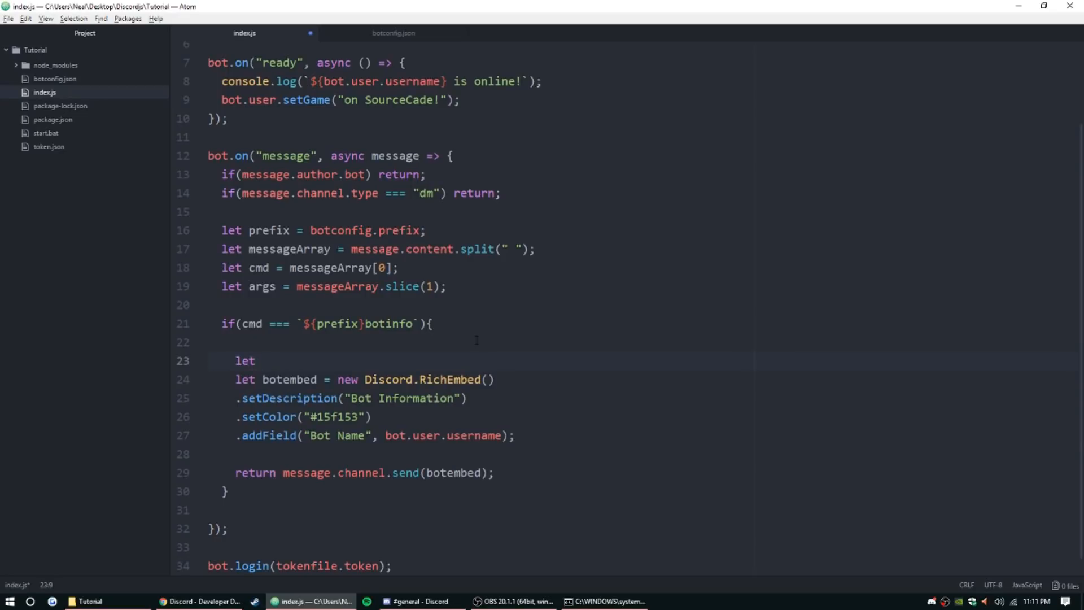
text(icon)
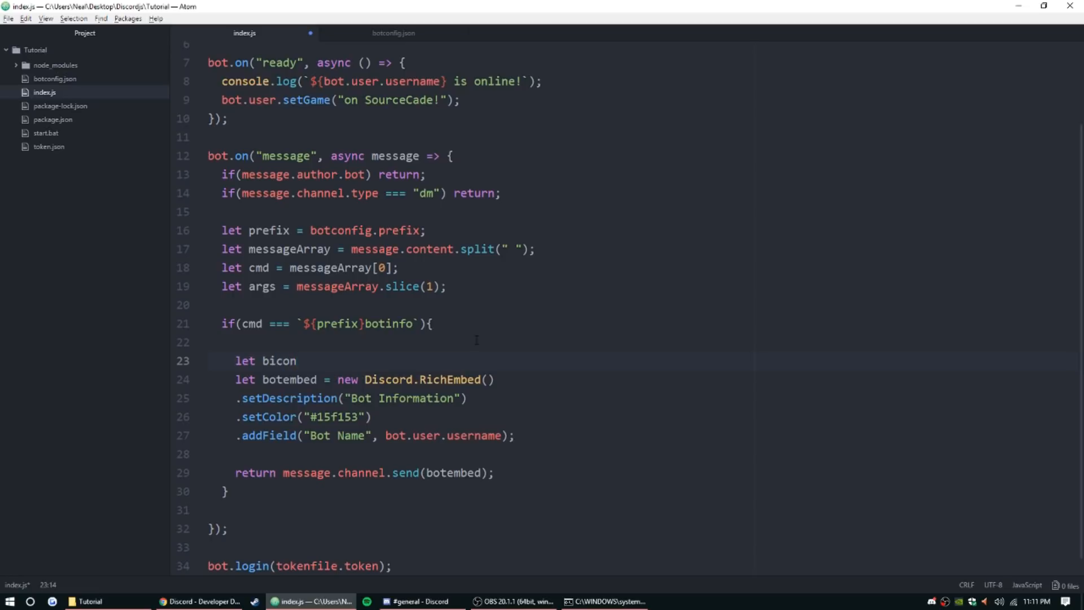
text(=)
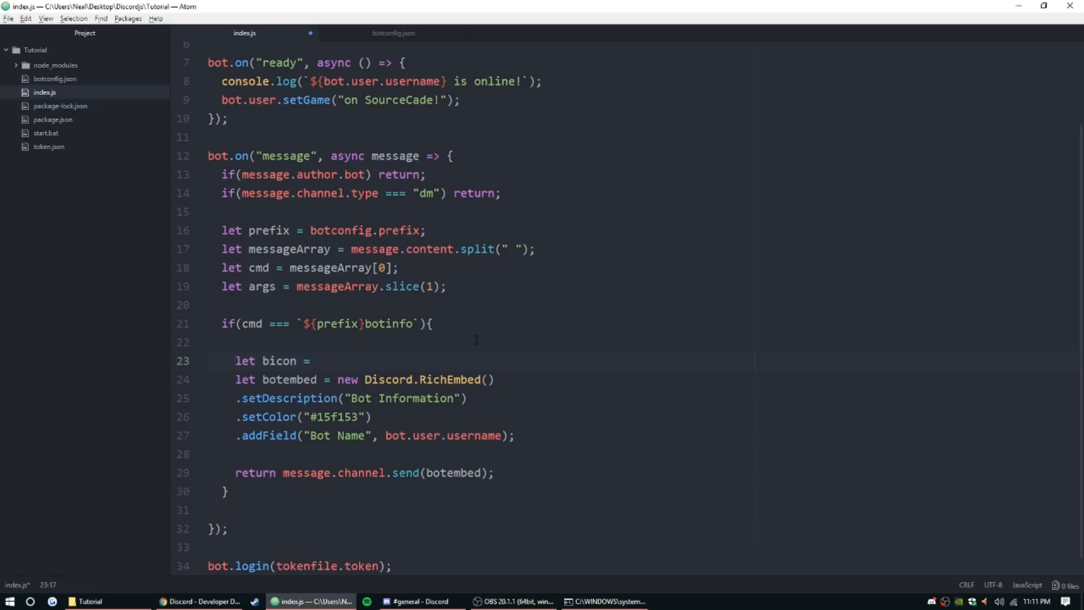
text(bot.)
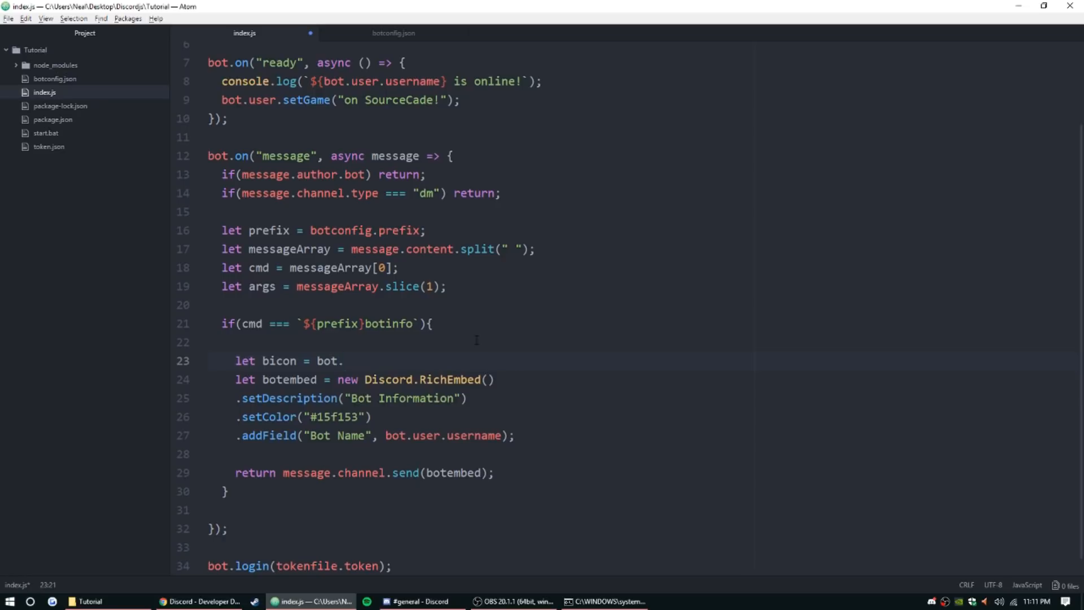
click(343, 360)
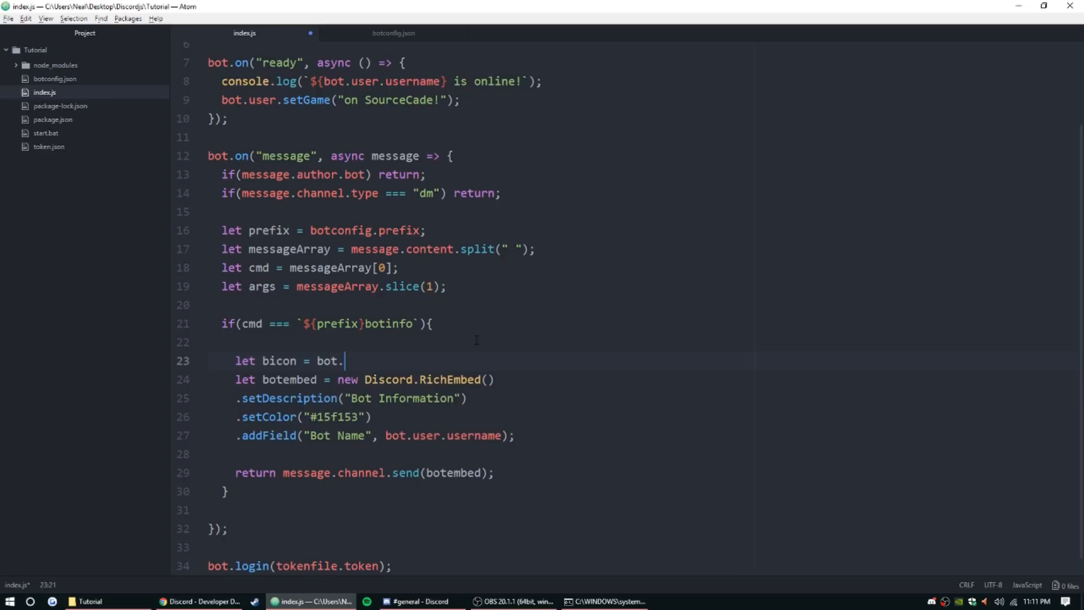
text(user)
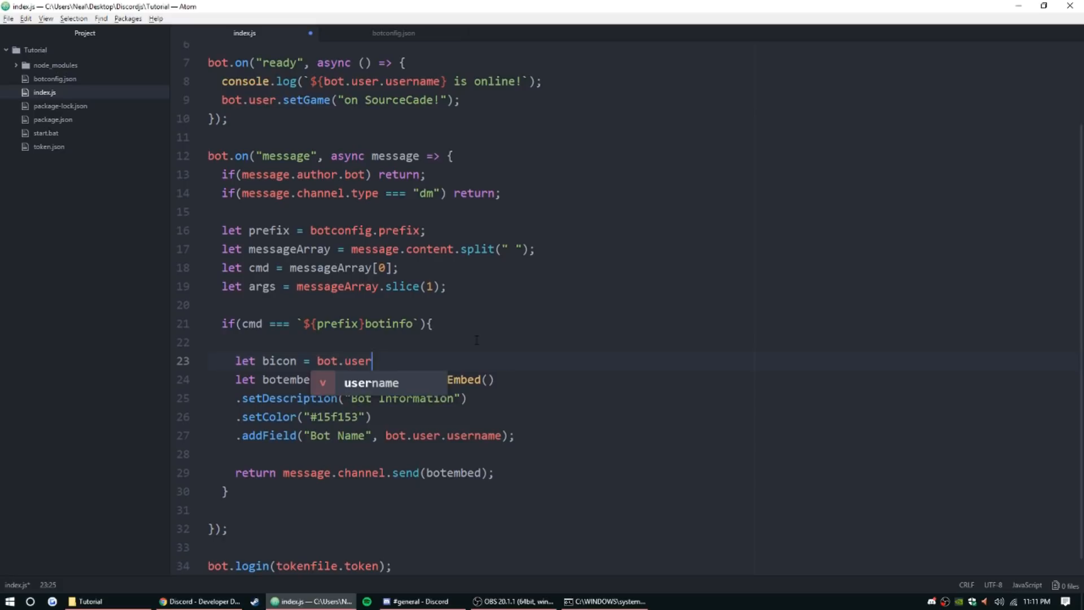
text(.dis)
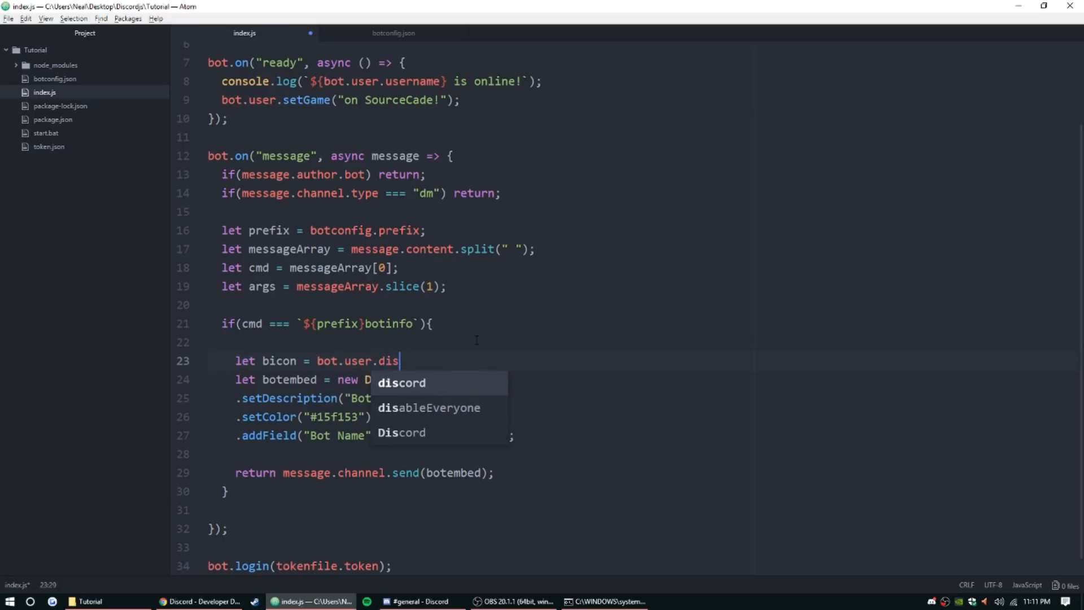
text(play)
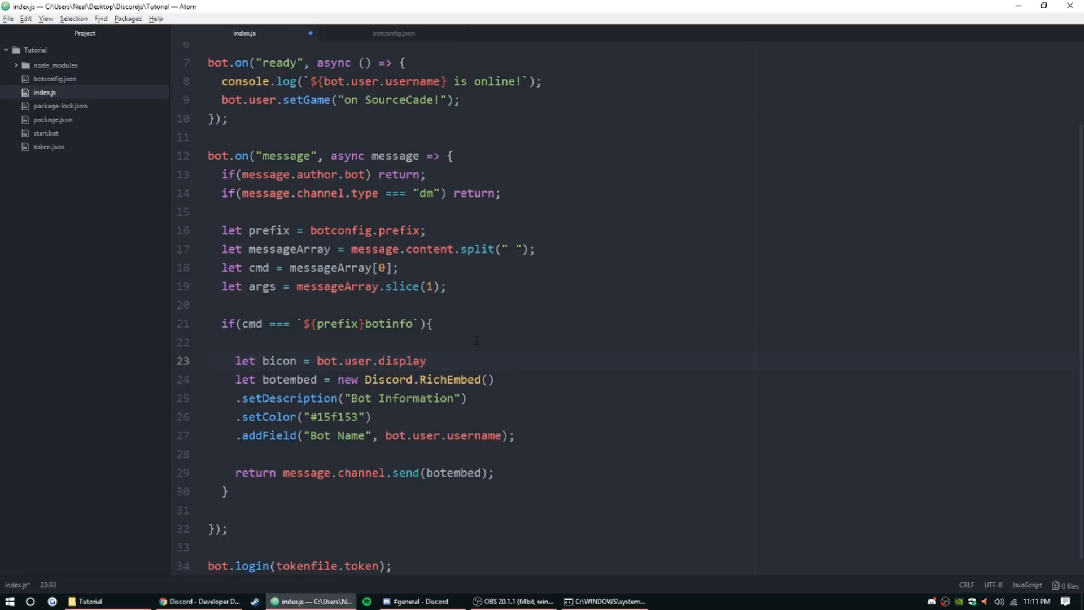
text(Avat)
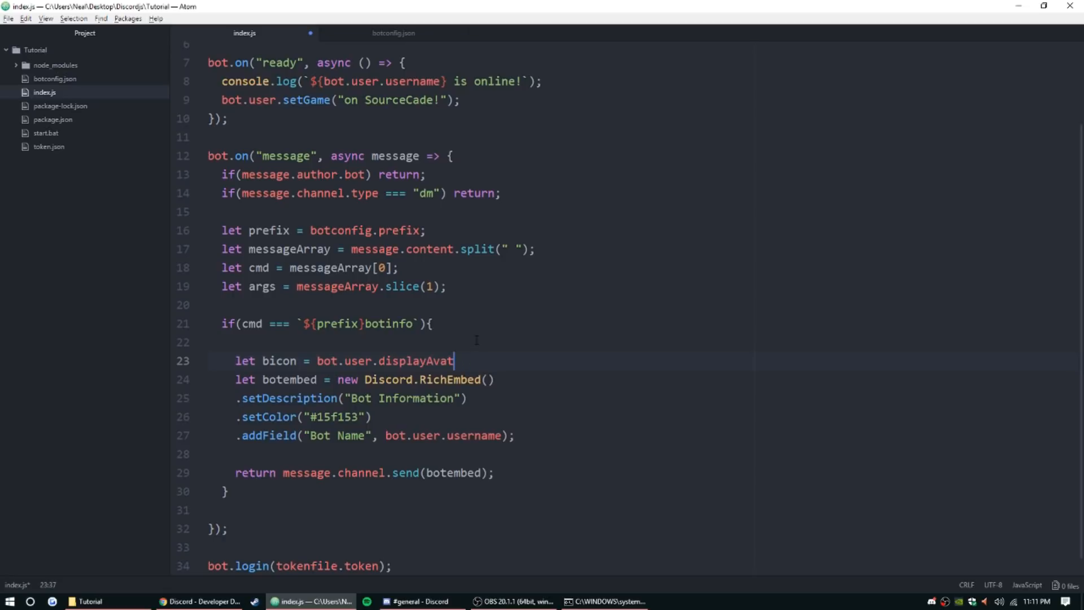
text(arURL)
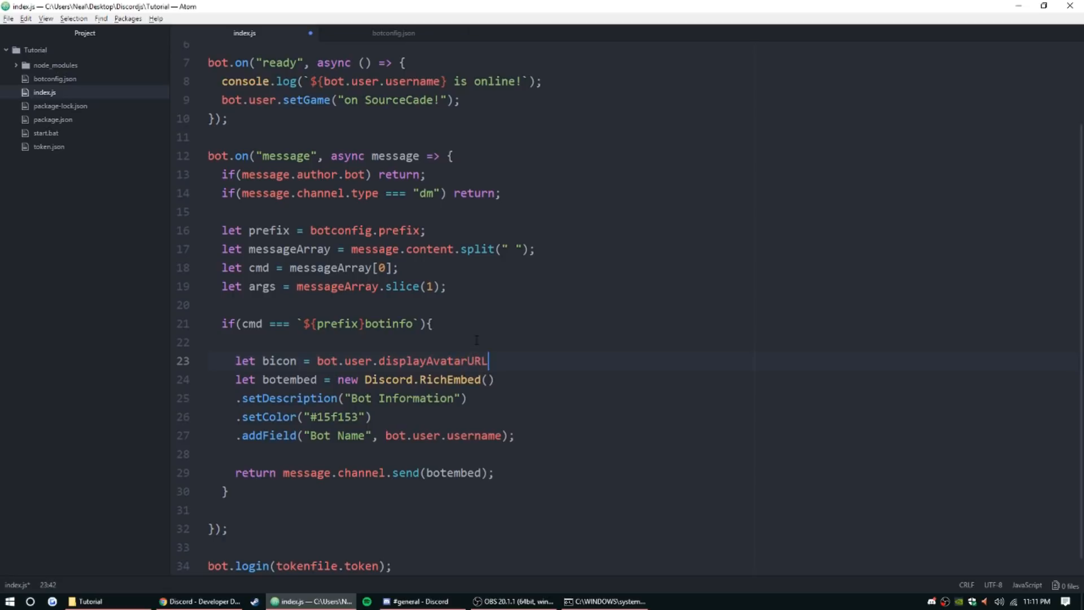
text(;)
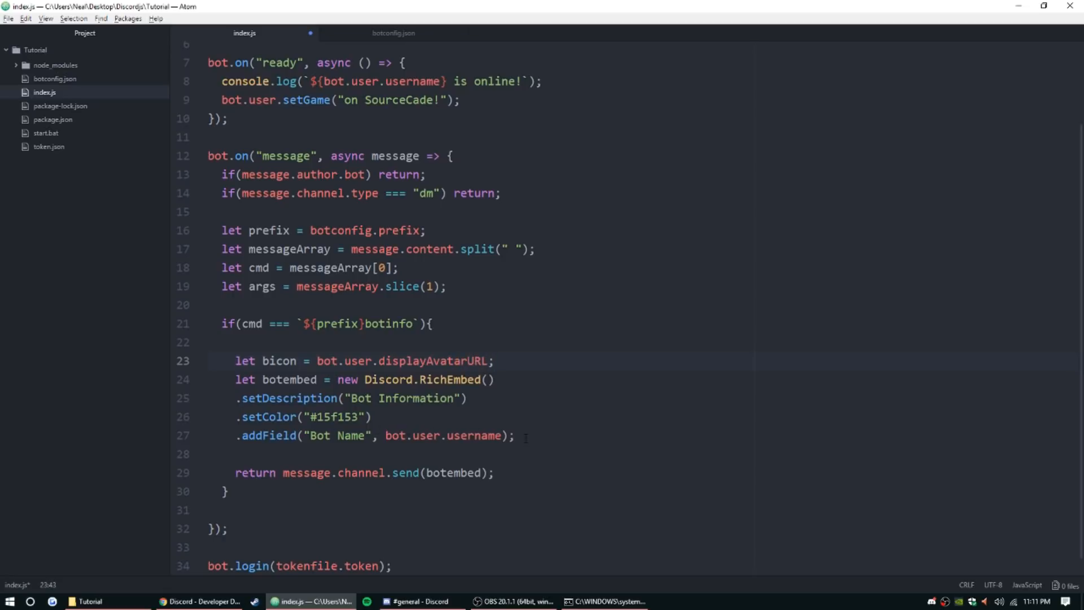
Add .setThumbnail(bicon) to the embed chain and save index.js.
key(enter)
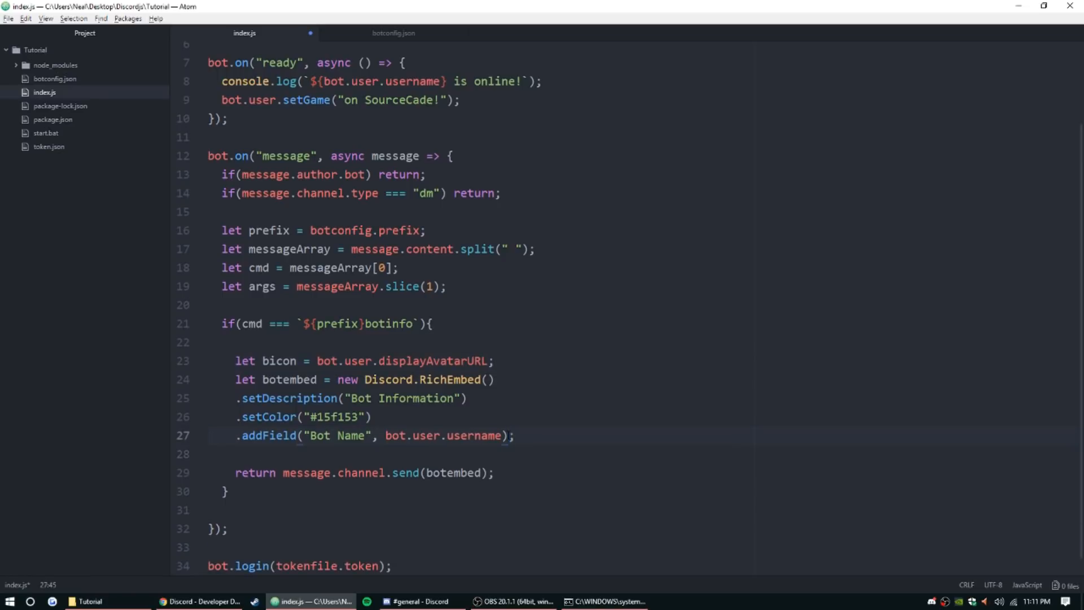
text(.s)
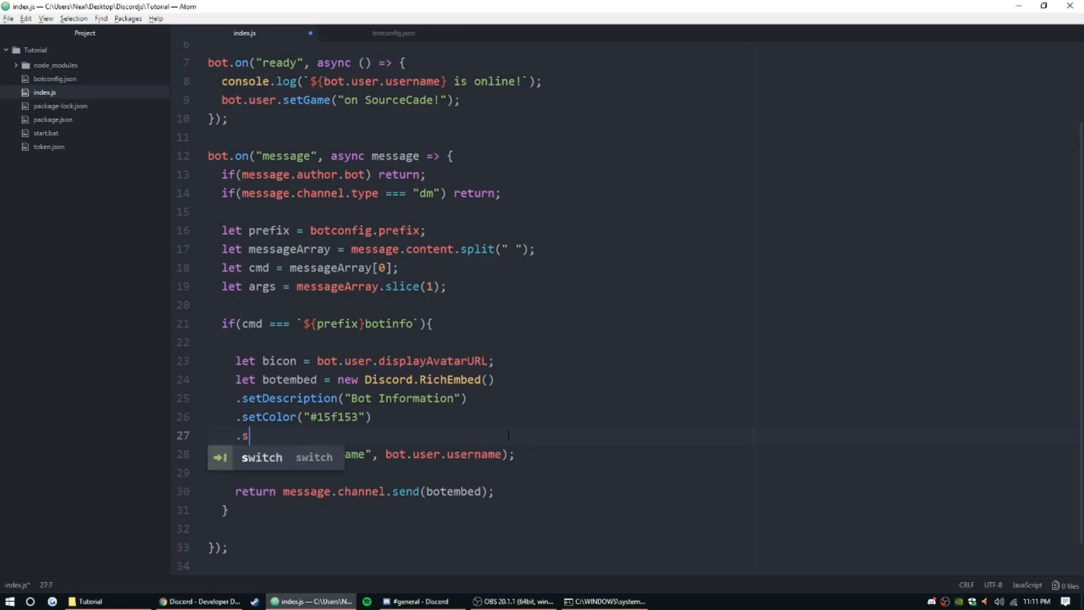
text(et)
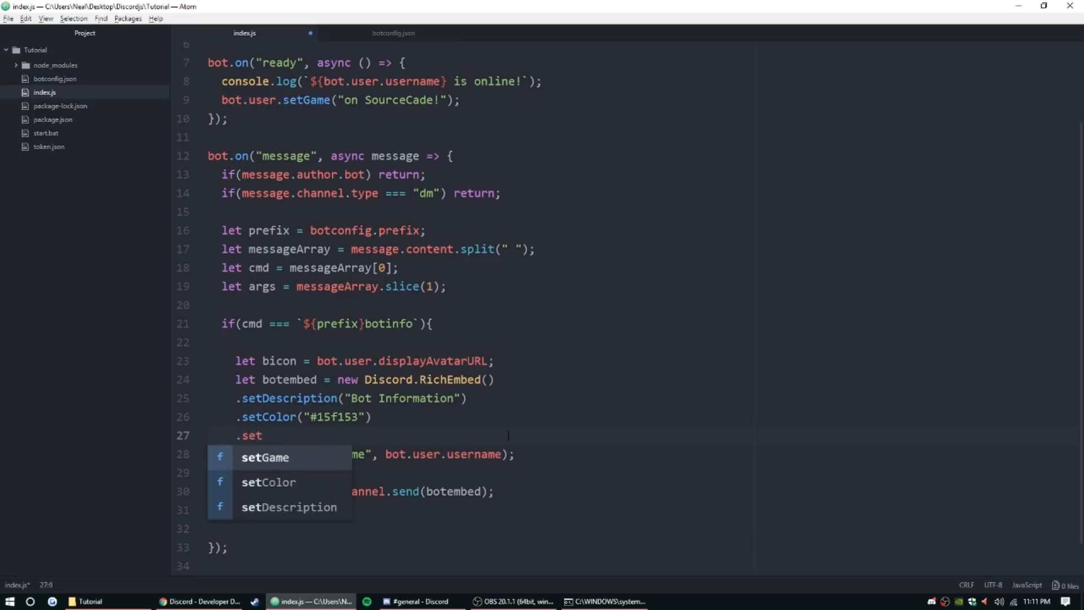
text(Thum)
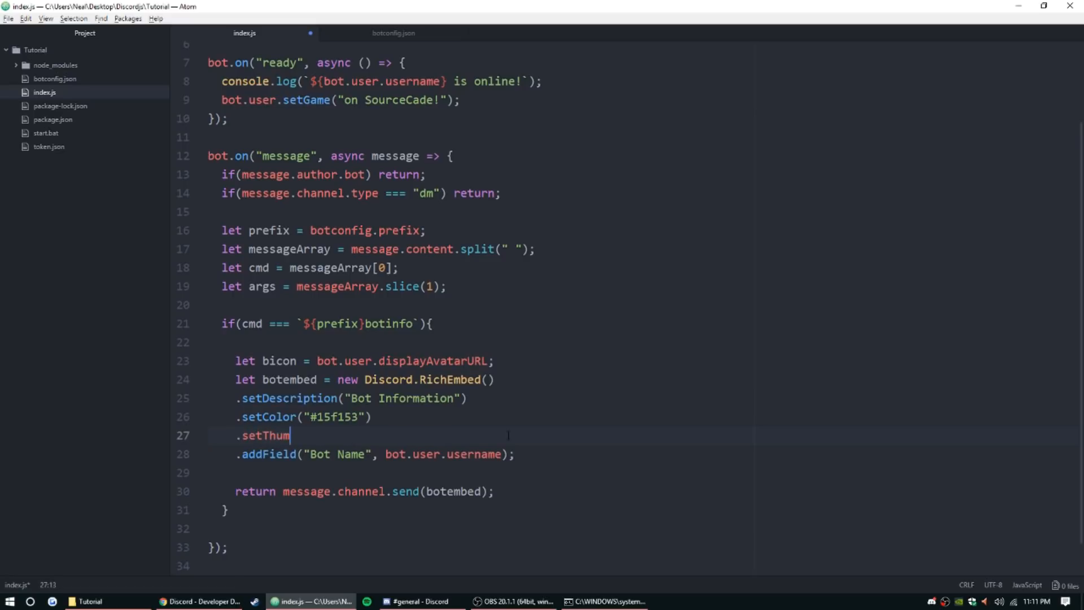
text(bnail())
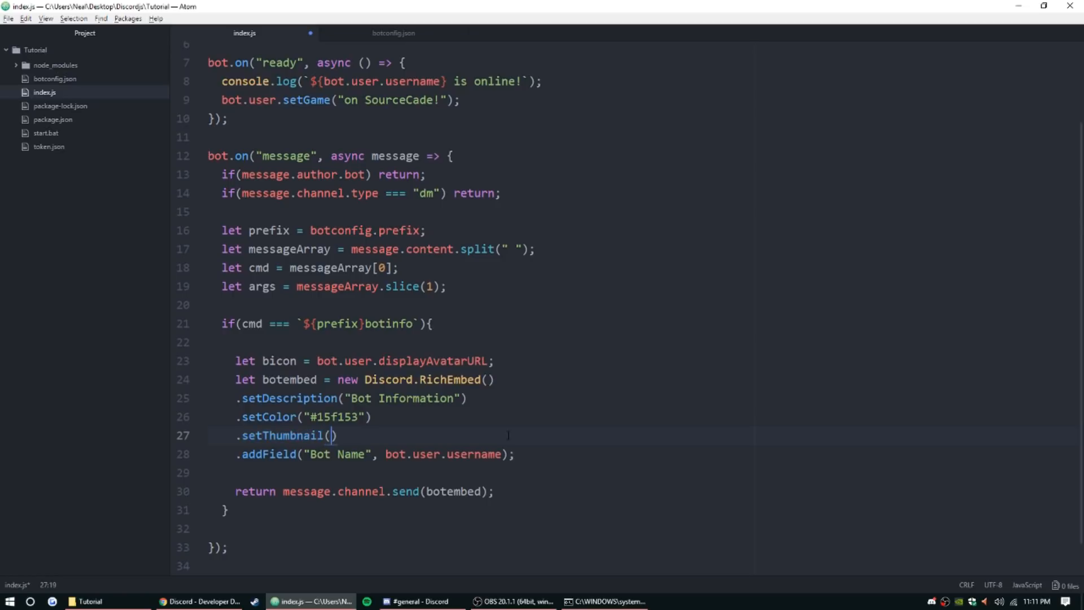
text(bicon)
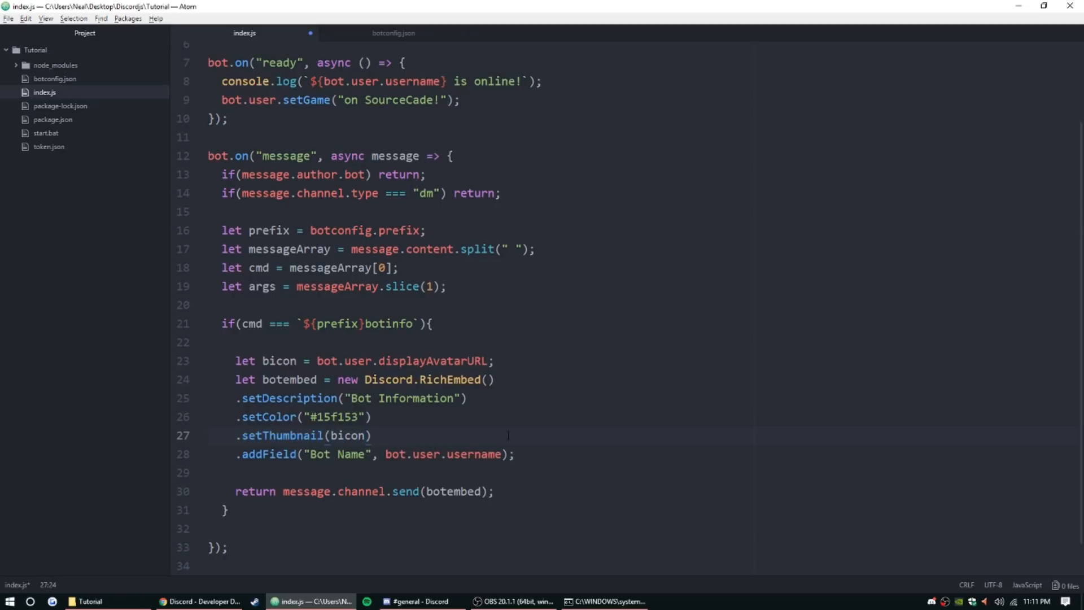
text(;)
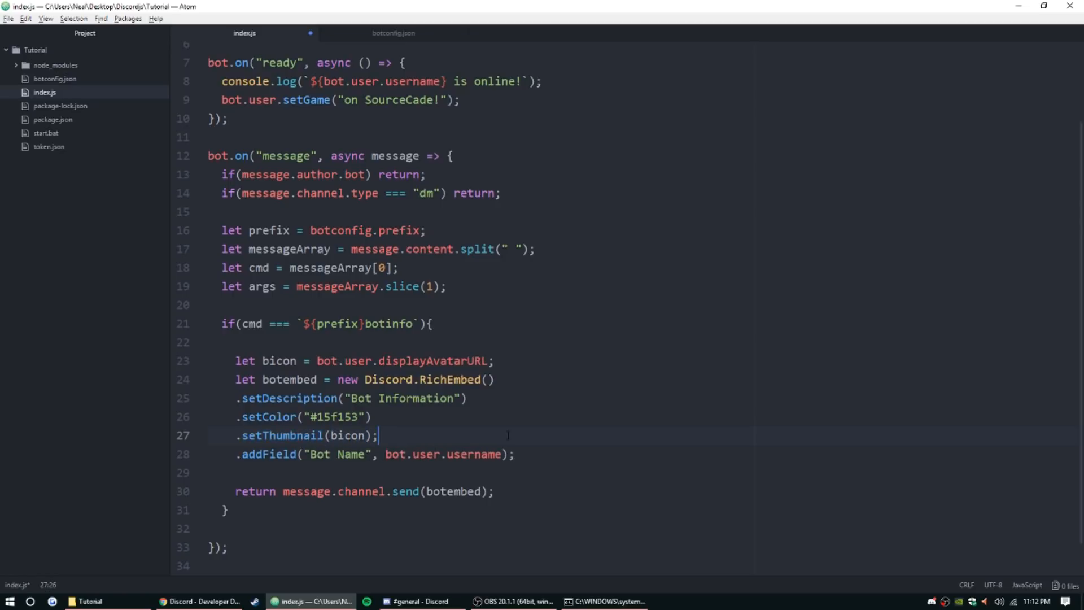
key(BackSpace)
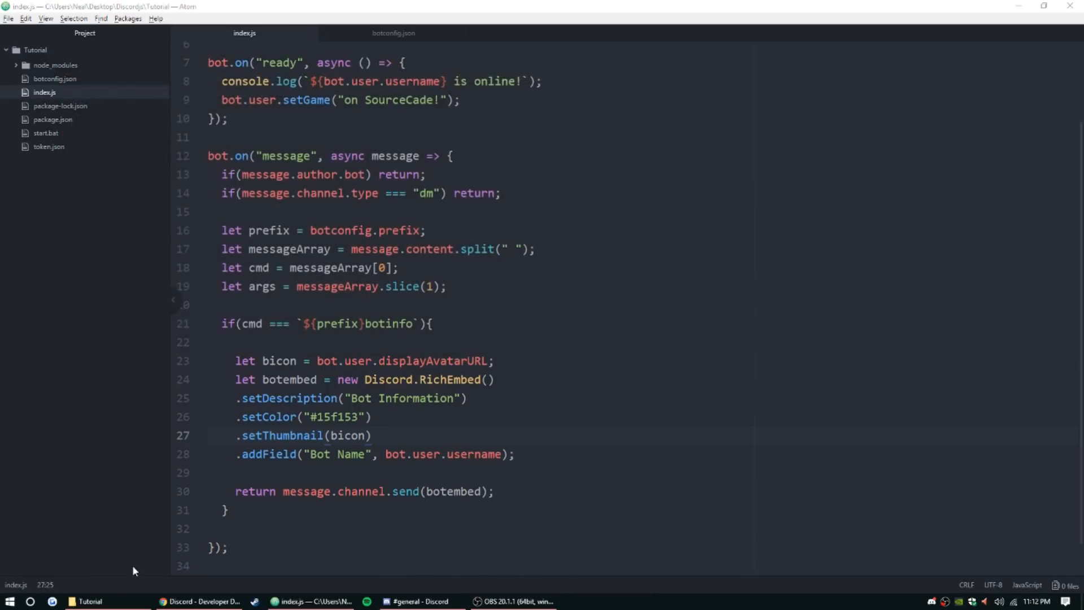
Relaunch the bot from start.bat in the Tutorial folder and switch to Discord.
click(90, 601)
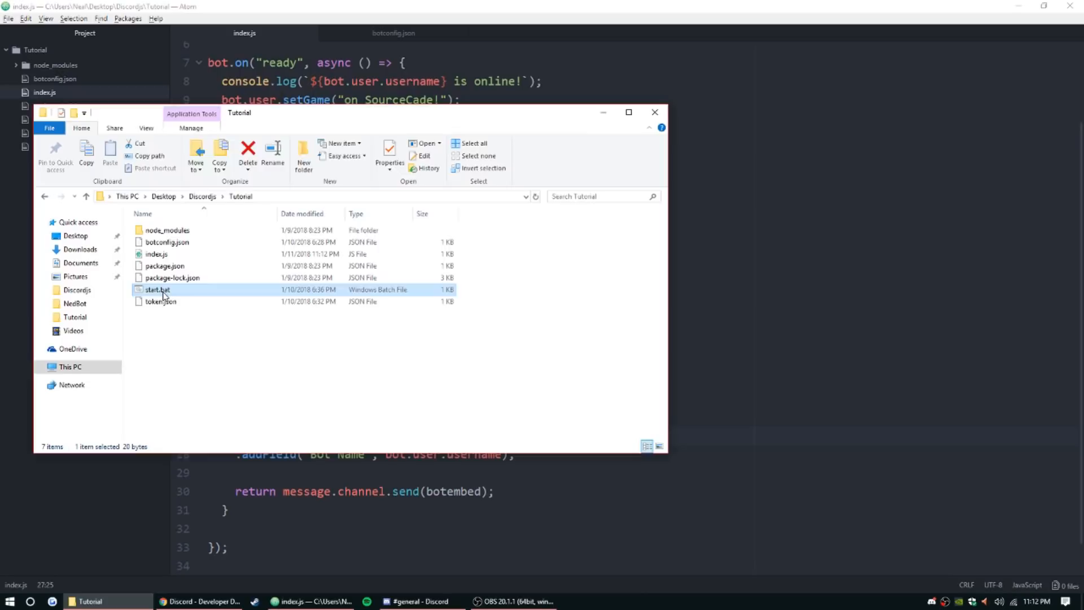
double_click(157, 290)
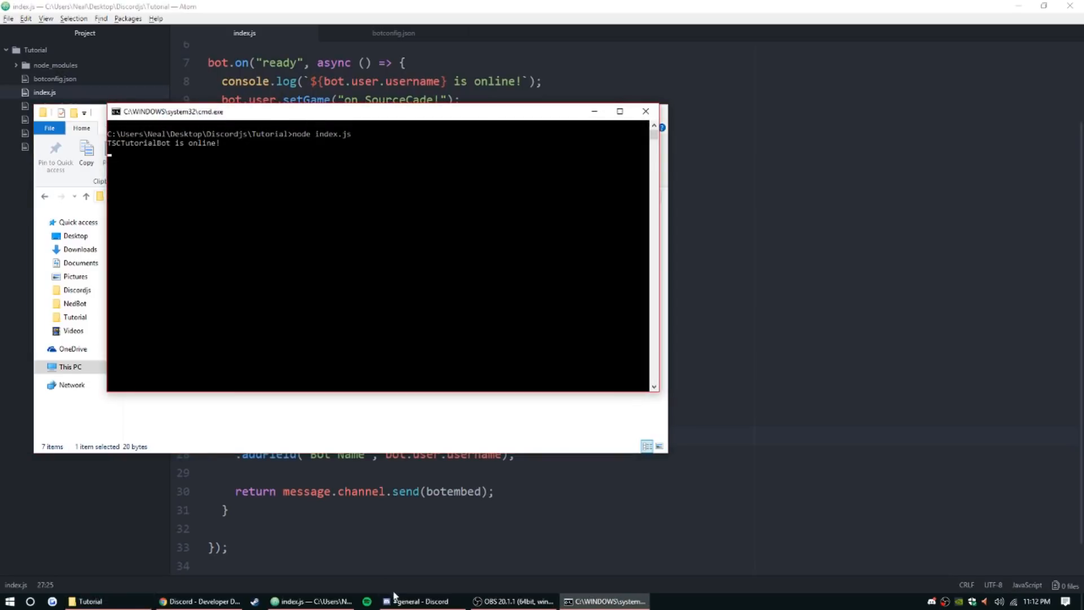
click(420, 601)
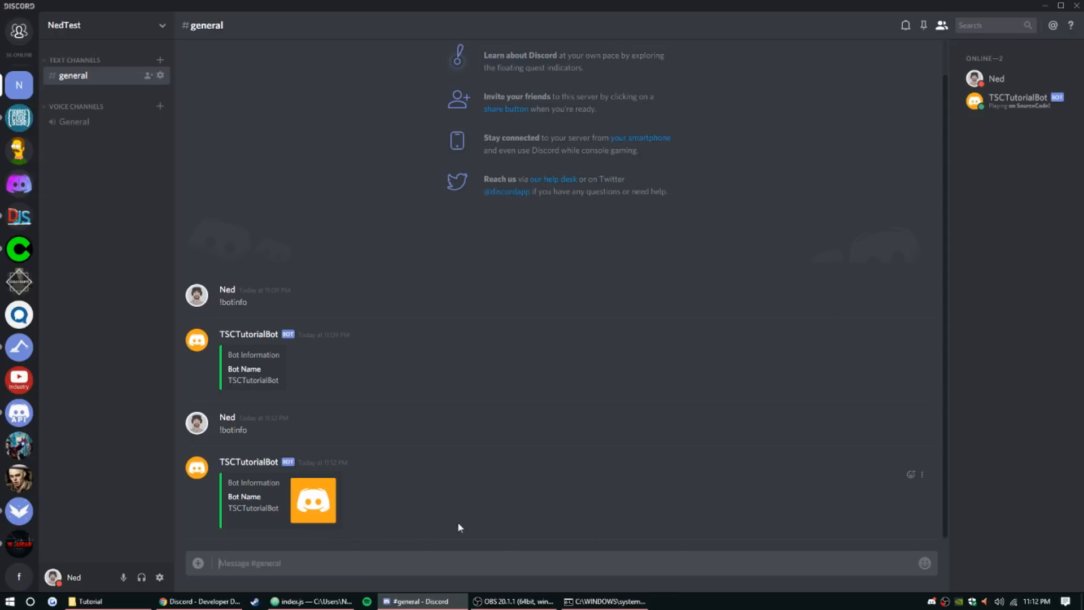
mouse_move(358, 342)
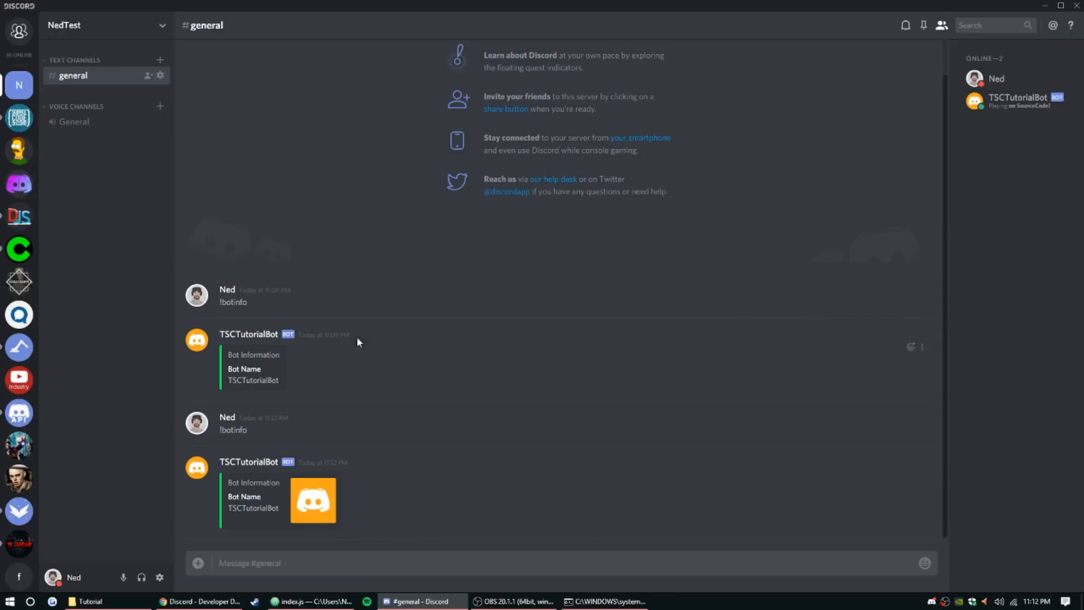
mouse_move(460, 295)
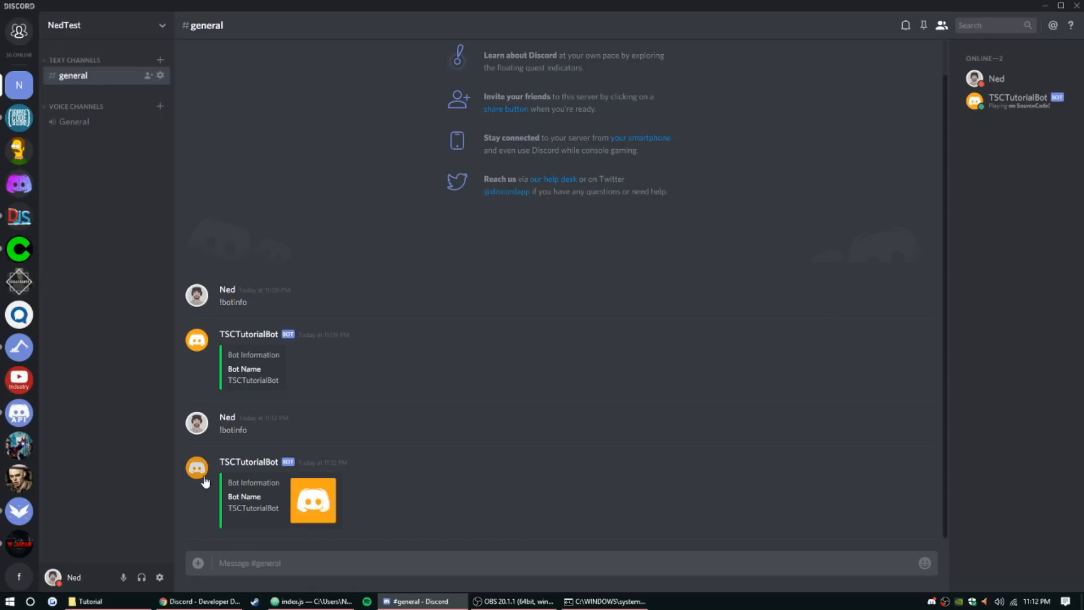
Check the !botinfo reply's avatar thumbnail in #general.
click(197, 467)
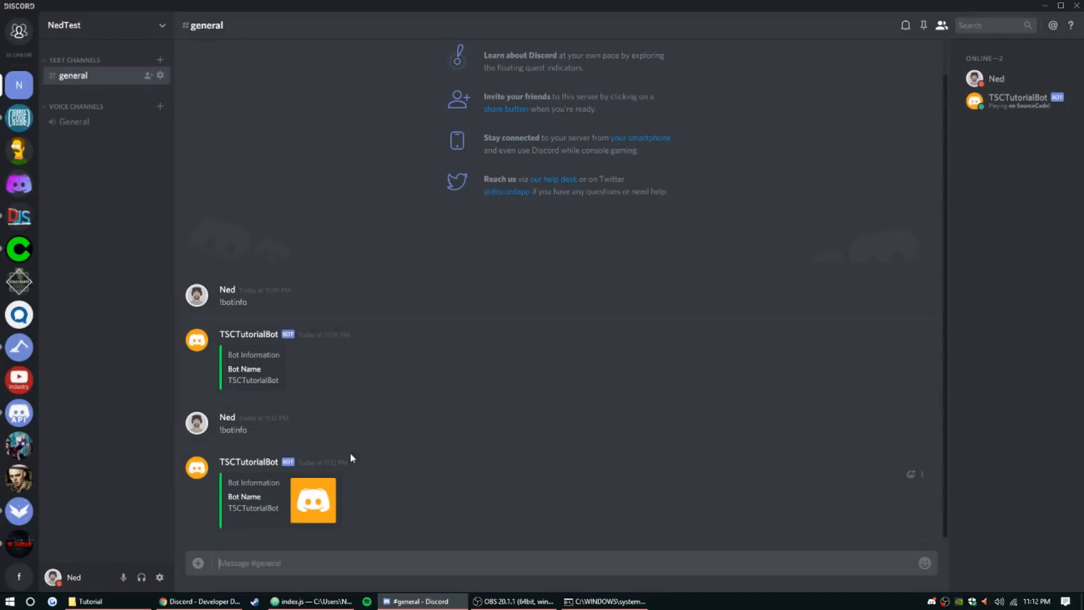
mouse_move(223, 231)
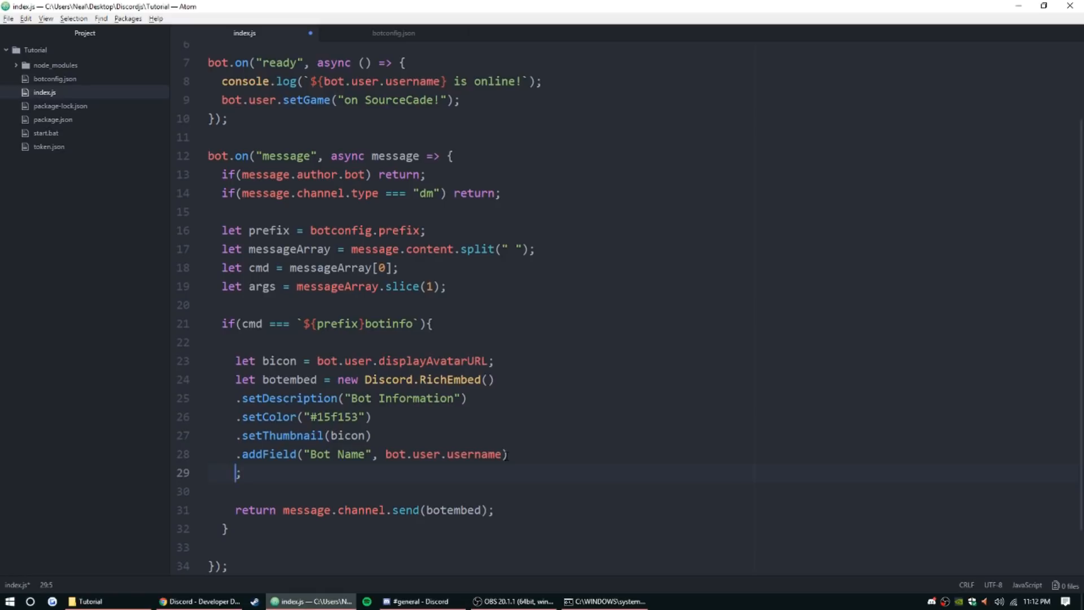
Add .addField("Created On", bot.user.createdAt) to the botinfo embed.
text(.addField)
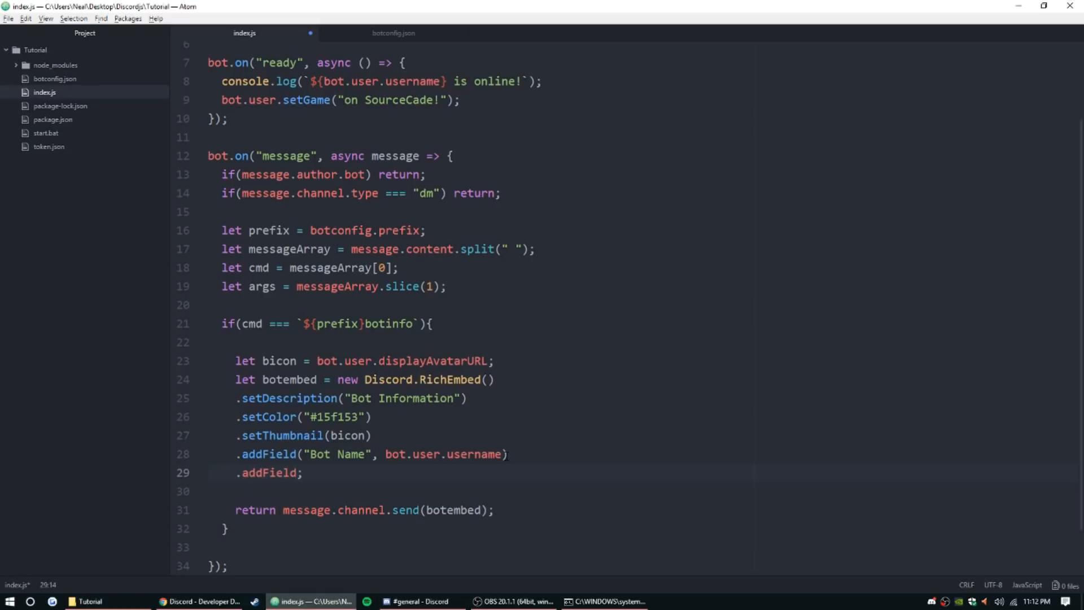
text((""))
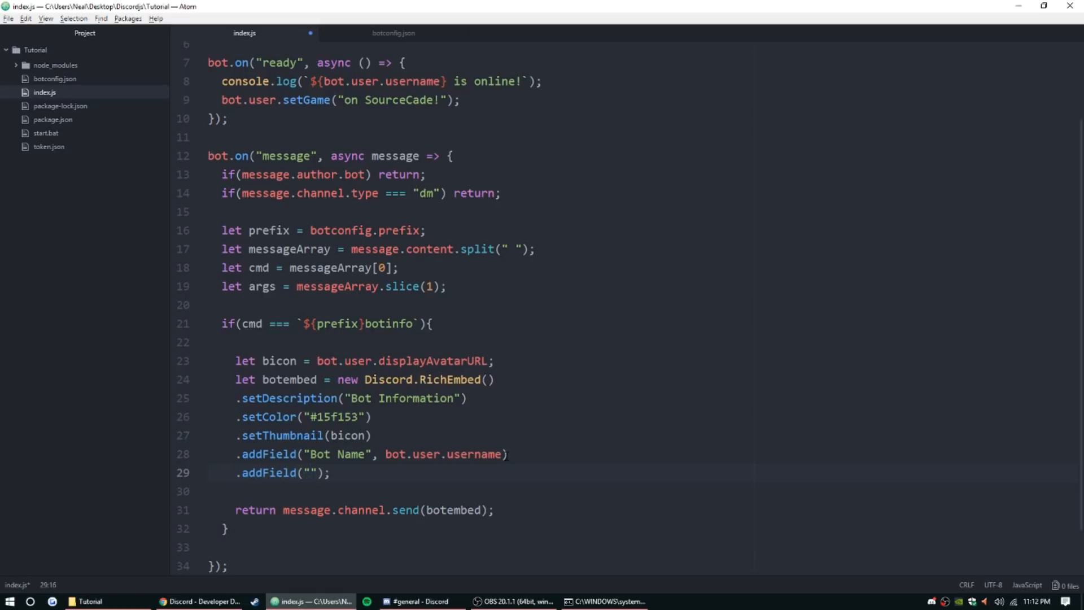
text(Created)
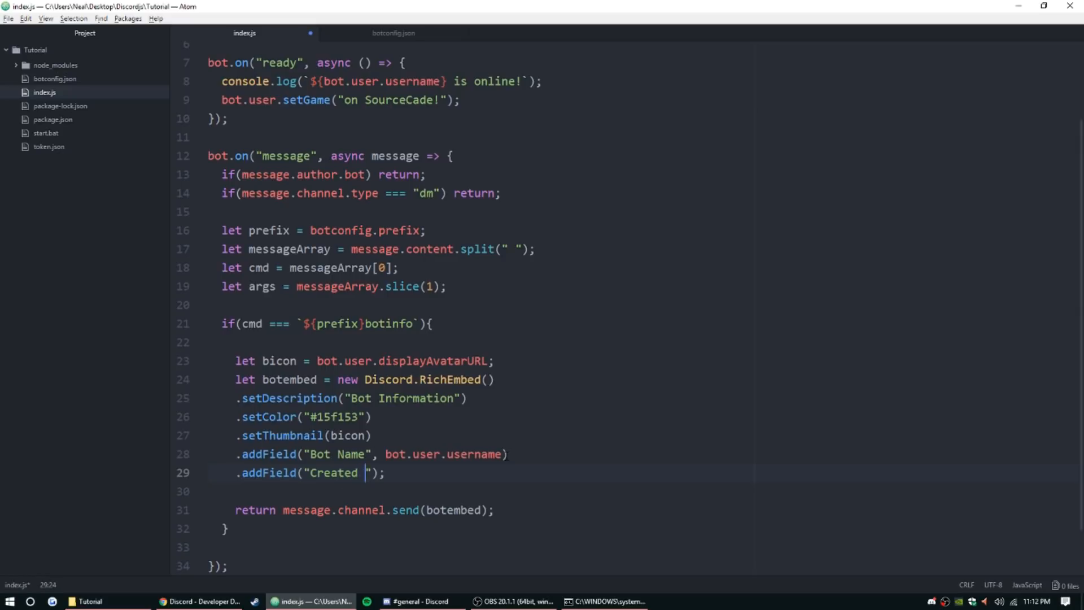
text(On)
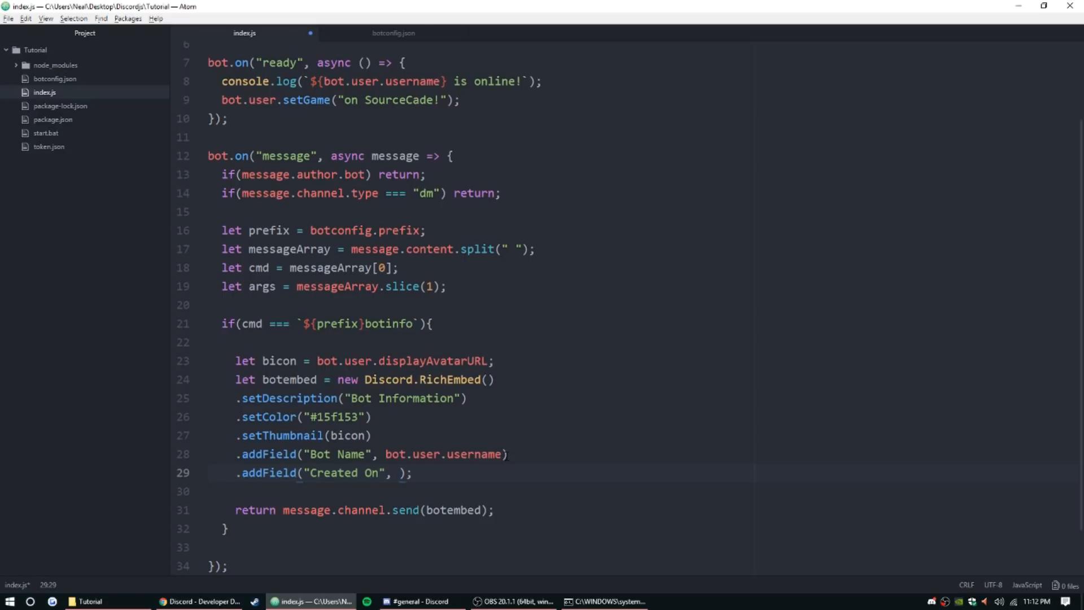
text(bot.user)
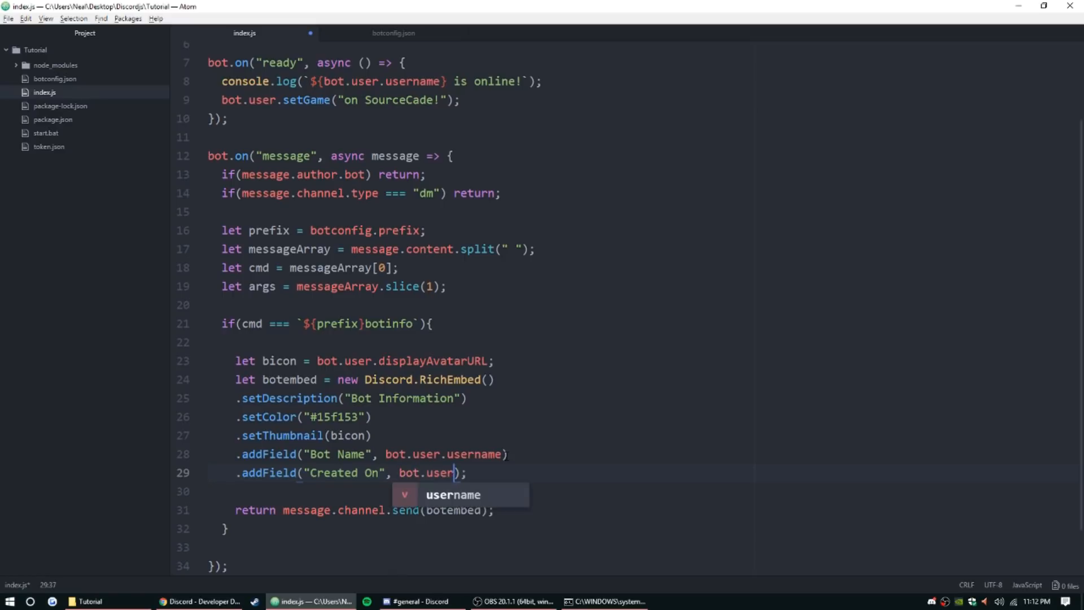
text(.createdAt)
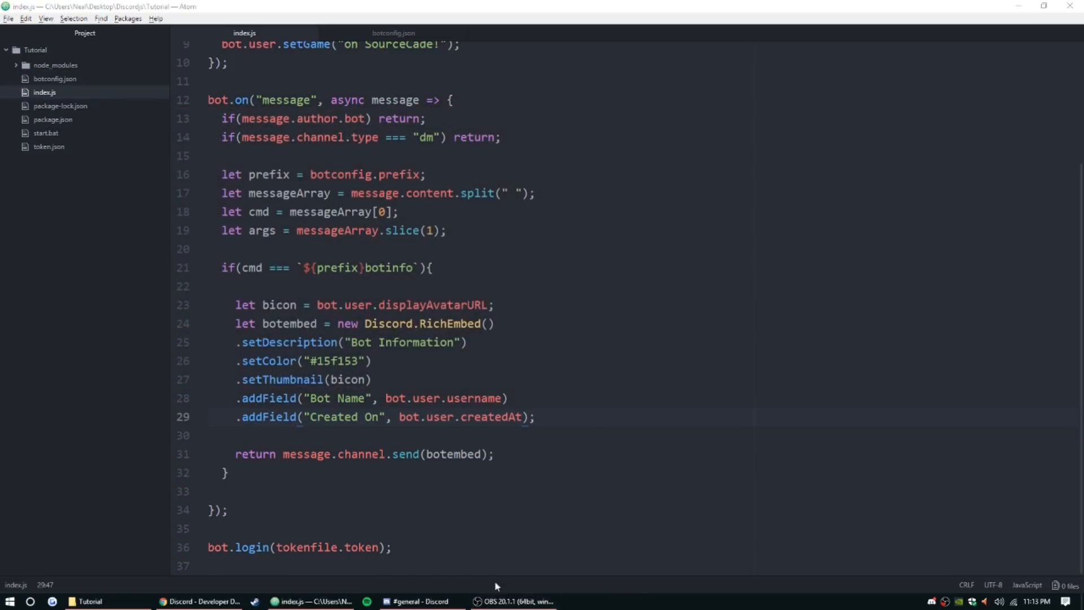
Relaunch the bot with start.bat from the project folder.
click(418, 601)
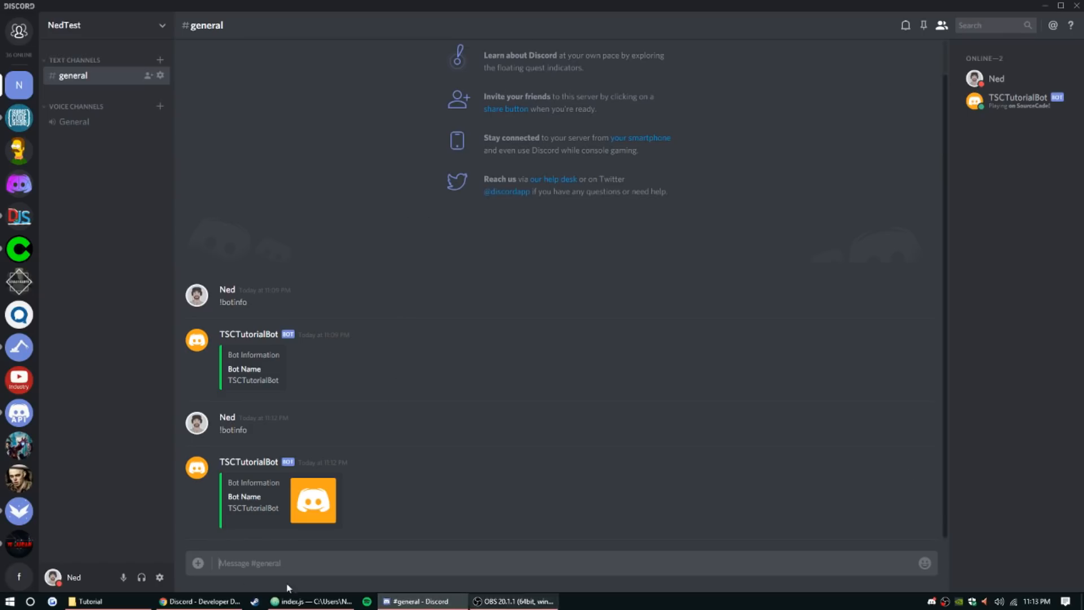
click(88, 601)
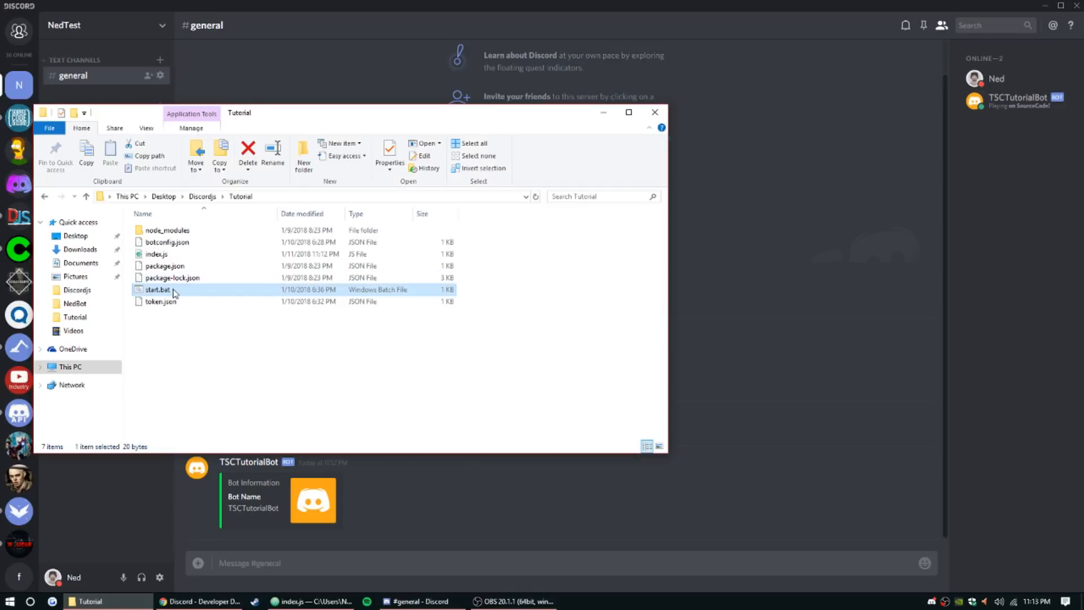
double_click(157, 289)
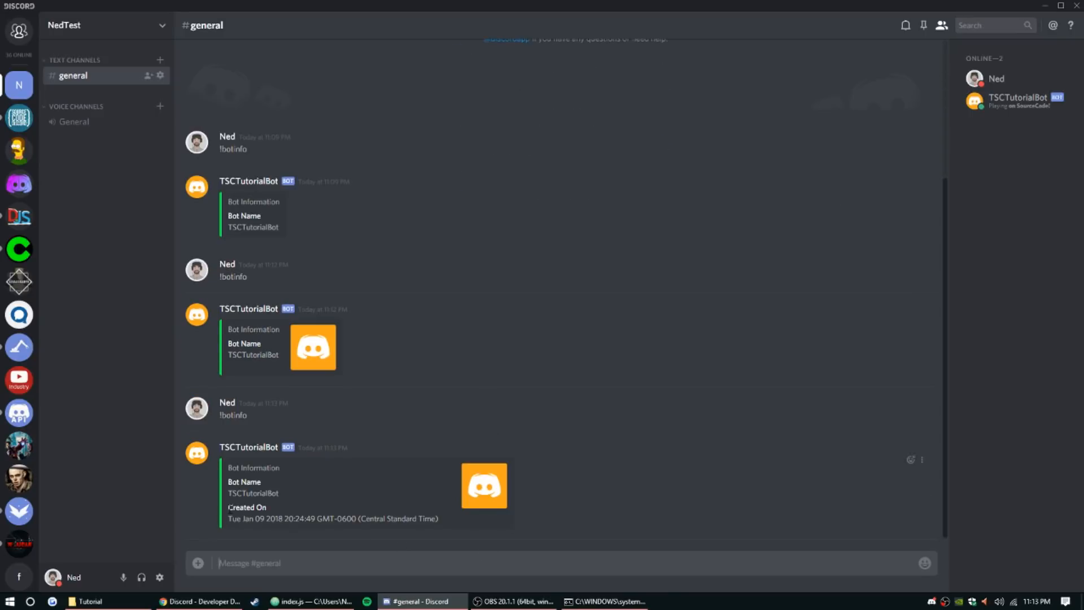
Select the Created On date in the !botinfo embed reply.
drag(227, 519, 439, 518)
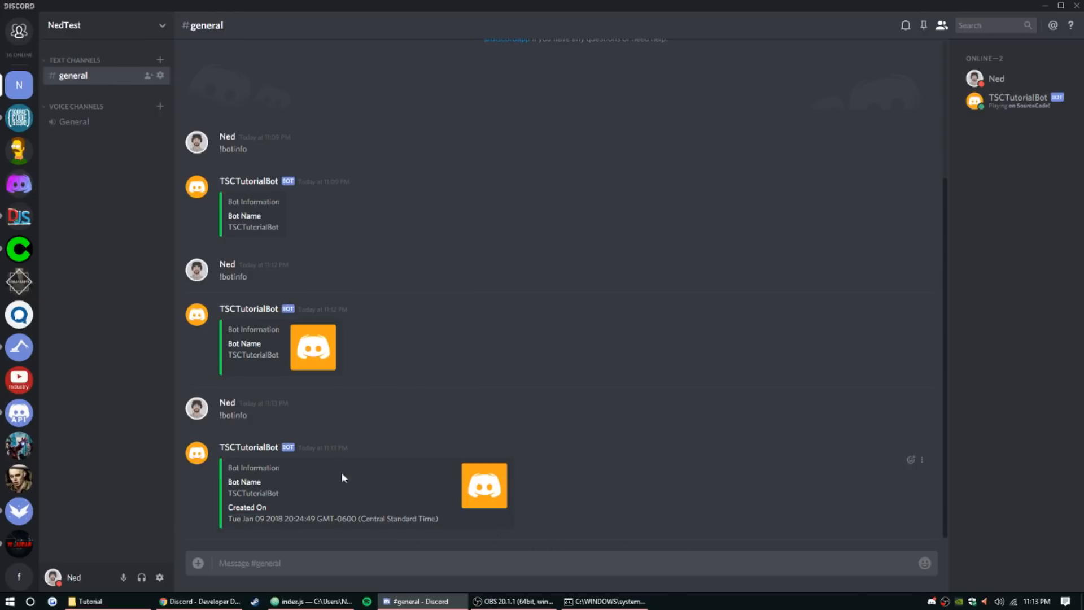
mouse_move(358, 489)
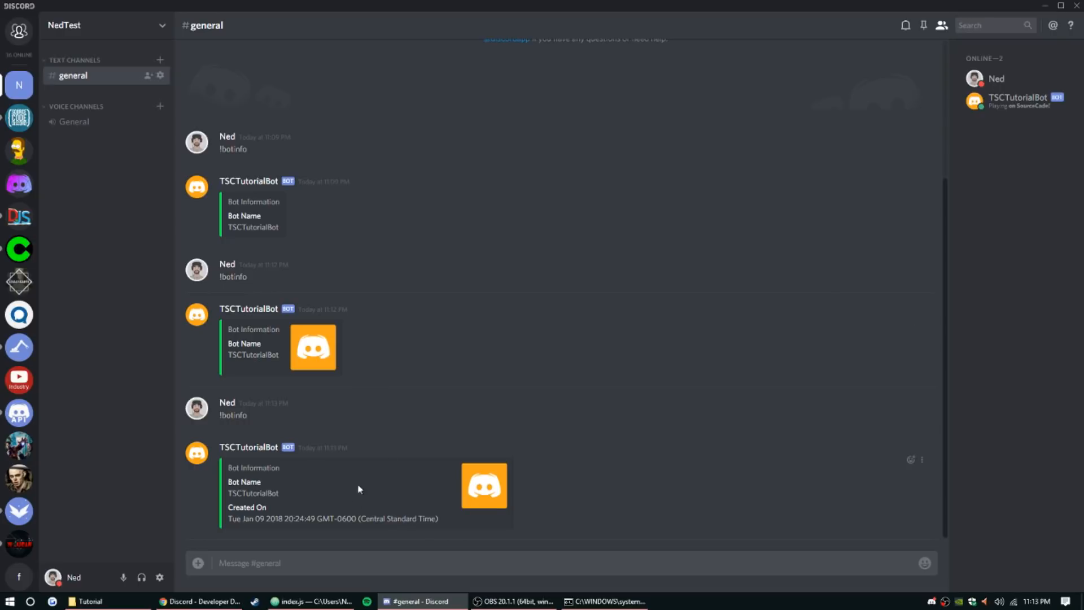
mouse_move(466, 511)
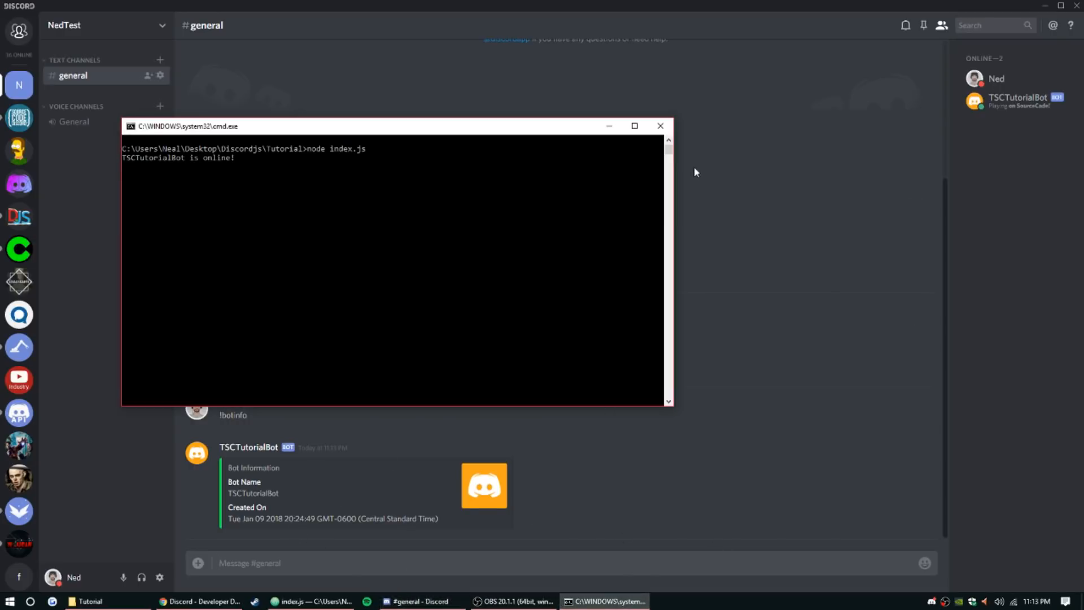
Write if(cmd === `${prefix}serverinfo`){ return; } above the botinfo command in index.js.
click(308, 600)
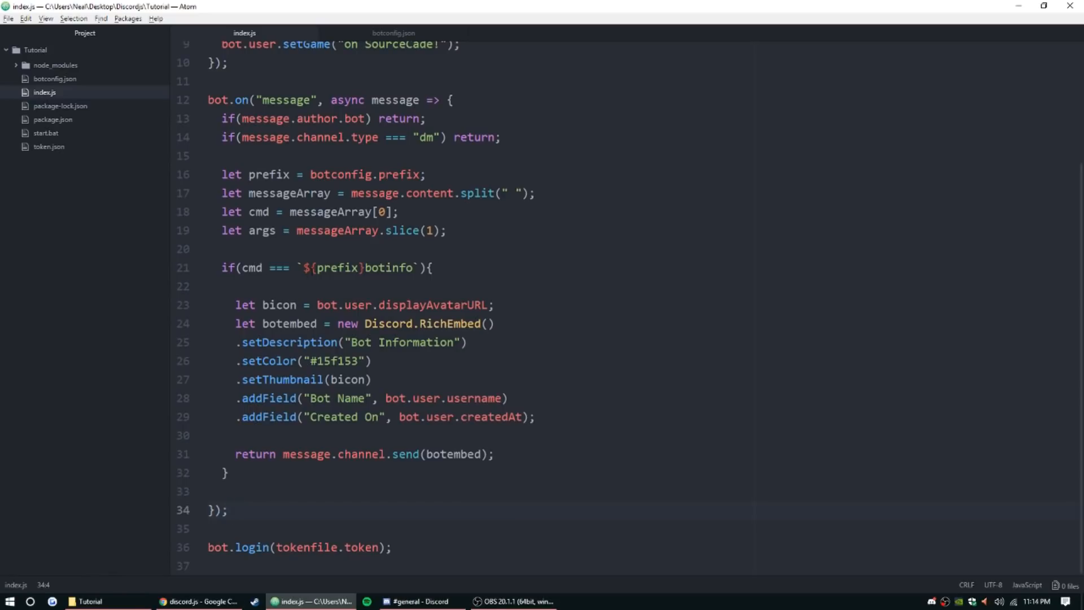
key(enter)
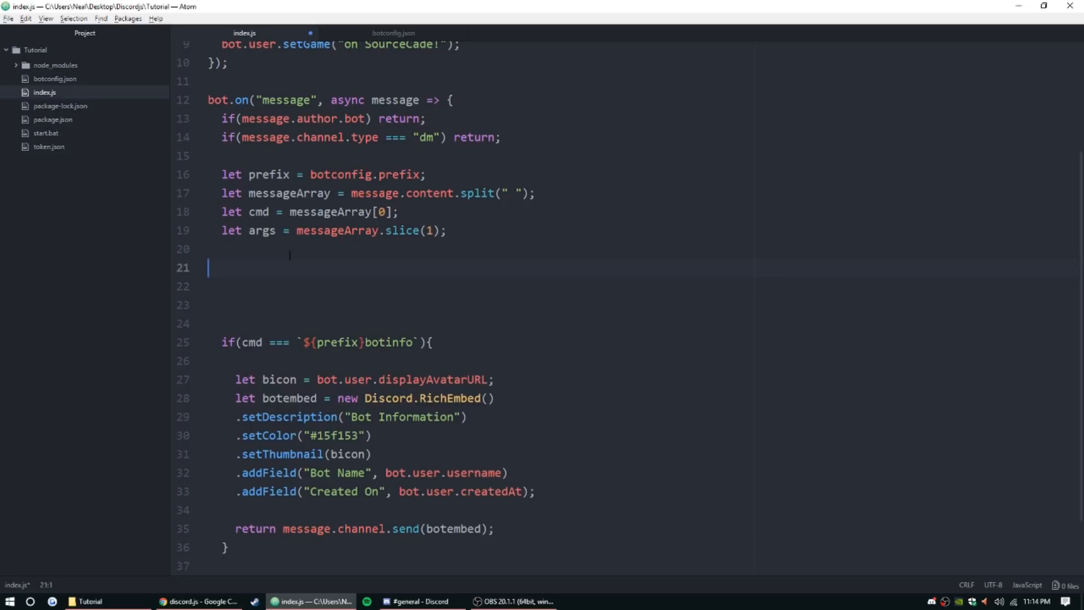
text(if()
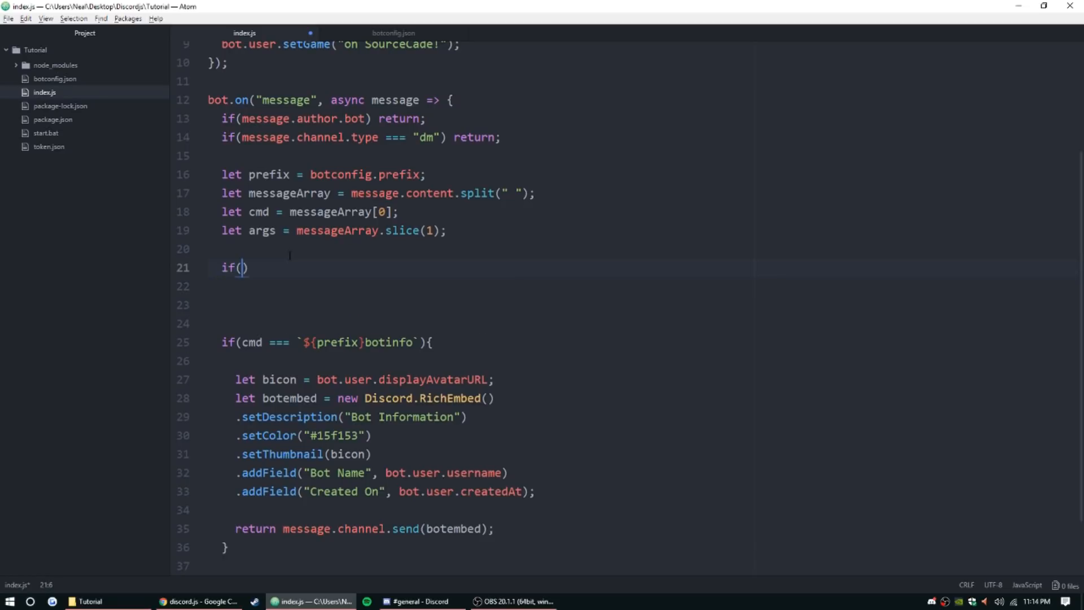
text(cmd ===)
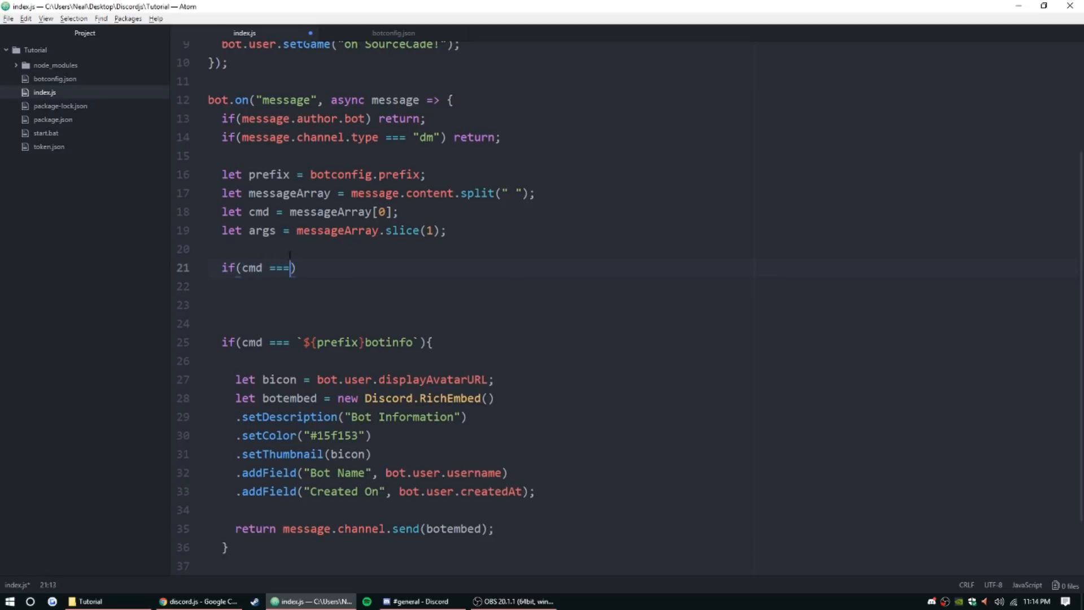
text(`)
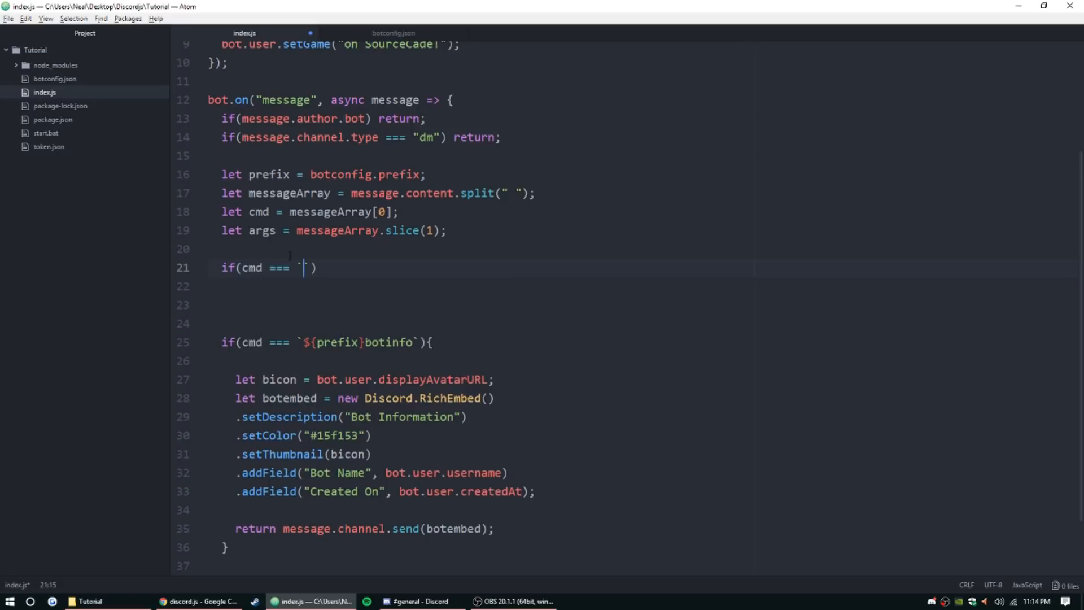
text(${prefix}gui)
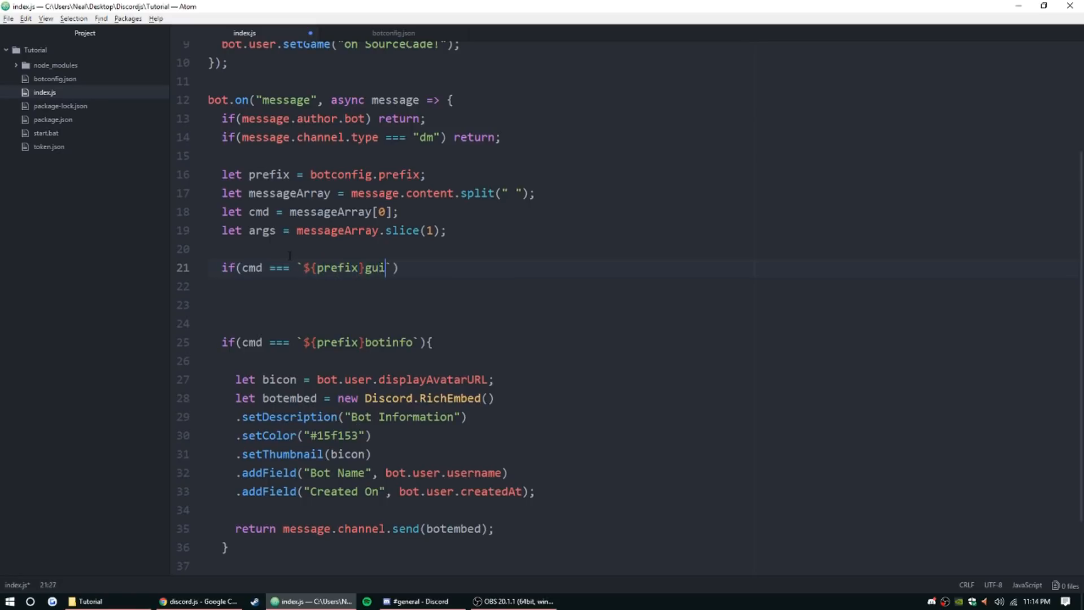
text(ld)
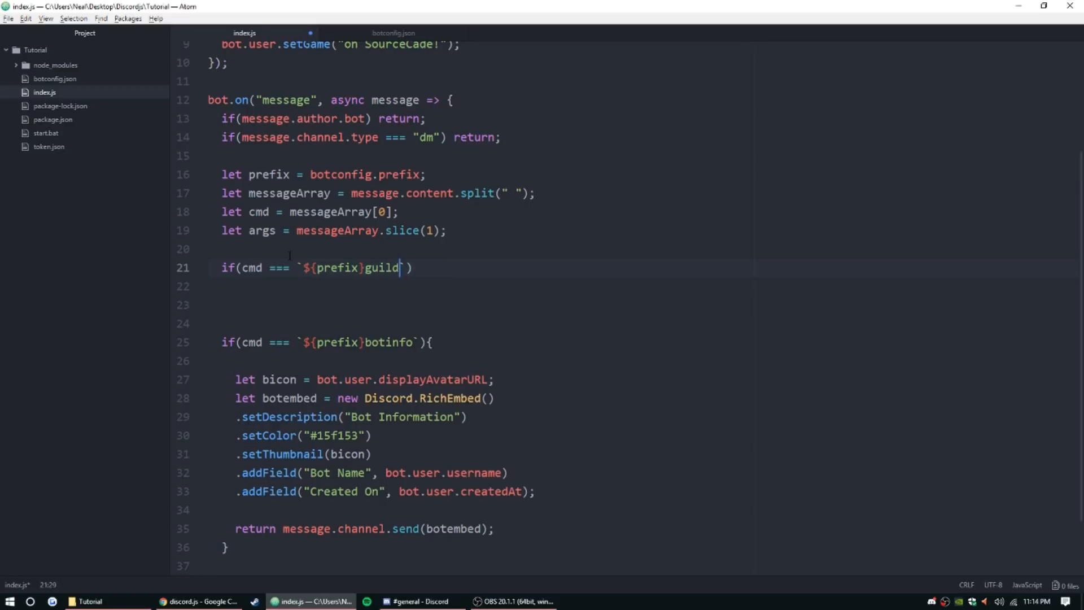
text(server)
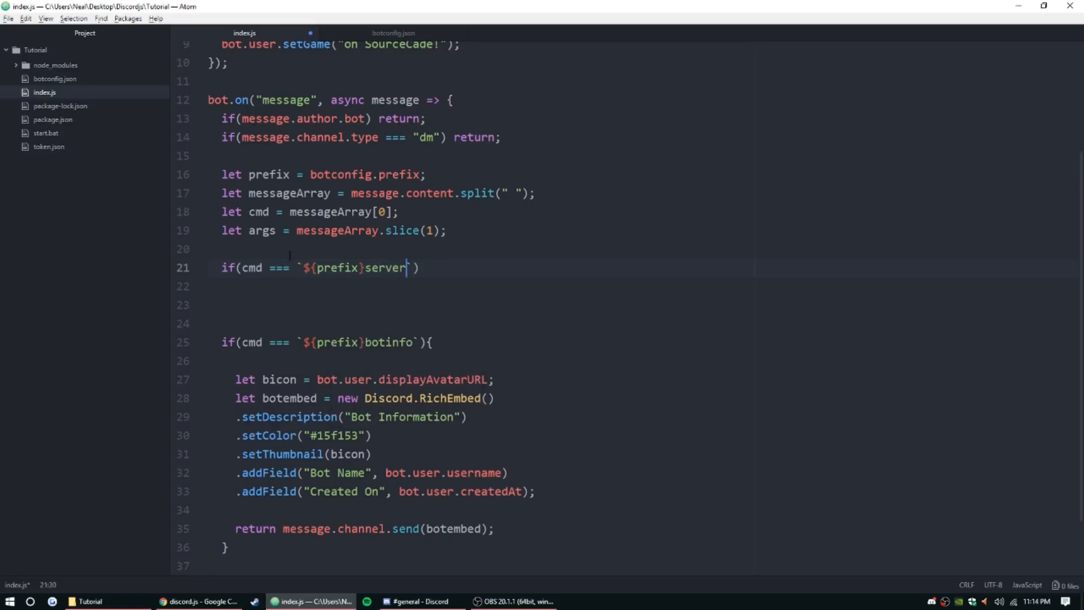
text(info`){)
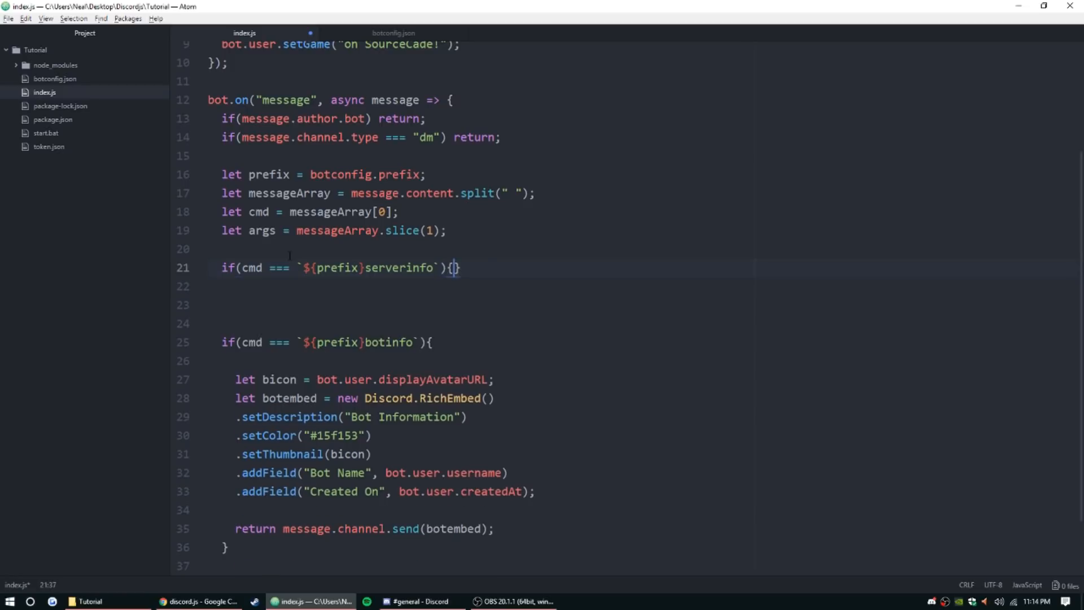
text(return;)
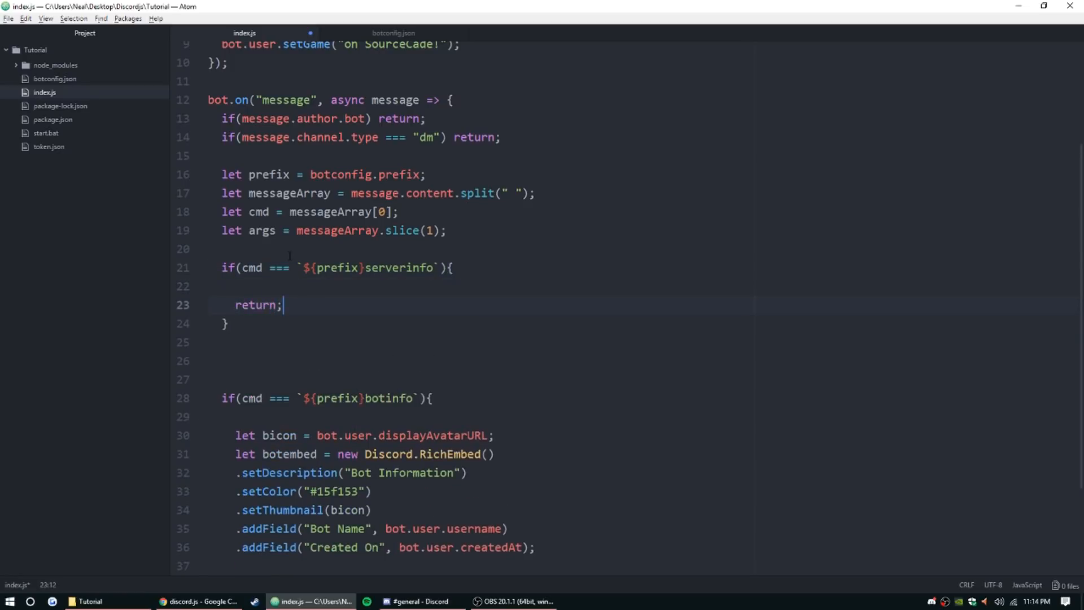
key(Enter)
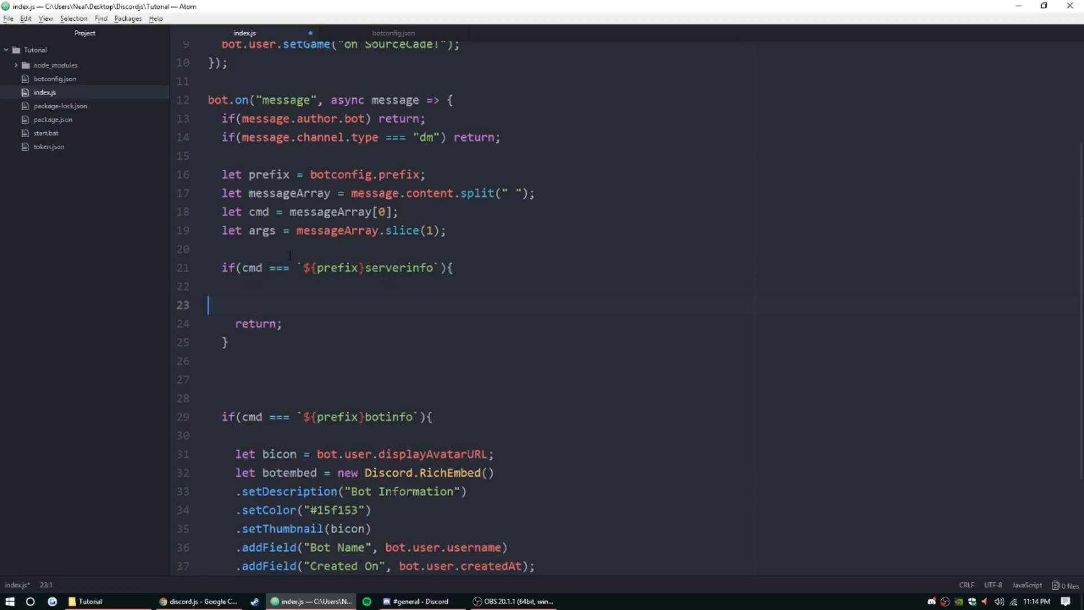
Inside serverinfo, declare let sicon = message.guild.displayAvatarURL;.
key(enter)
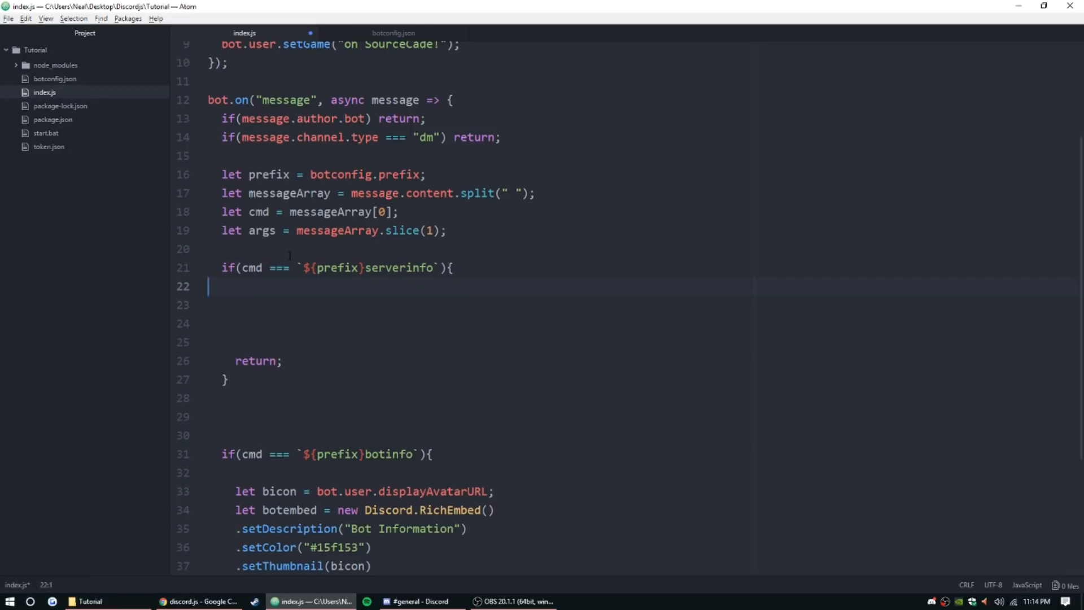
key(enter)
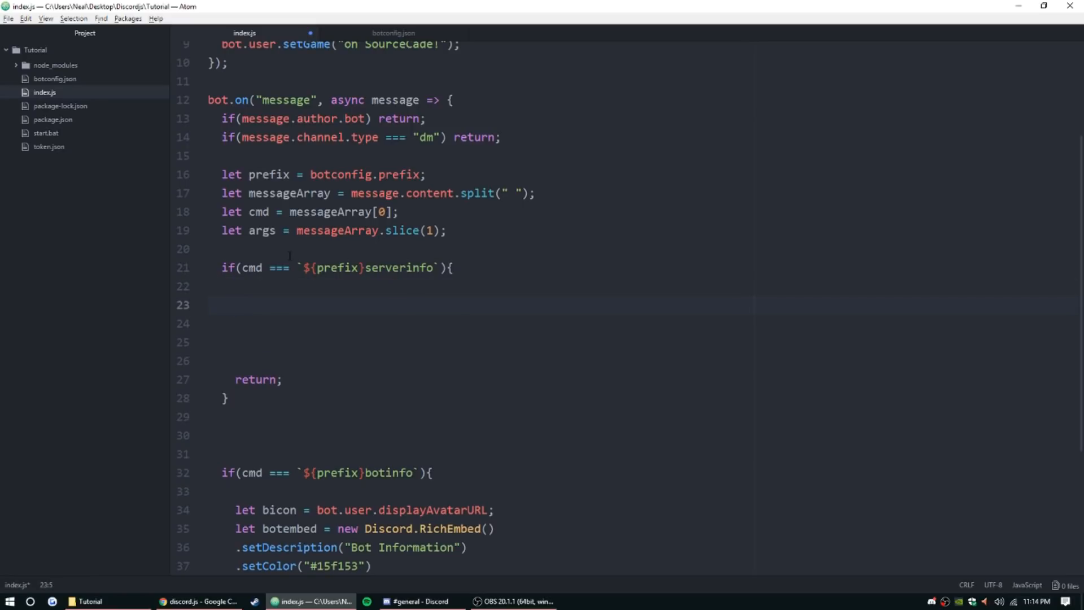
text(let)
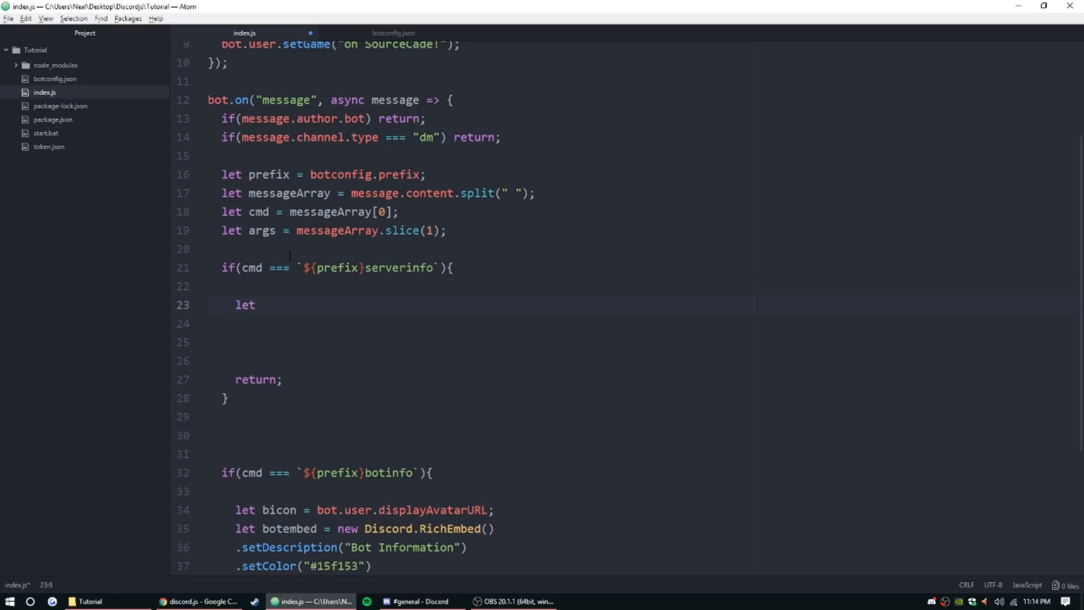
text(sicon)
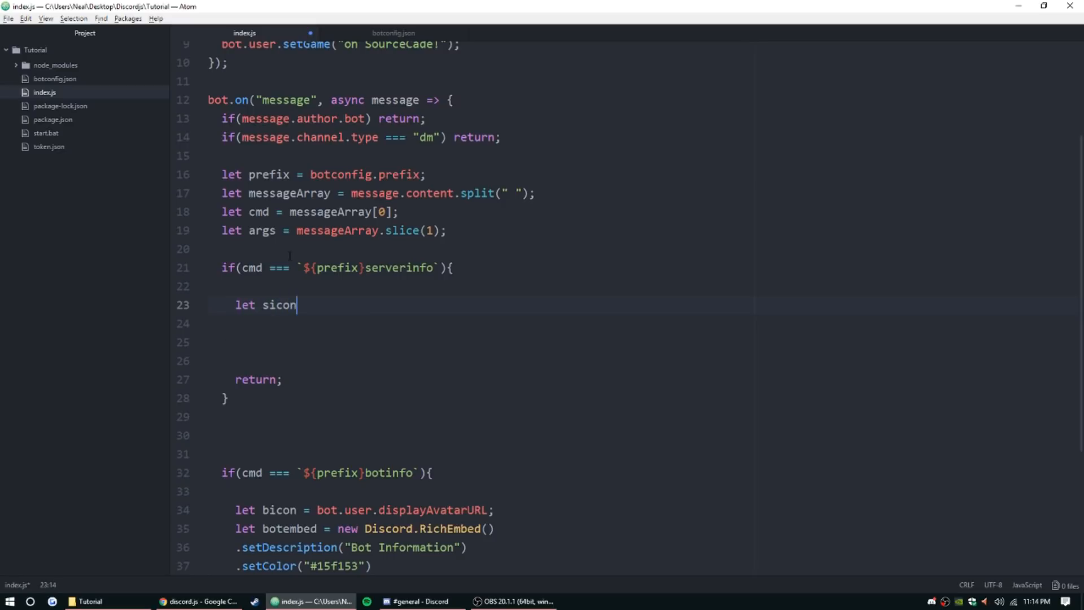
text(=)
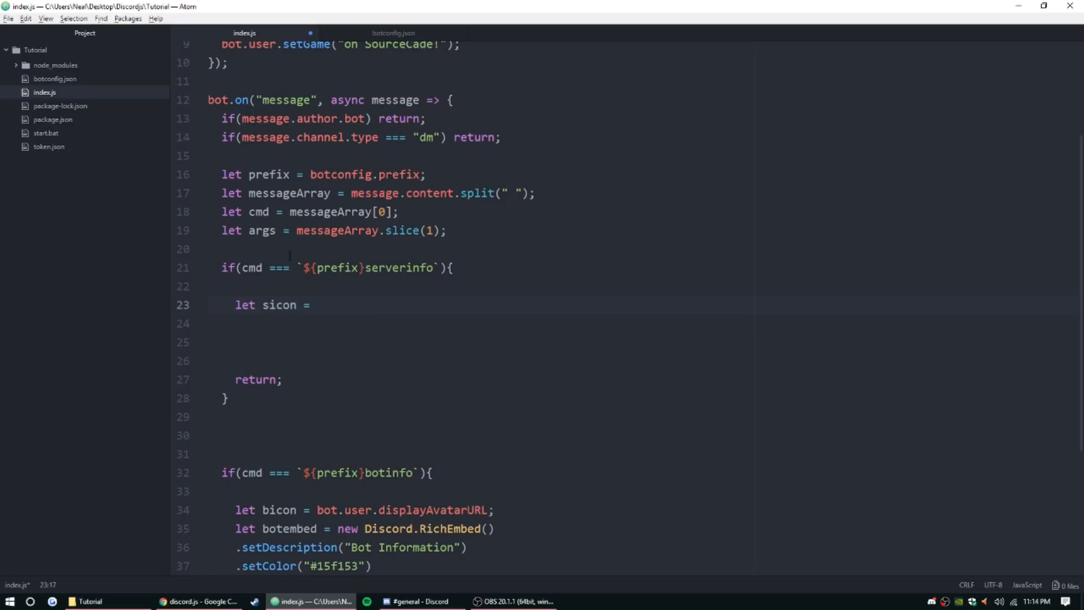
text(guild.)
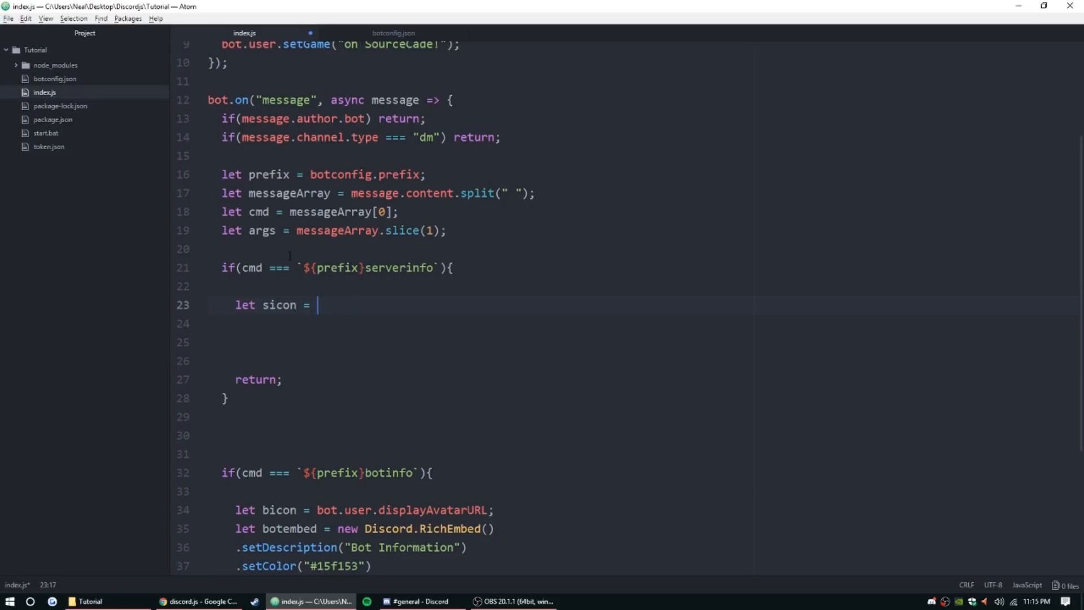
text(message.guild)
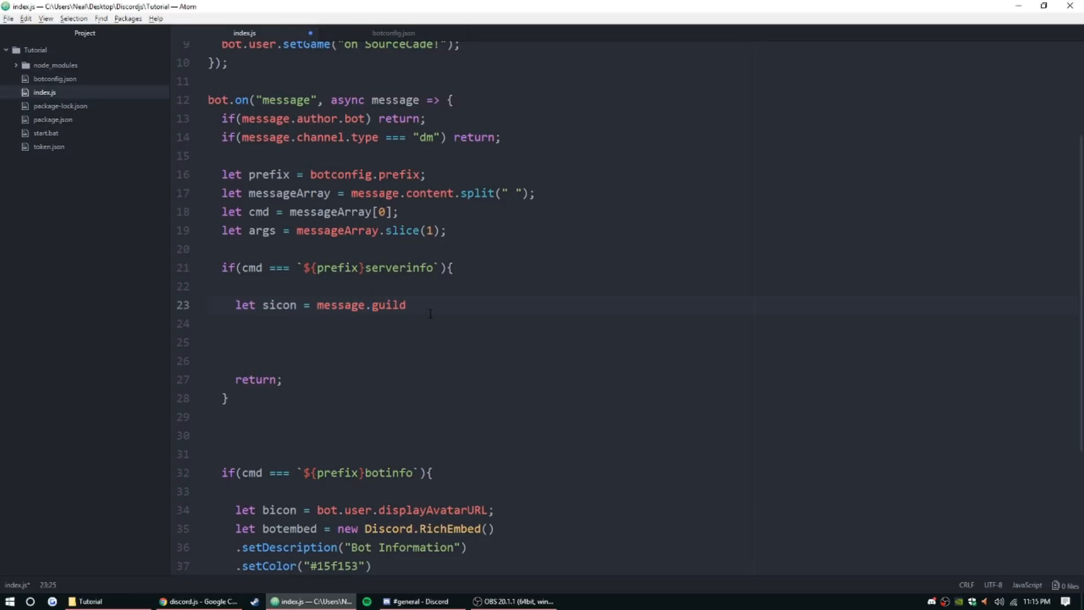
click(372, 305)
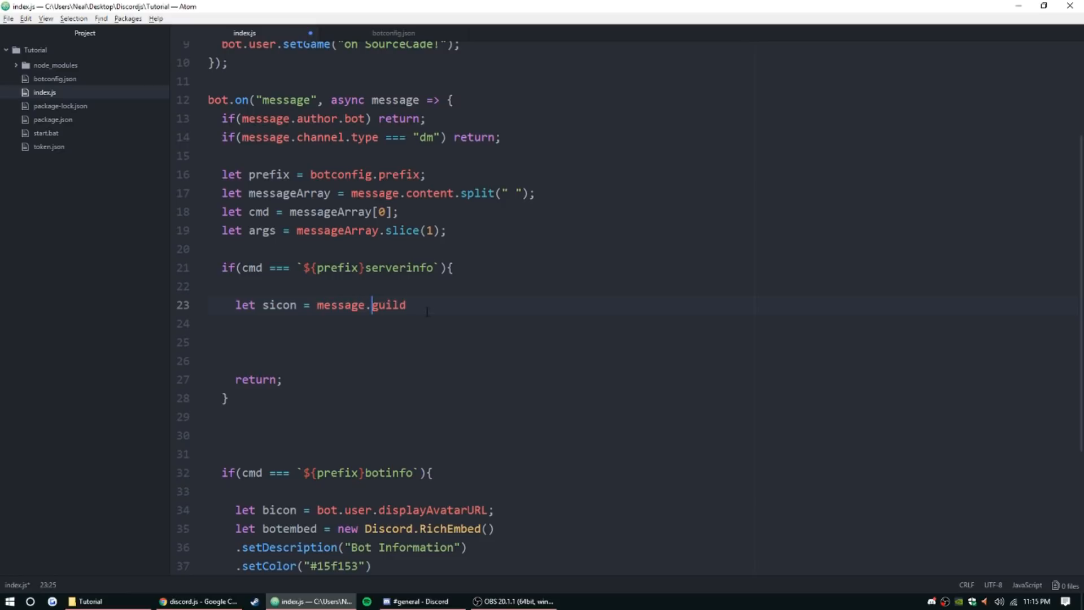
text(.displayAvatarURL)
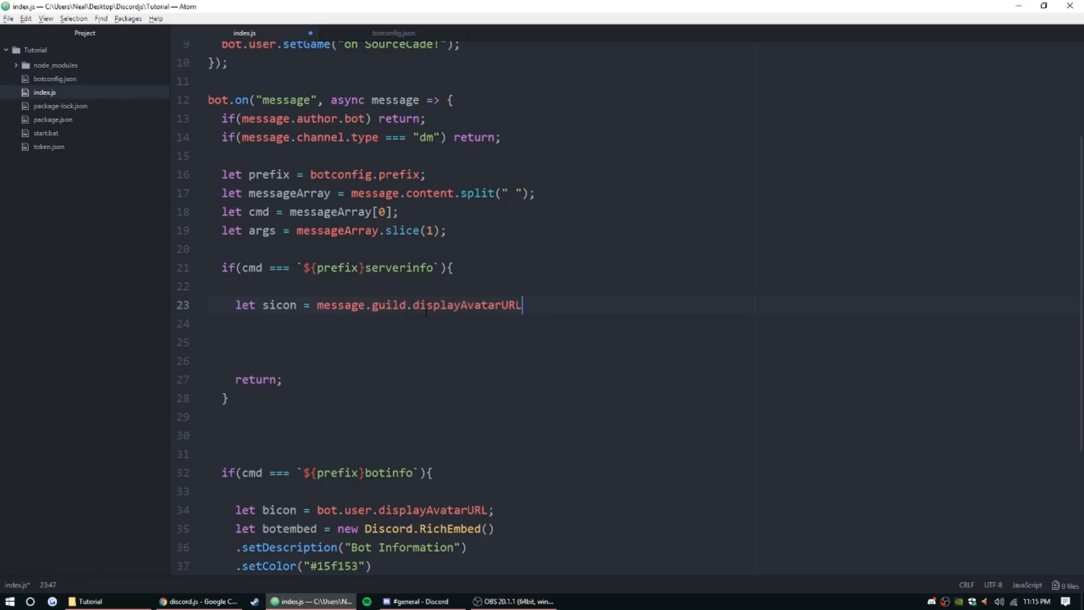
text(;)
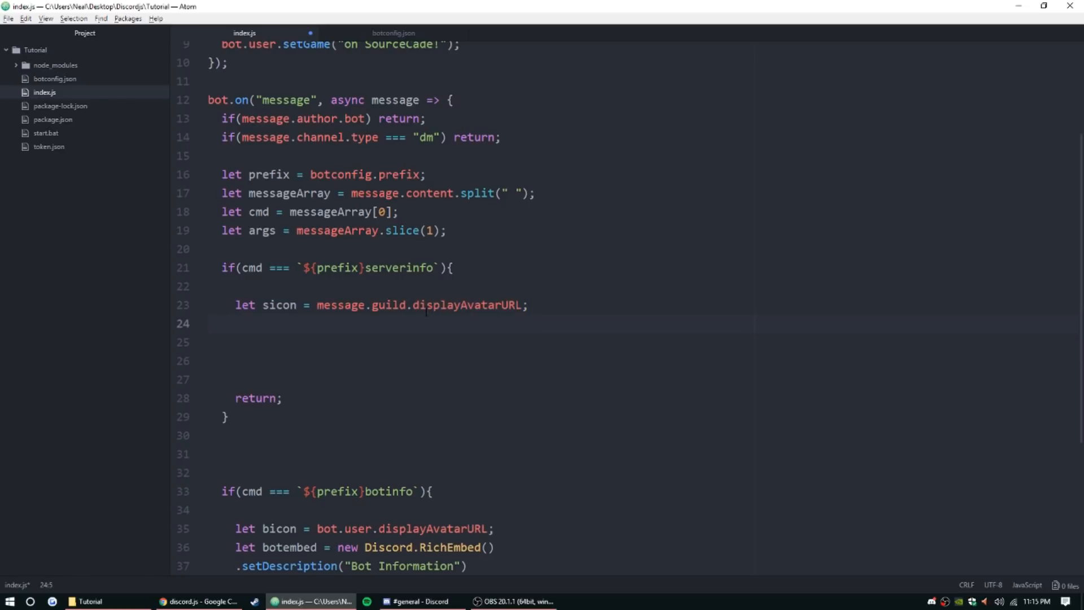
Begin the next line with let serverembed = n for the embed declaration.
text(let)
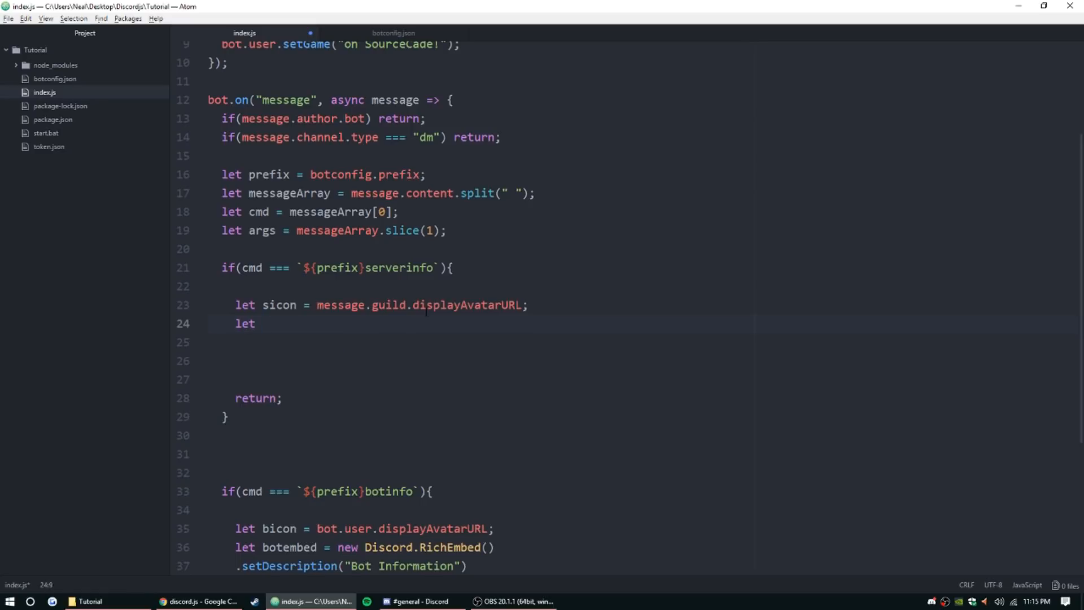
text(server)
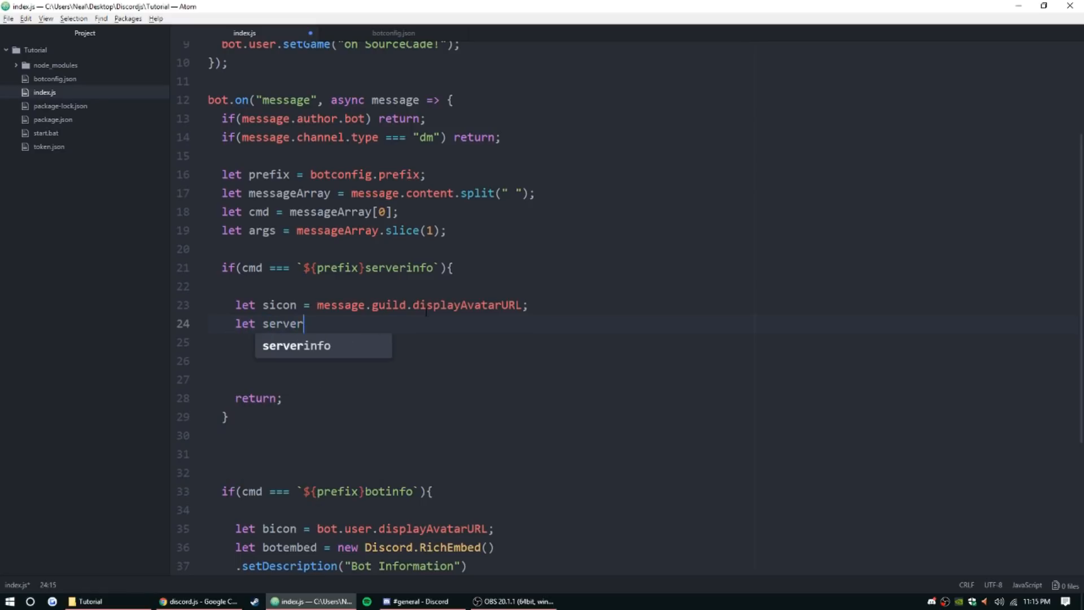
text(embed = n)
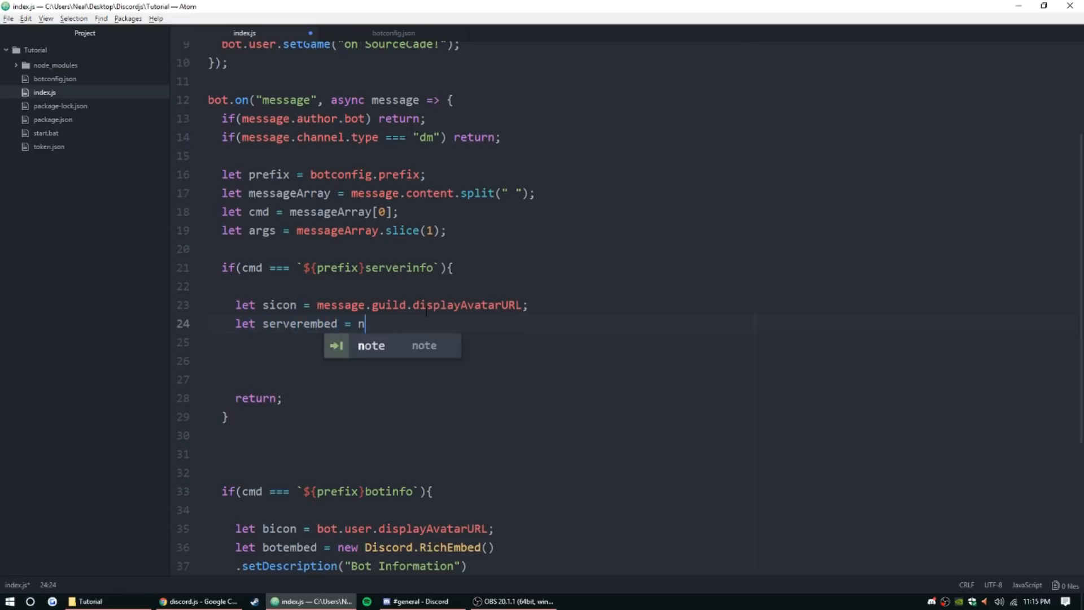
Make serverembed a new Discord.RichEmbed with description "Server Information".
text(ew Discord.R)
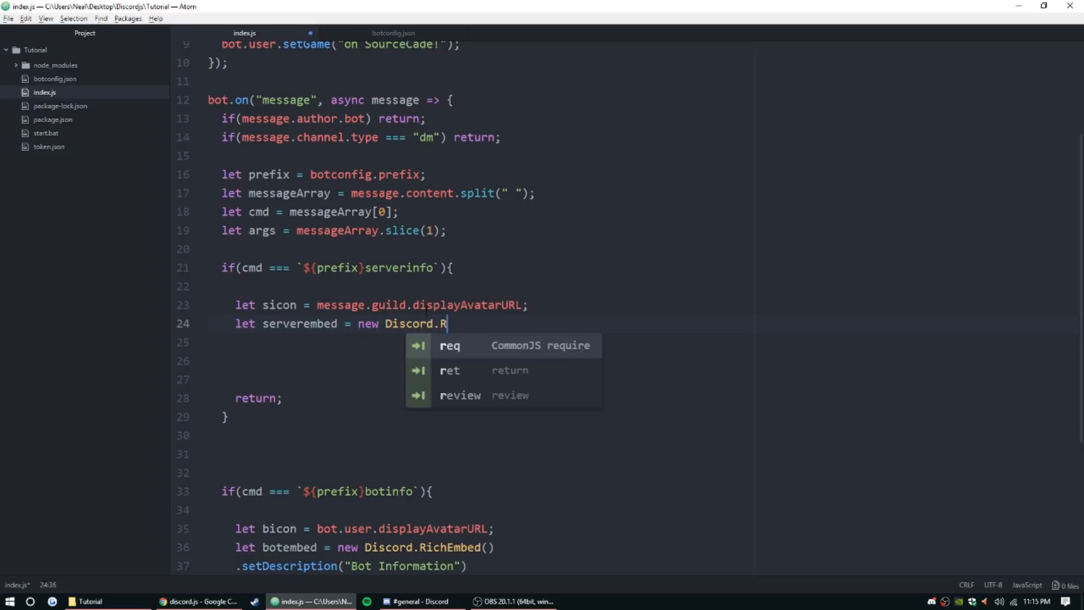
text(ichEmbed()
click(643, 343)
text(.se)
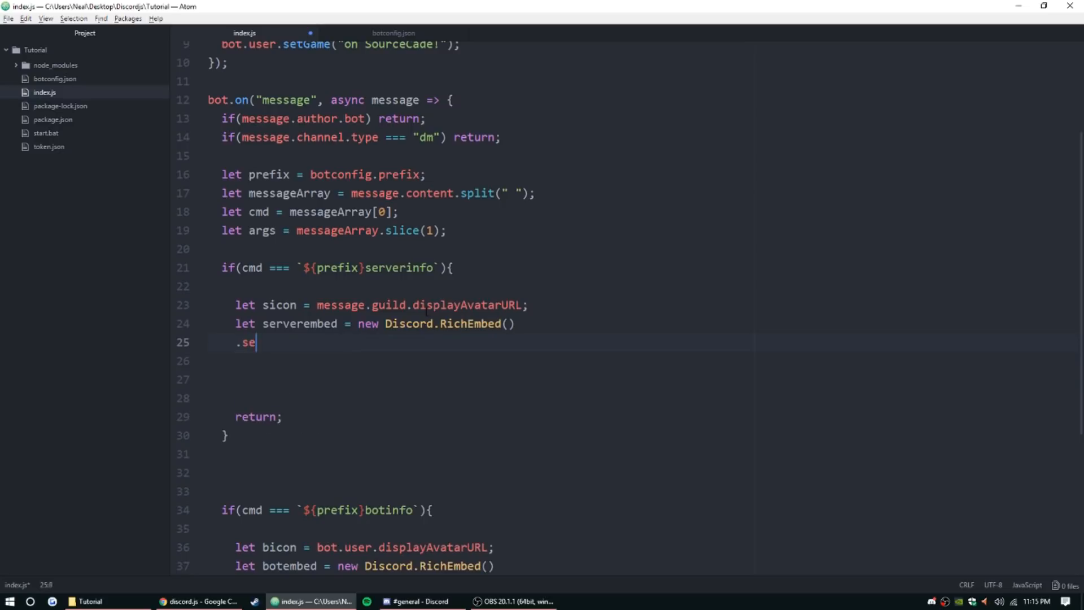
text(tDescription(""))
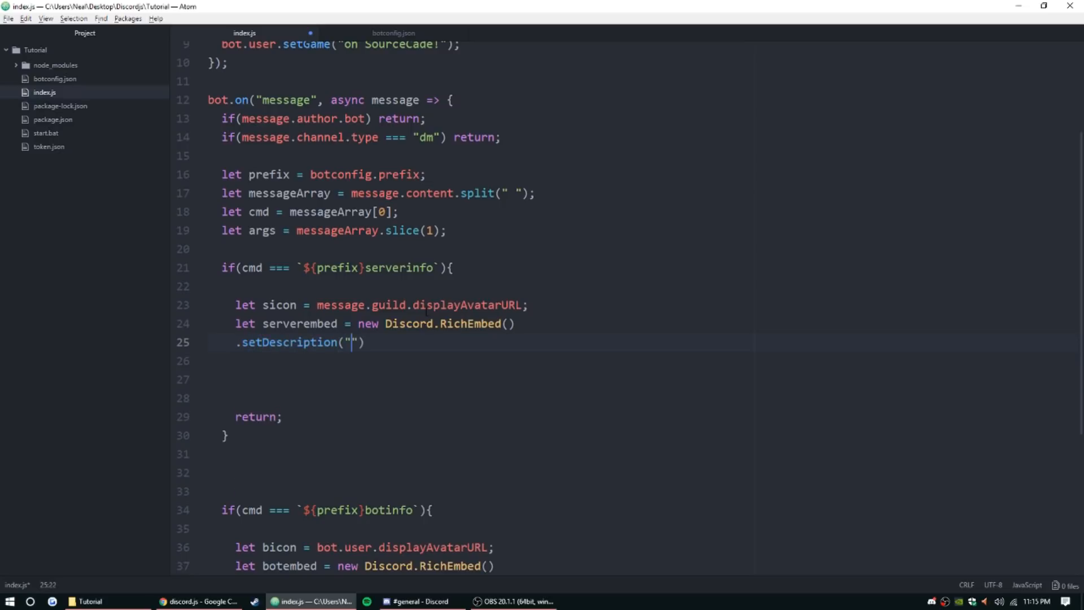
text(Server In)
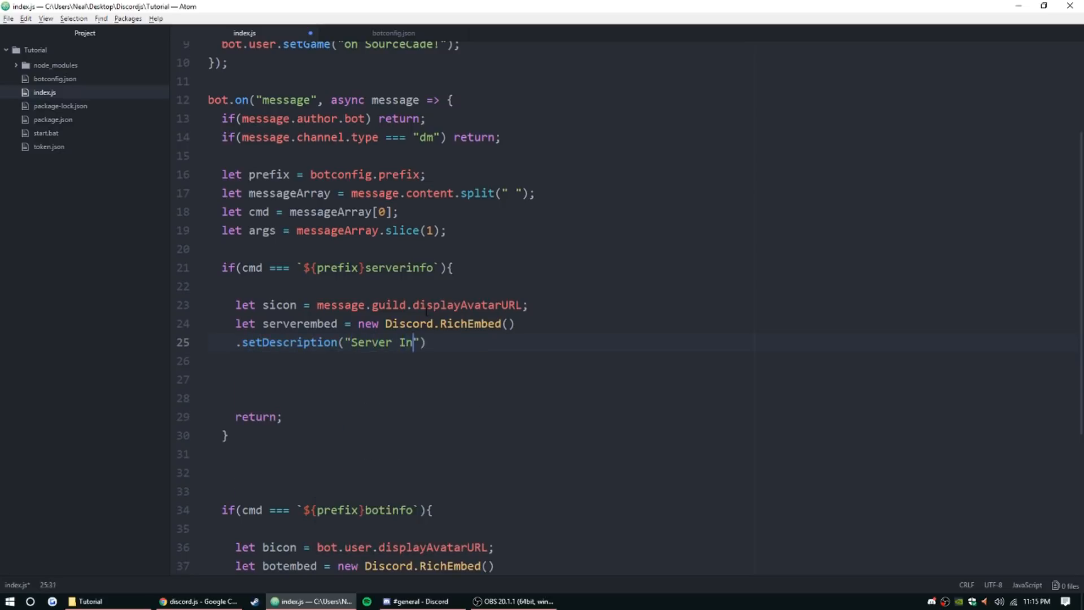
text(formation)
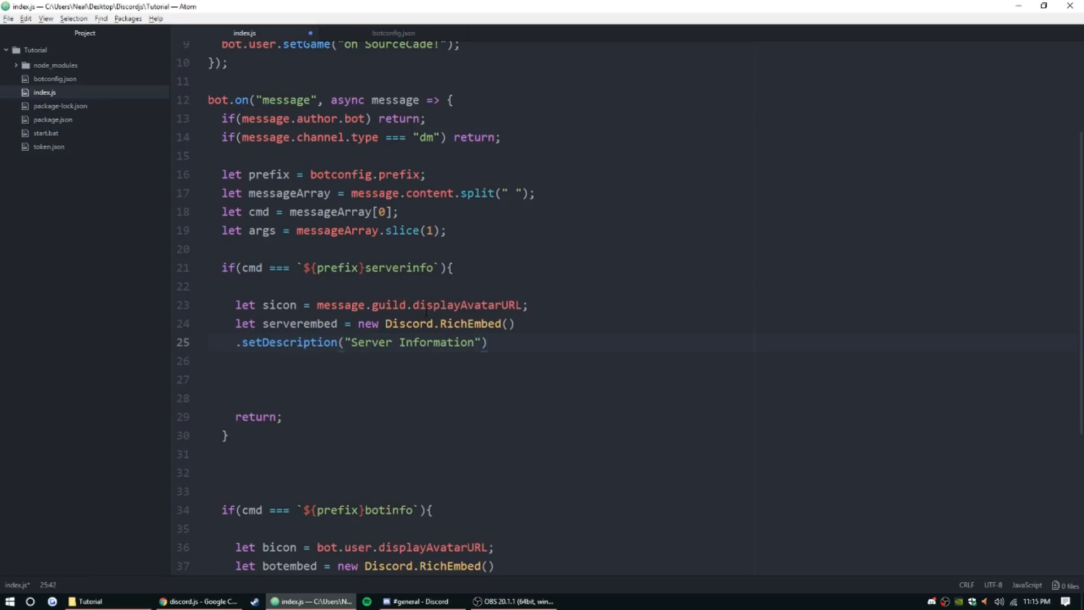
Chain .setColor("#15f153") and .setThumbnail(sicon), then start .addFi for a field.
text(.set)
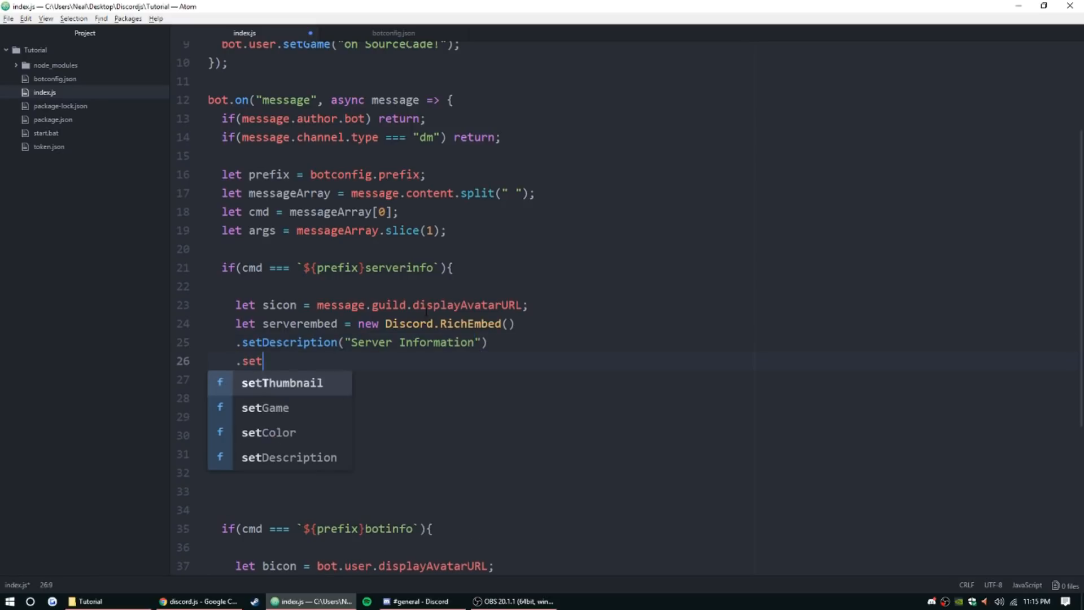
text(Color)
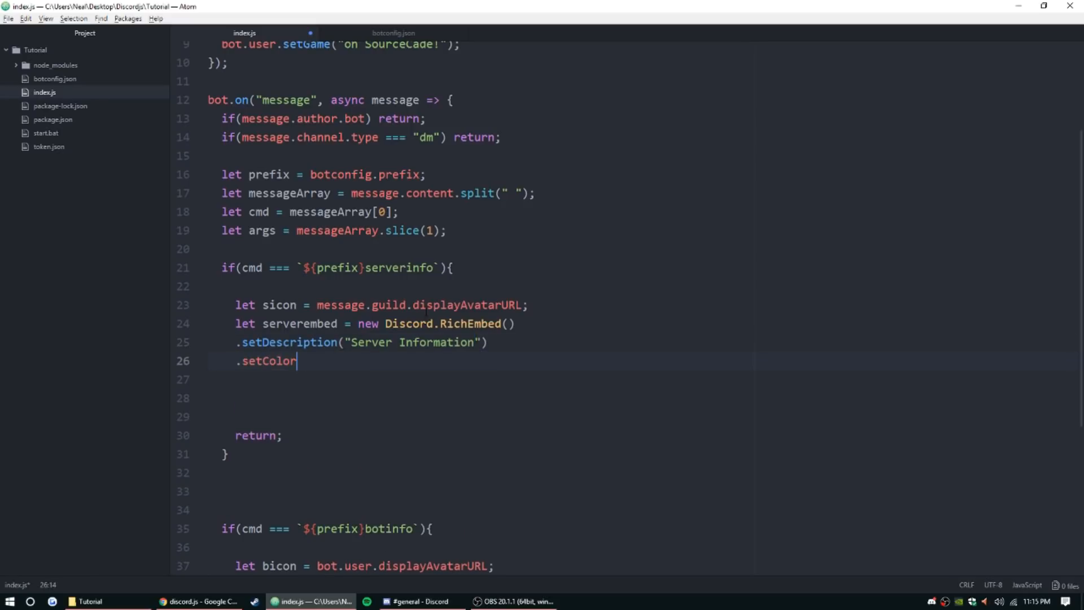
text(())
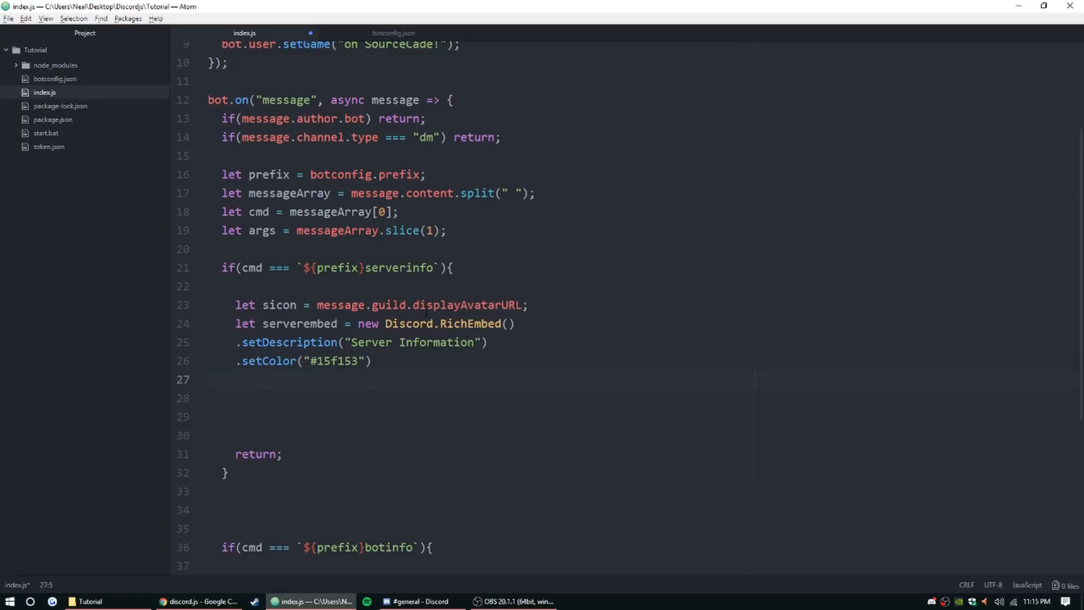
text(.setThumbnail)
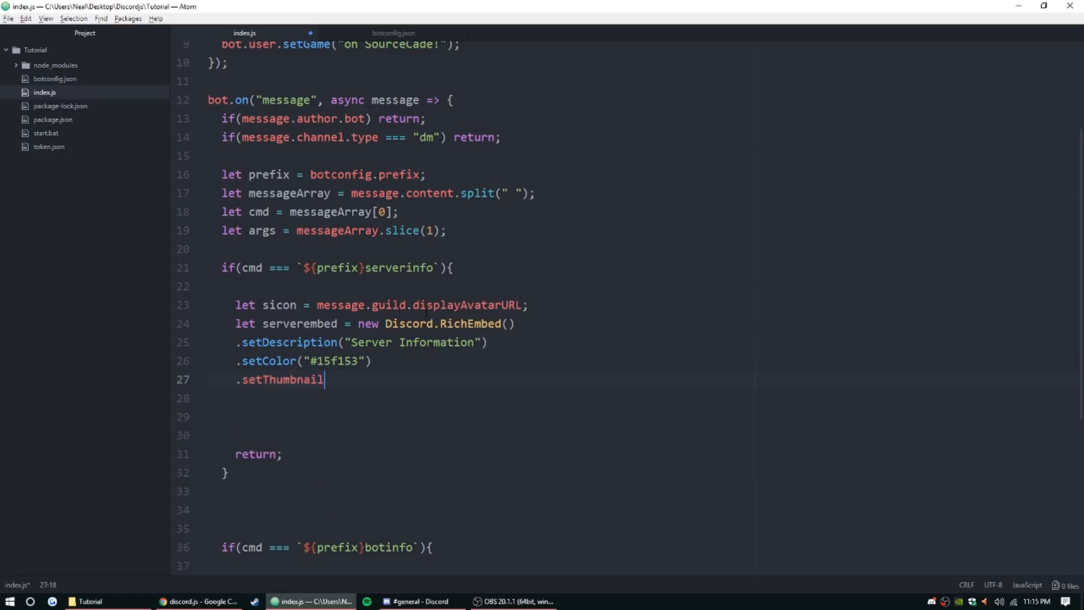
text((si)
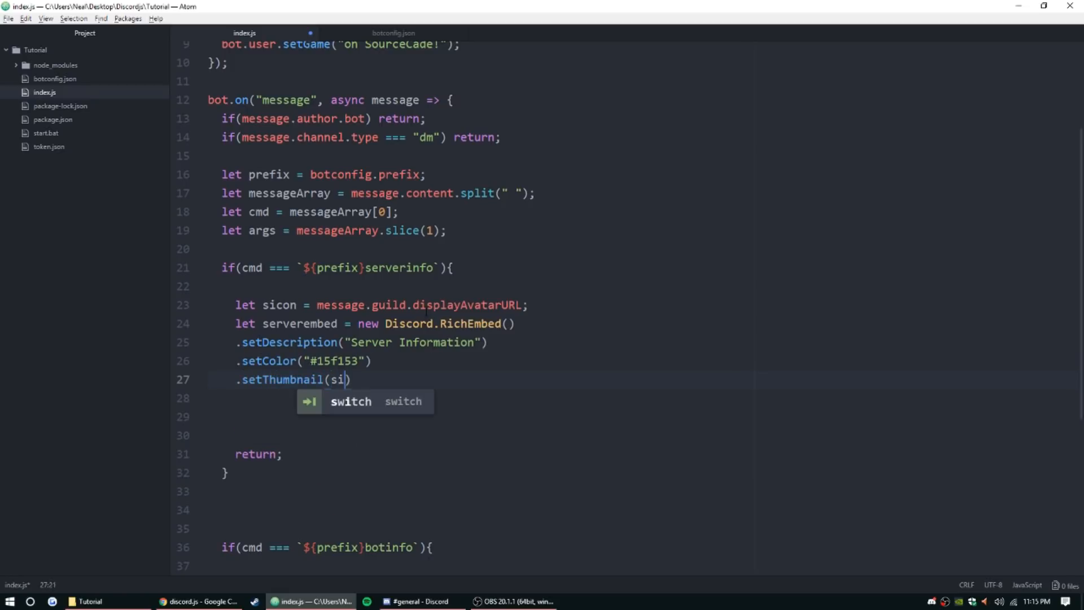
text(con)
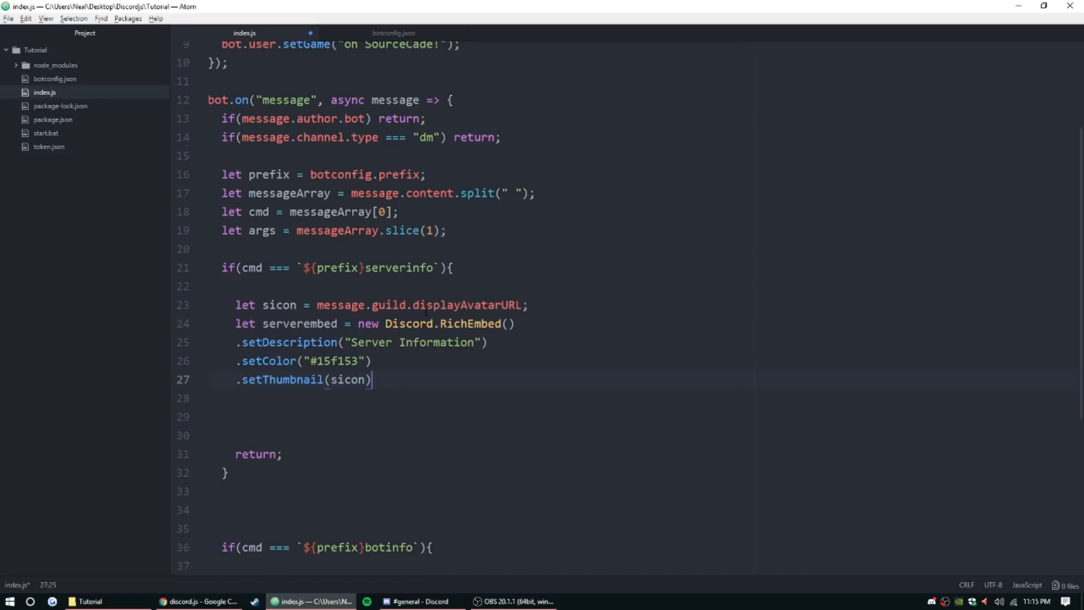
text(.addField(")
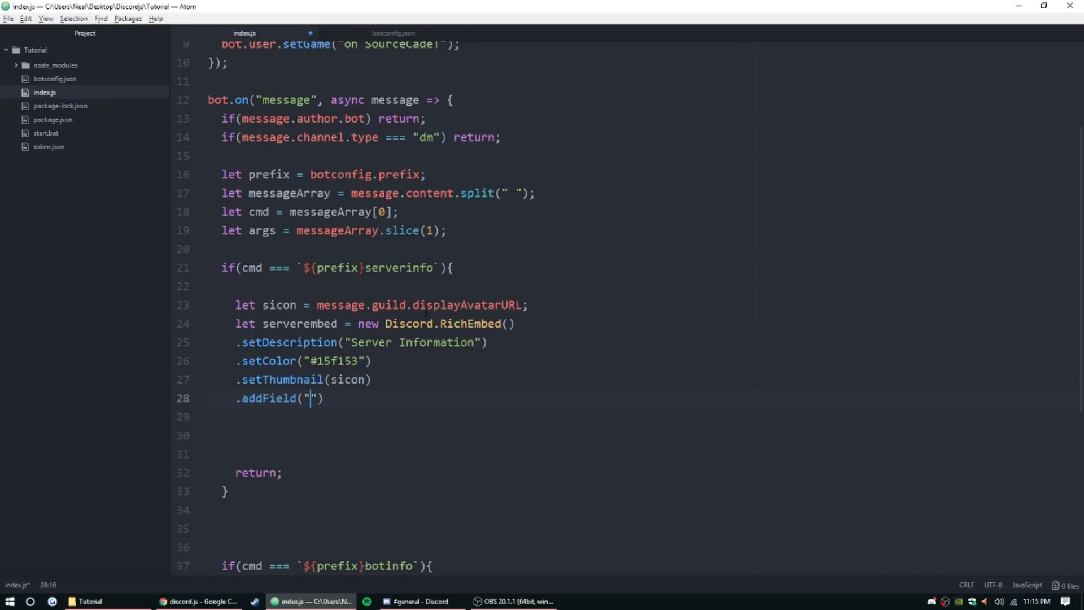
Add a "Server Name" field showing message.guild.name, renaming Guild to Server.
text(Guild Name)
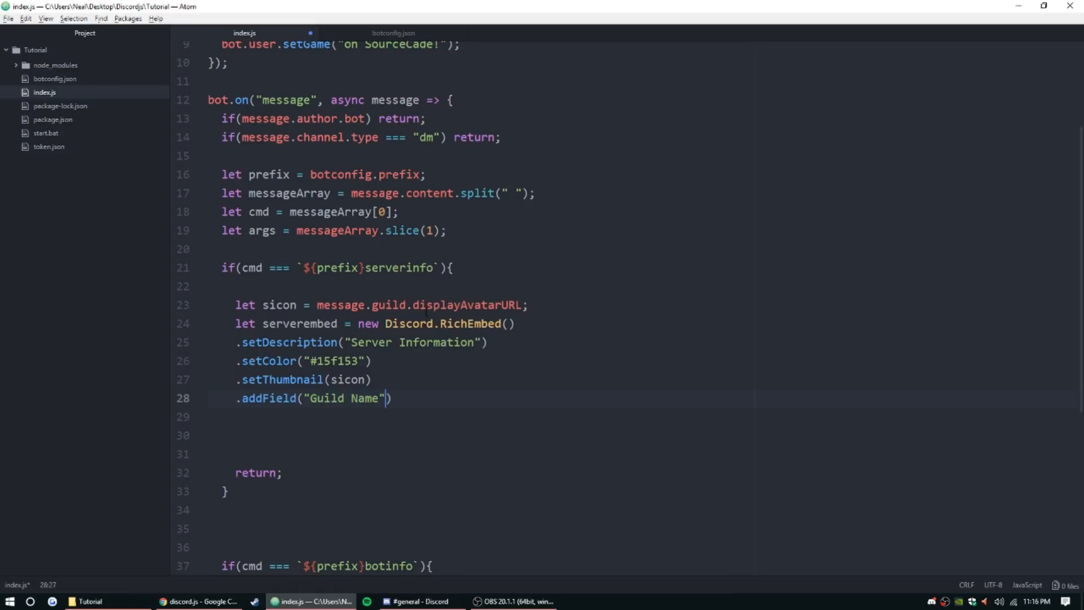
double_click(327, 398)
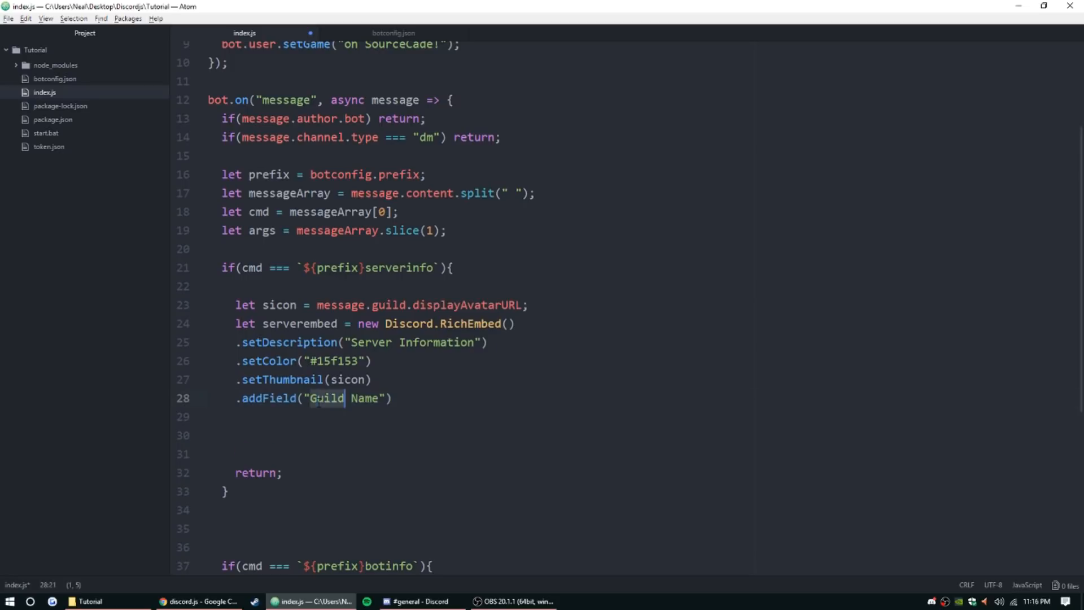
text(Server)
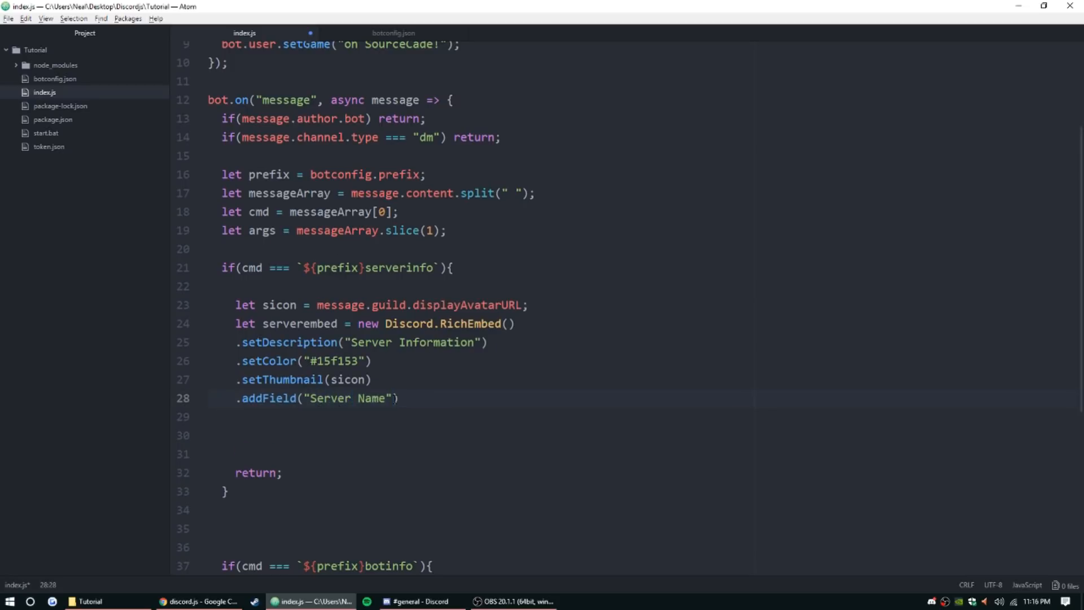
text(,)
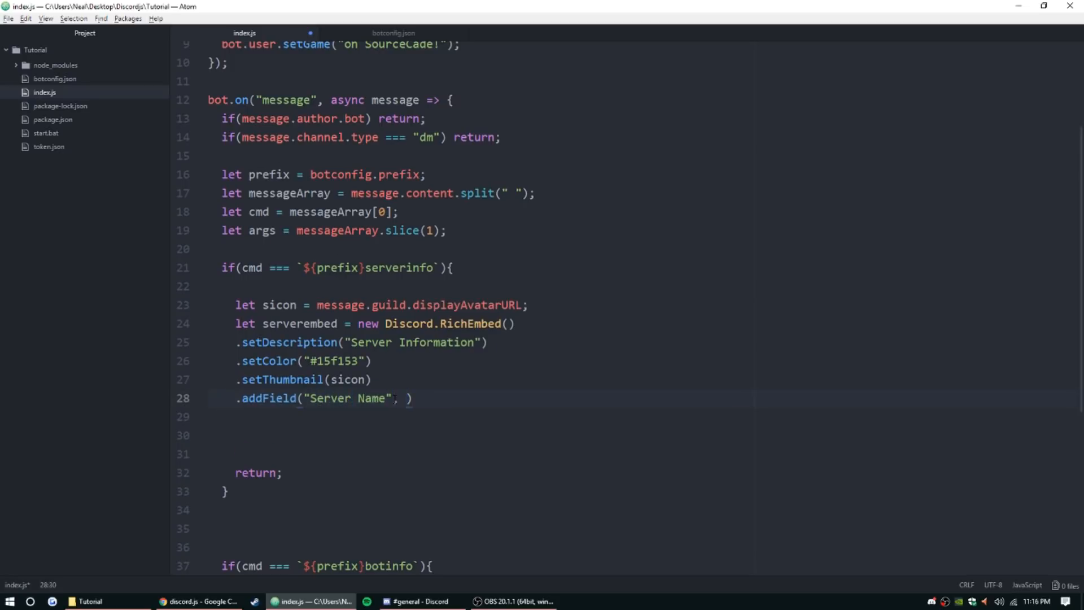
text(message.)
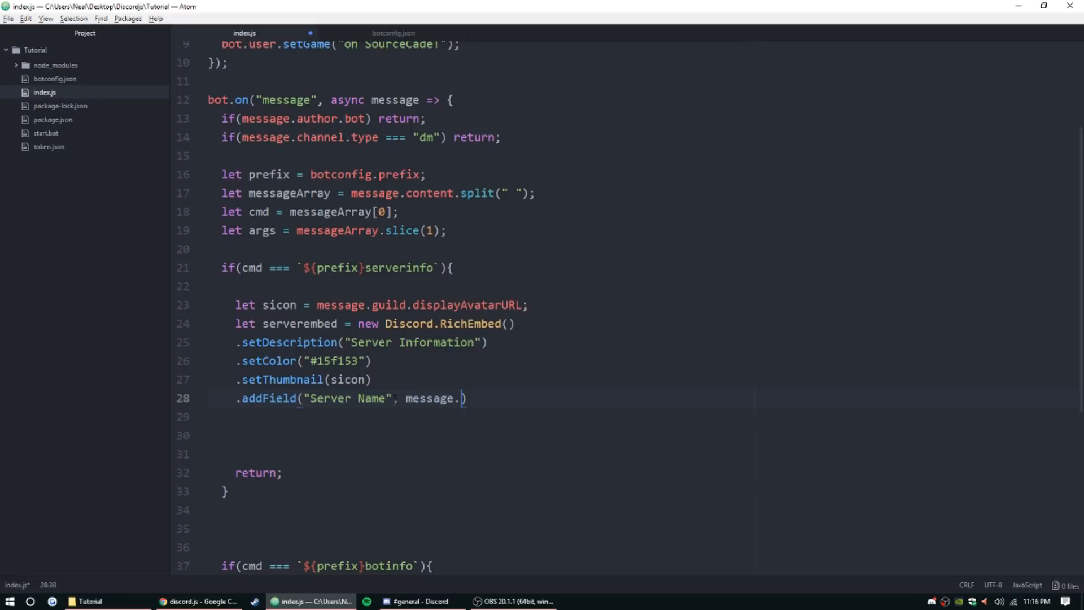
text(guild.name))
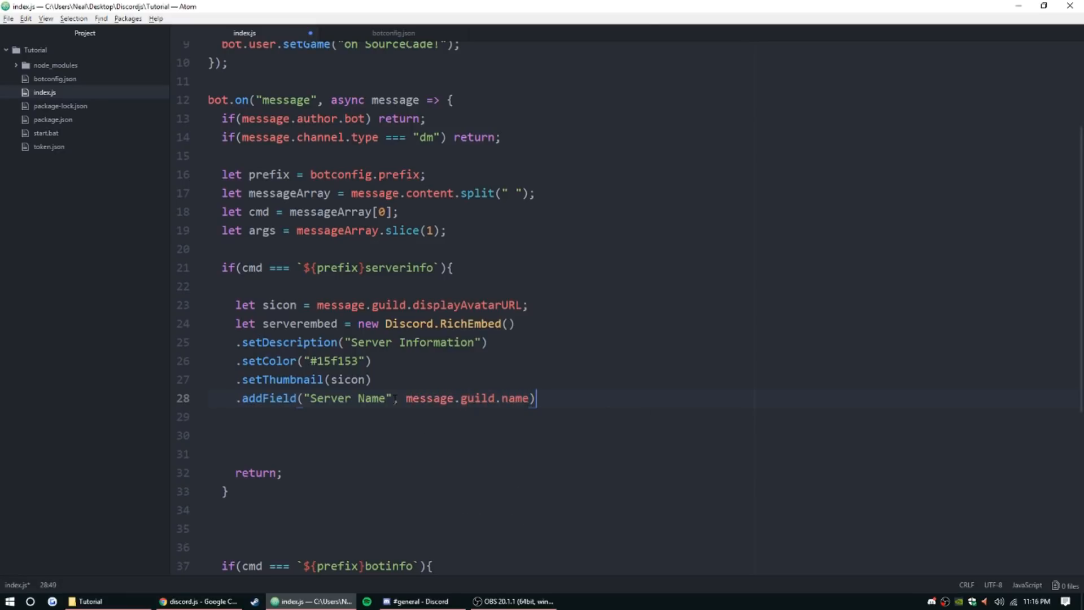
Add a "Created On" field showing message.guild.createdAt.
text(.a)
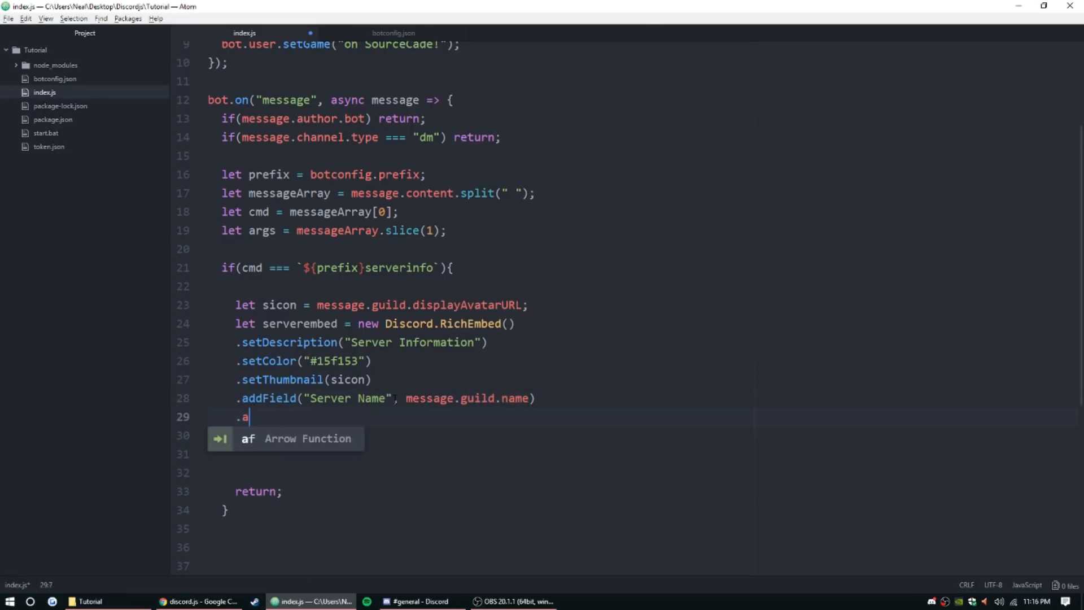
text(ddField())
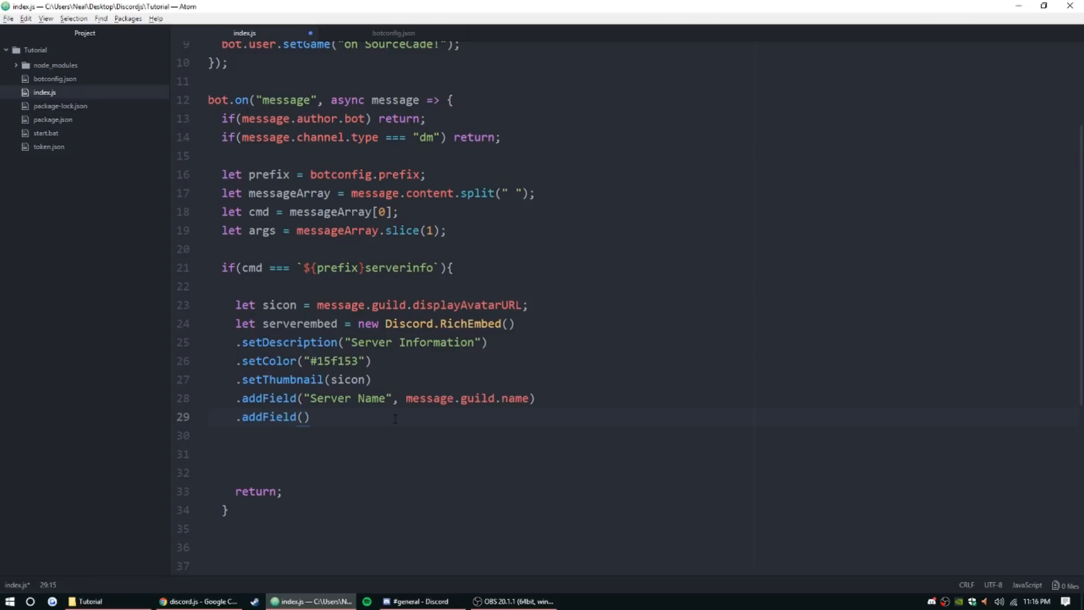
text("Created On")
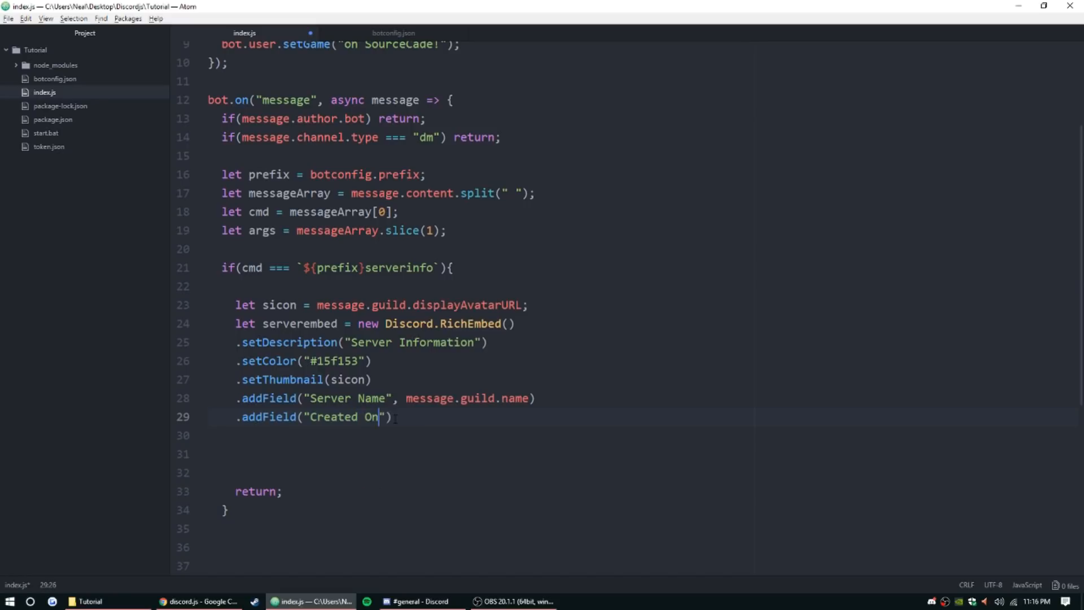
text(,)
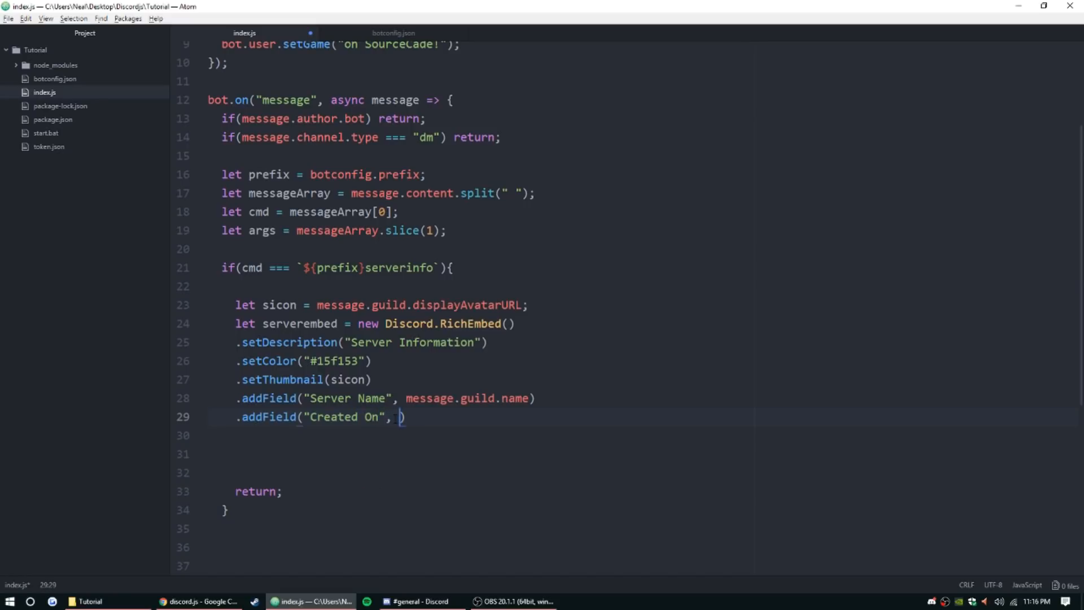
text(message.guild.create)
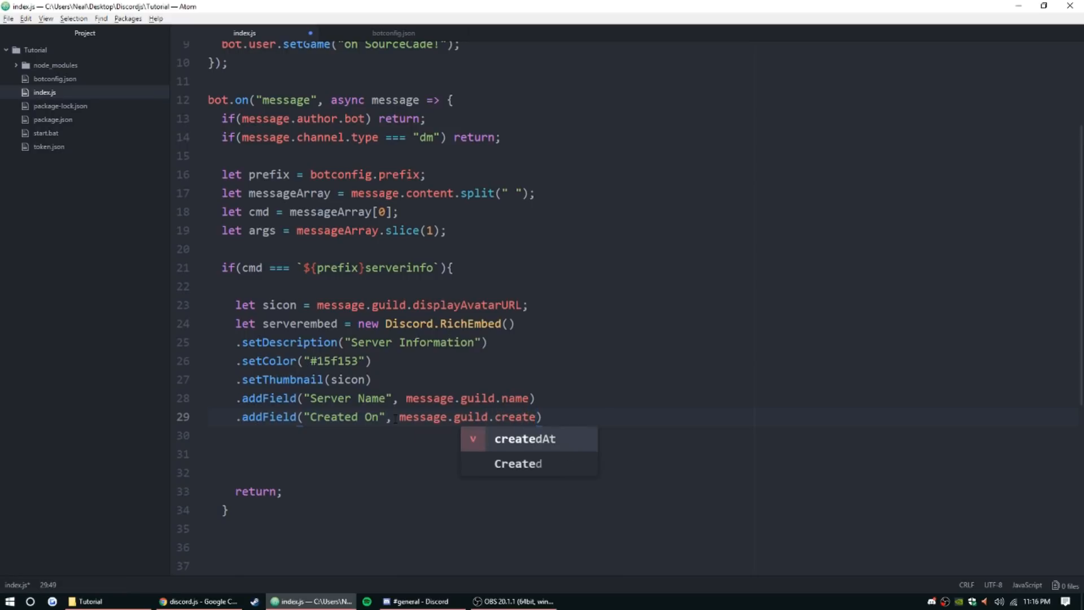
key(Enter)
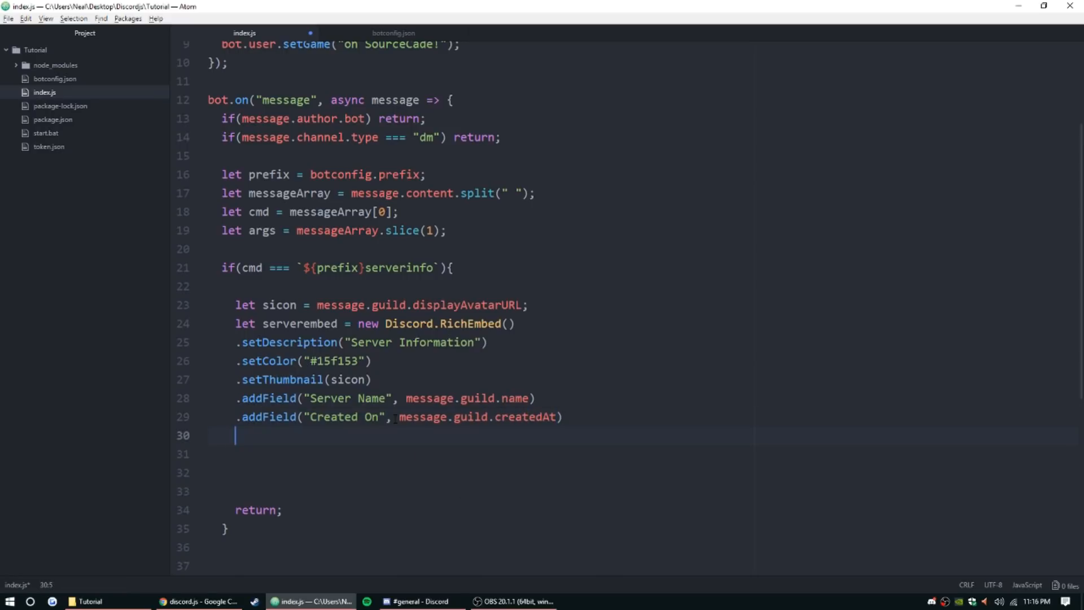
Add a "You Joined" field showing message.member.joinedAt.
text(.addField)
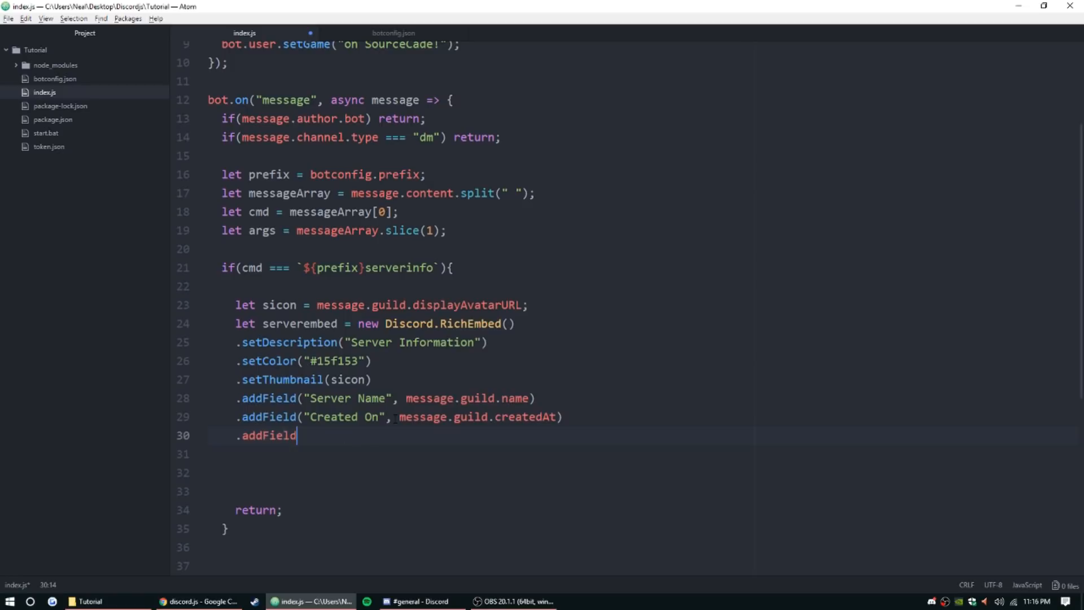
text((""))
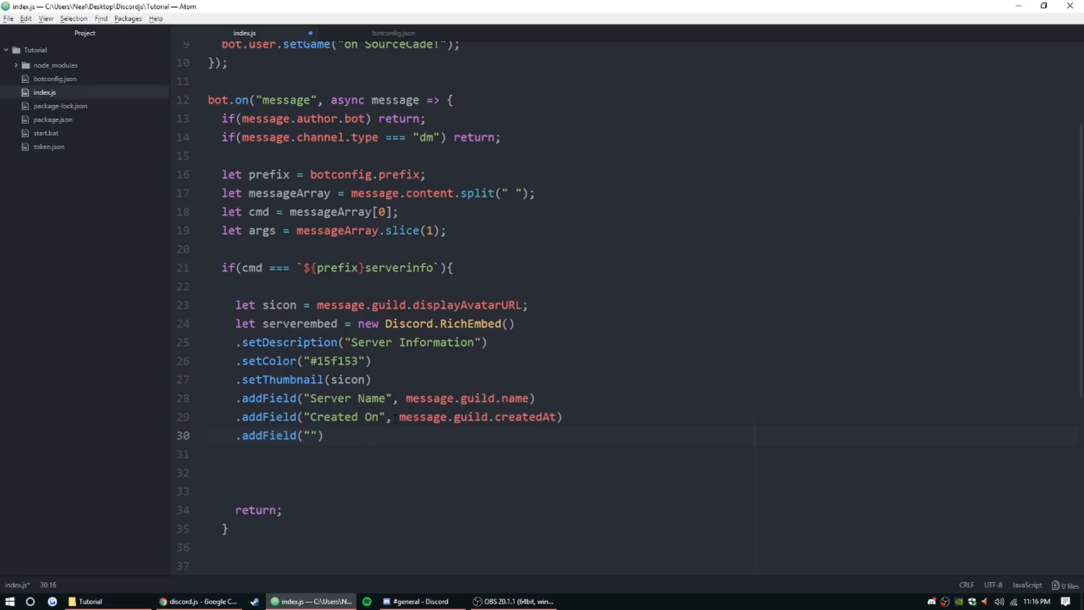
click(310, 436)
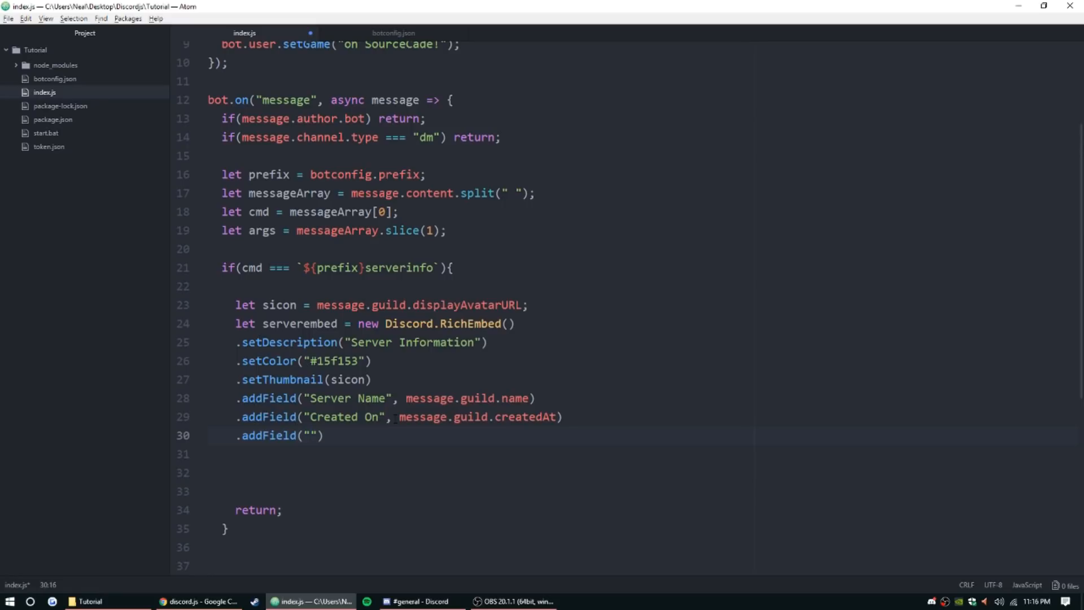
text(You Joined)
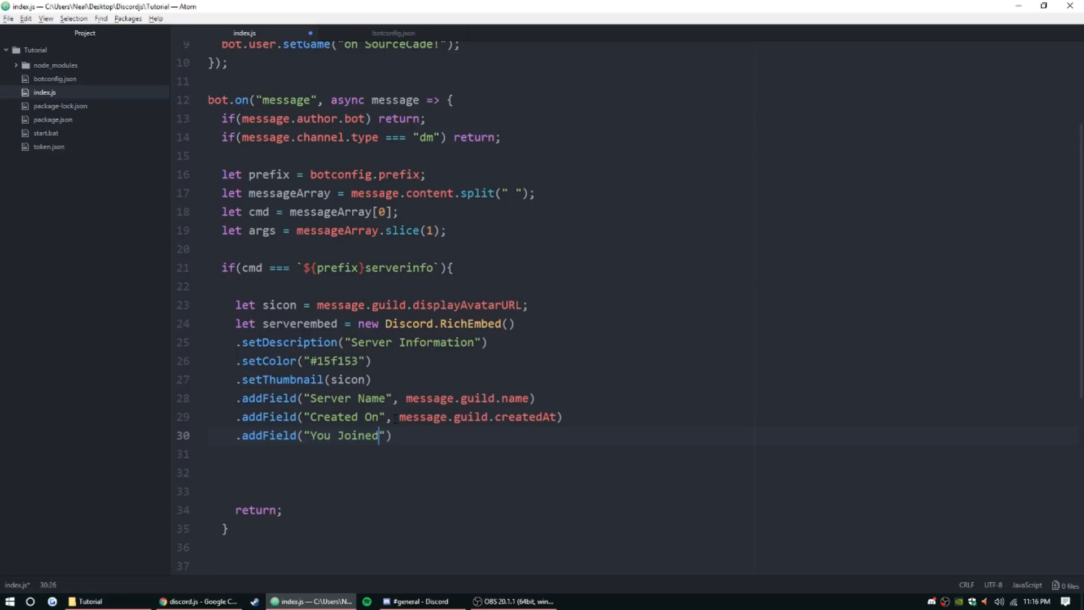
text(, "")
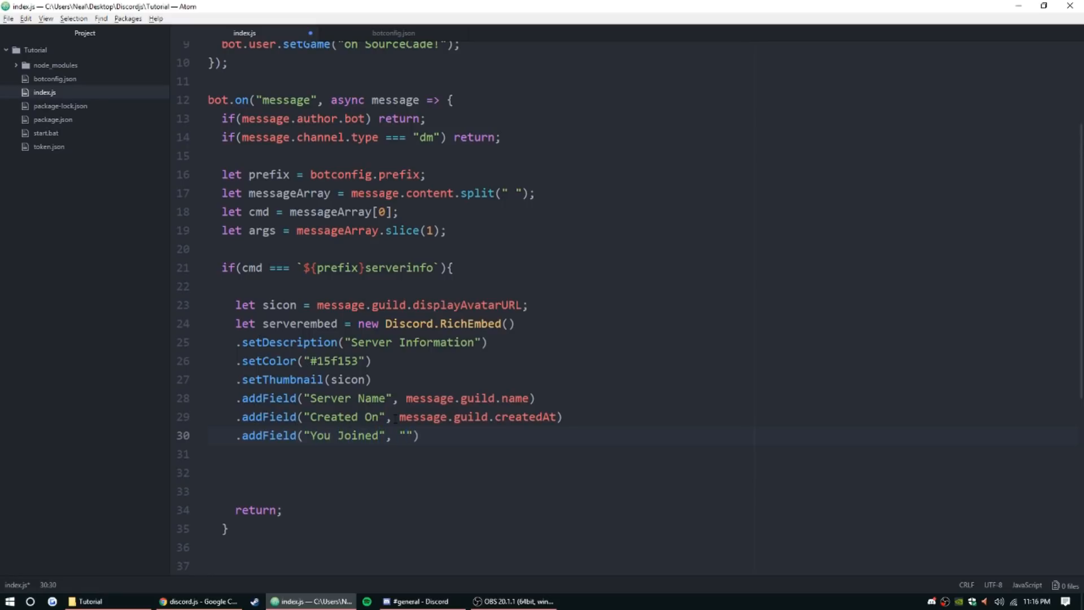
text(message.)
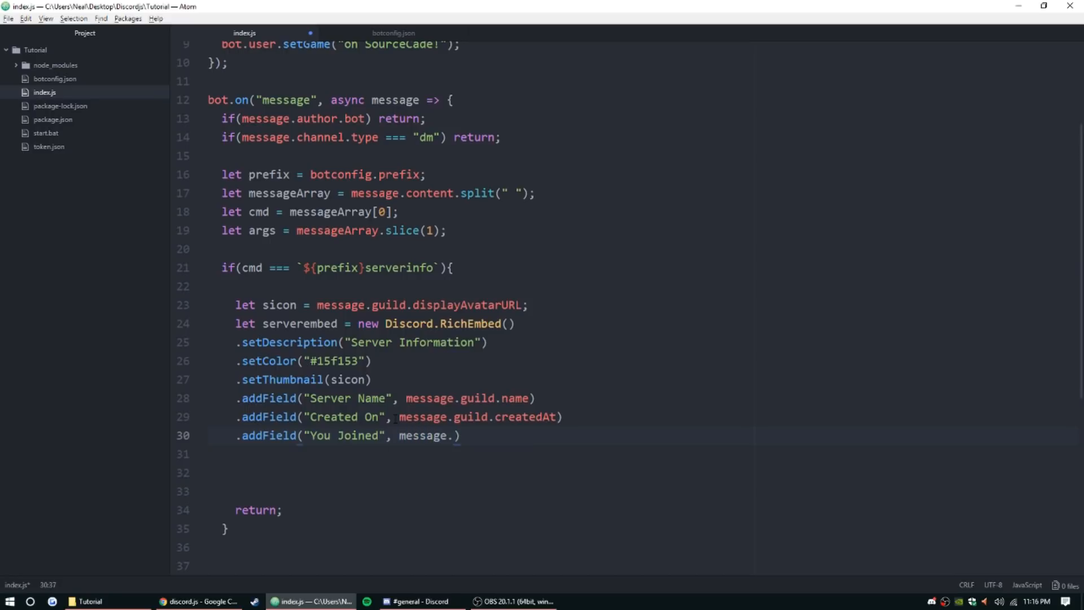
text(gui)
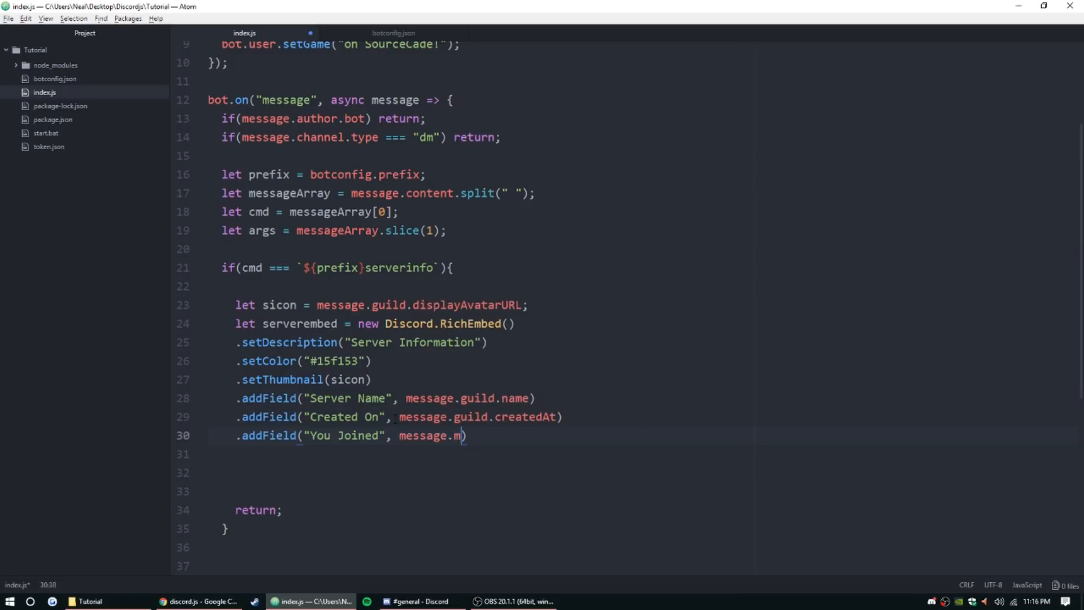
text(ember)
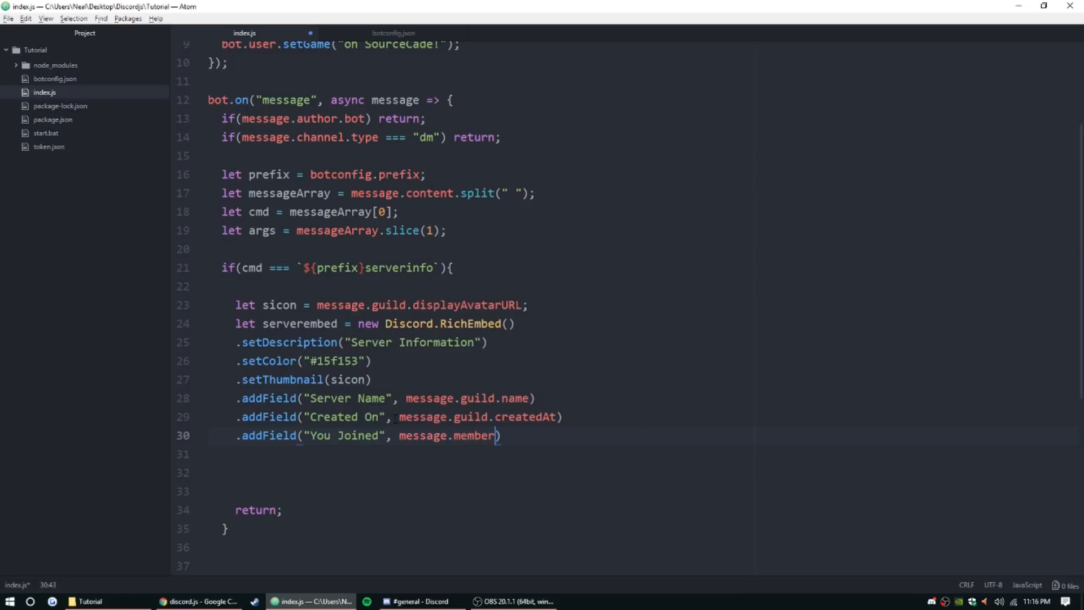
text(.joinedAt)
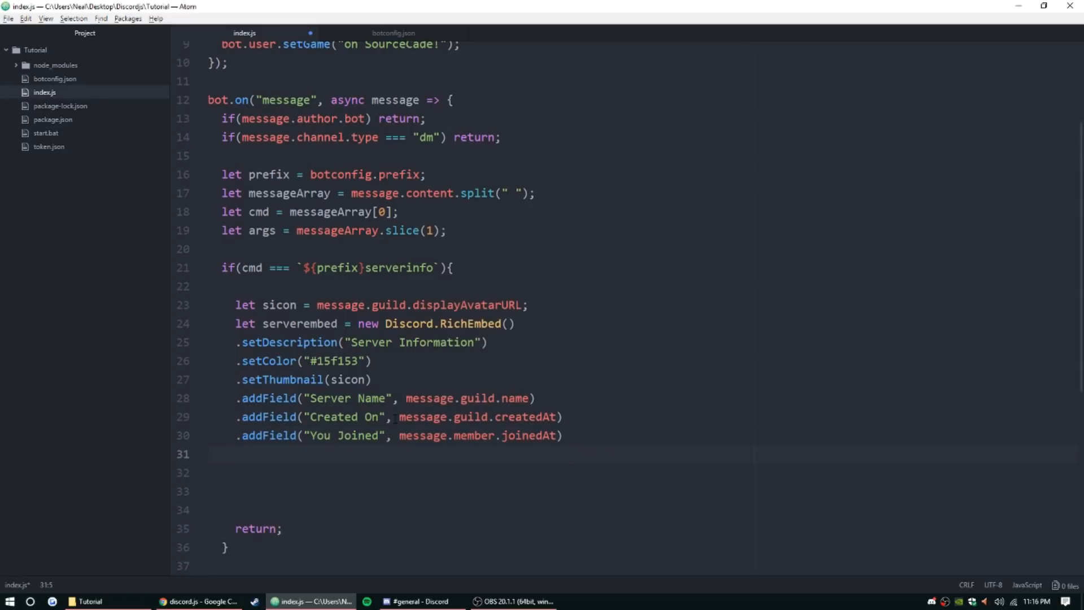
Add a "Total Members" field showing message.guild.memberCount.
double_click(476, 436)
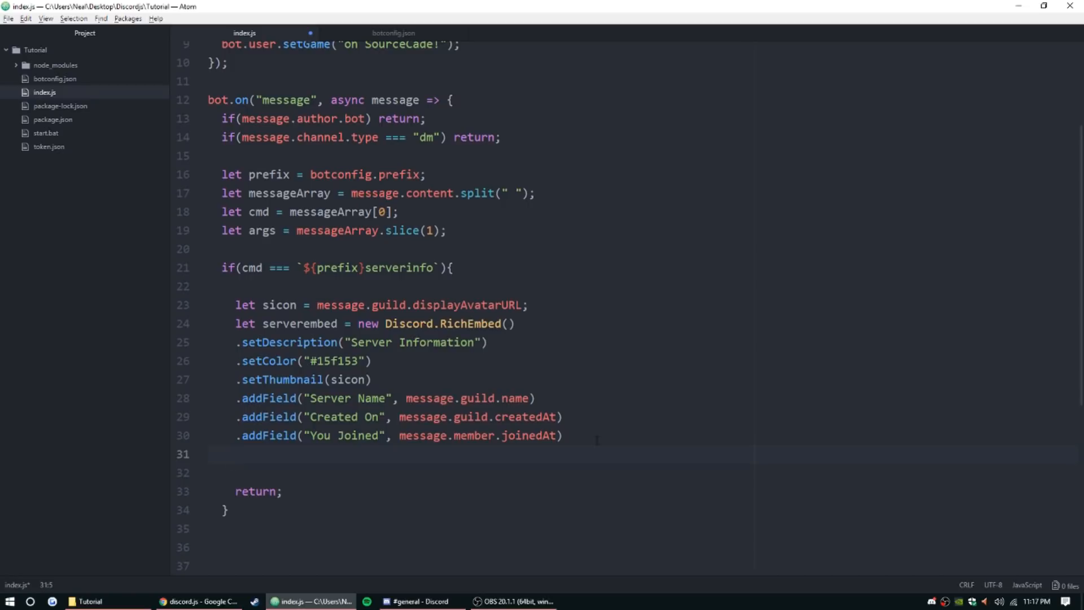
text(.)
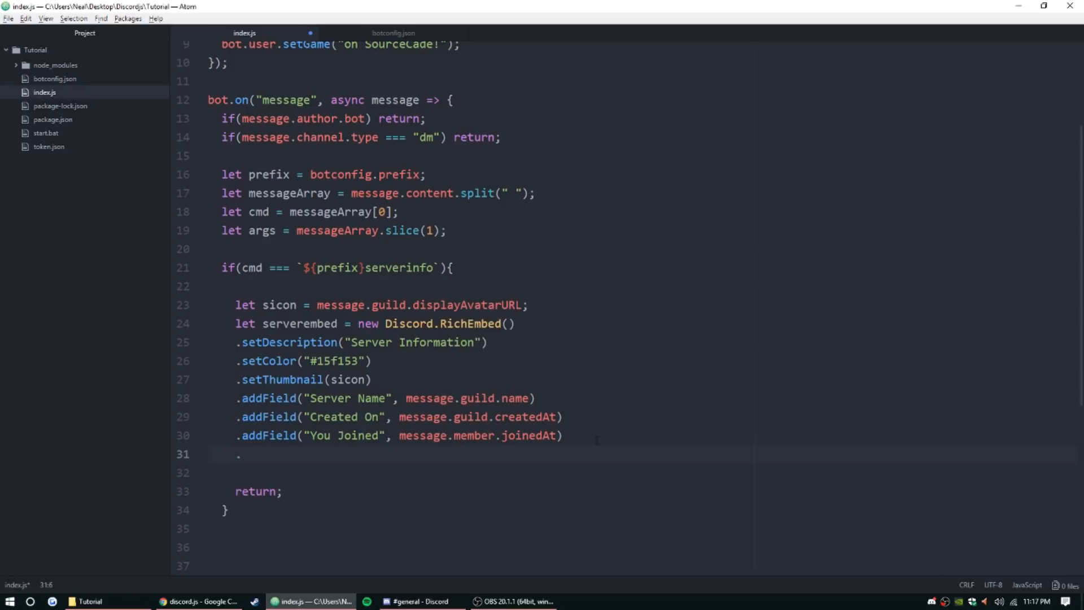
text(addField("To)
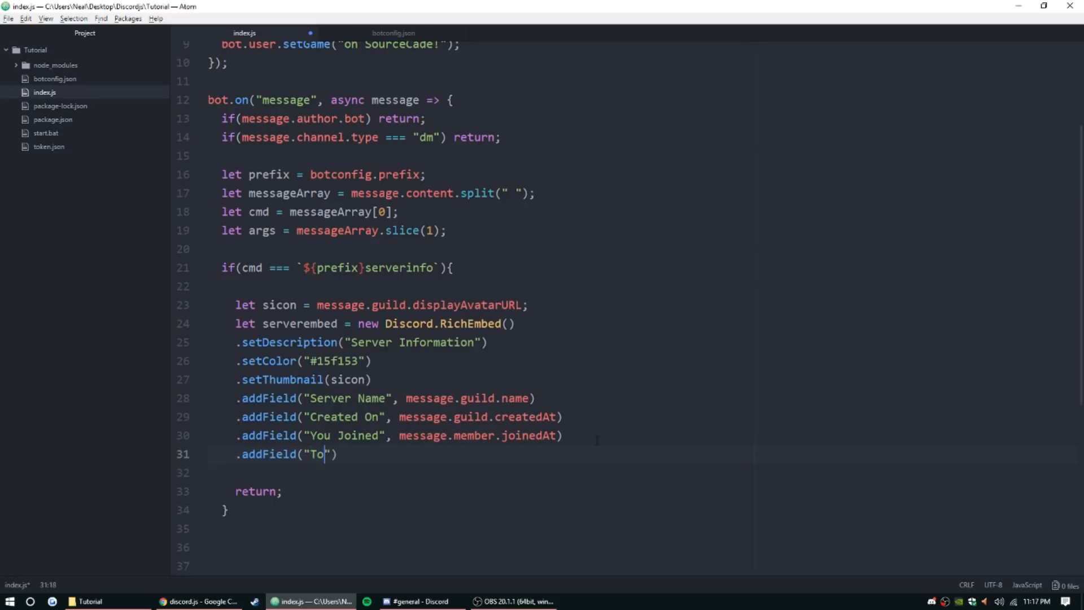
text(tal Members)
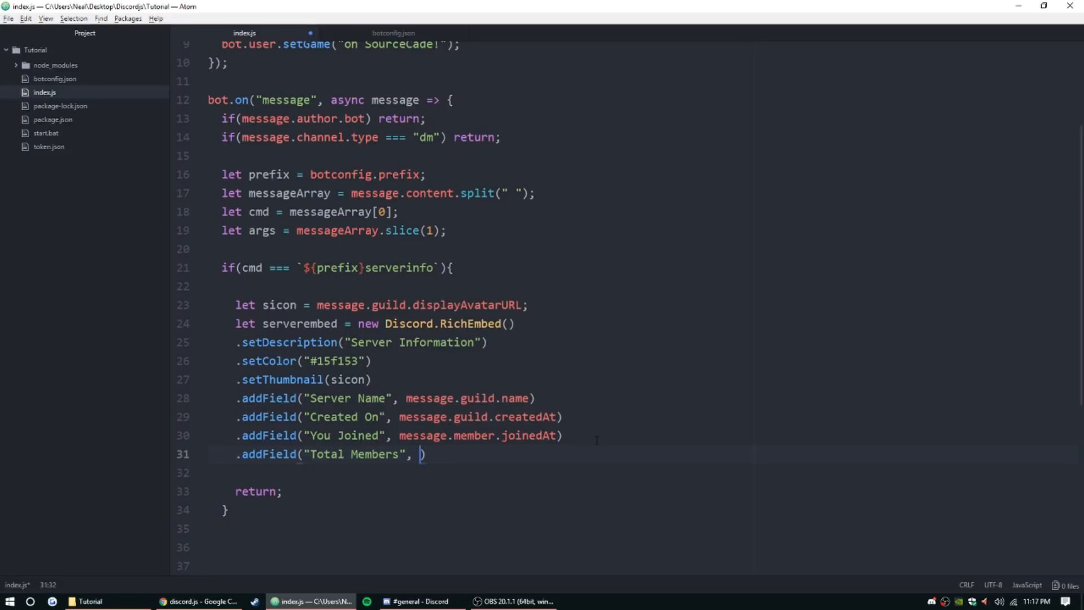
text(message.)
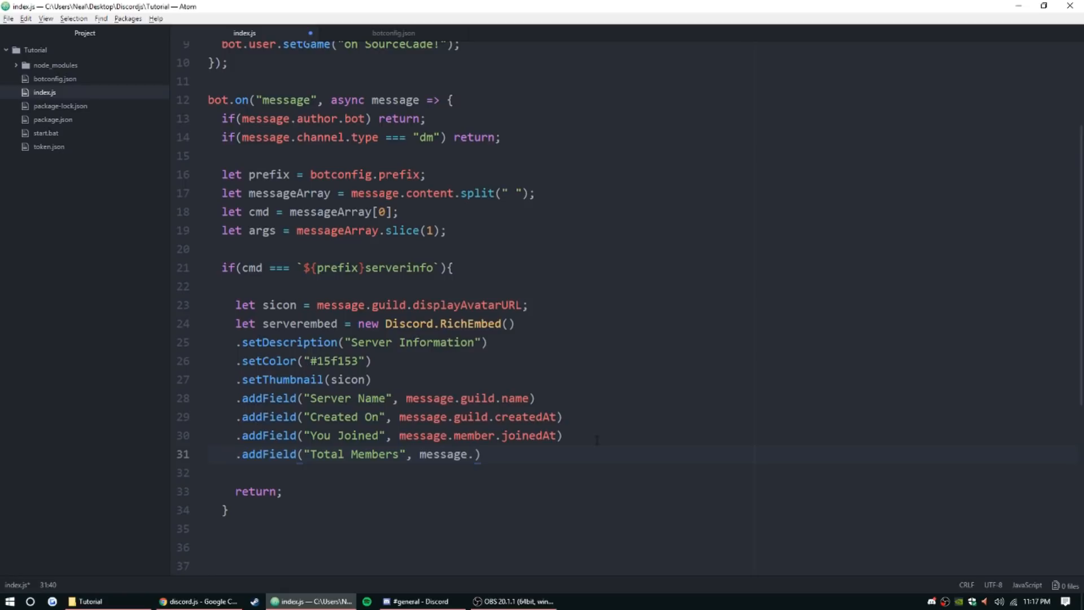
text(guild.memberCount)
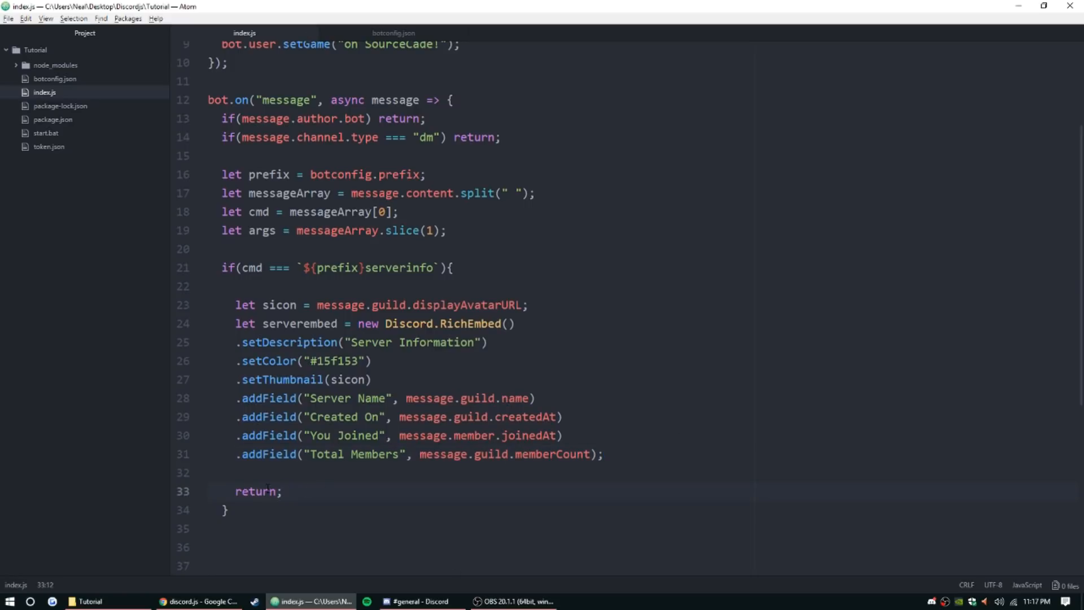
Change the command's return to return message.channel.send(serverembed);.
text(message.send.)
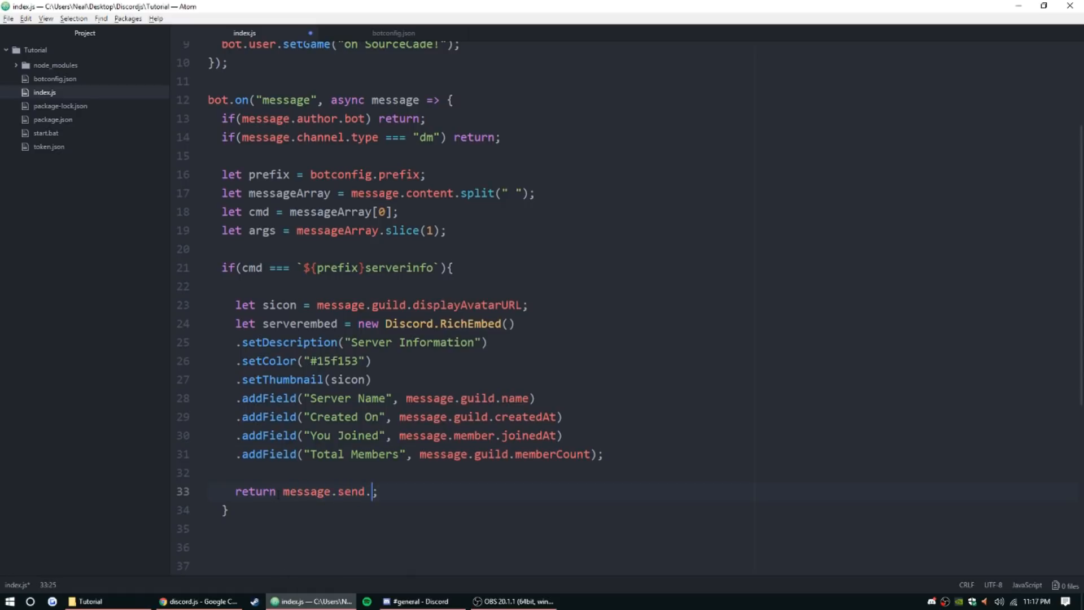
text(chan)
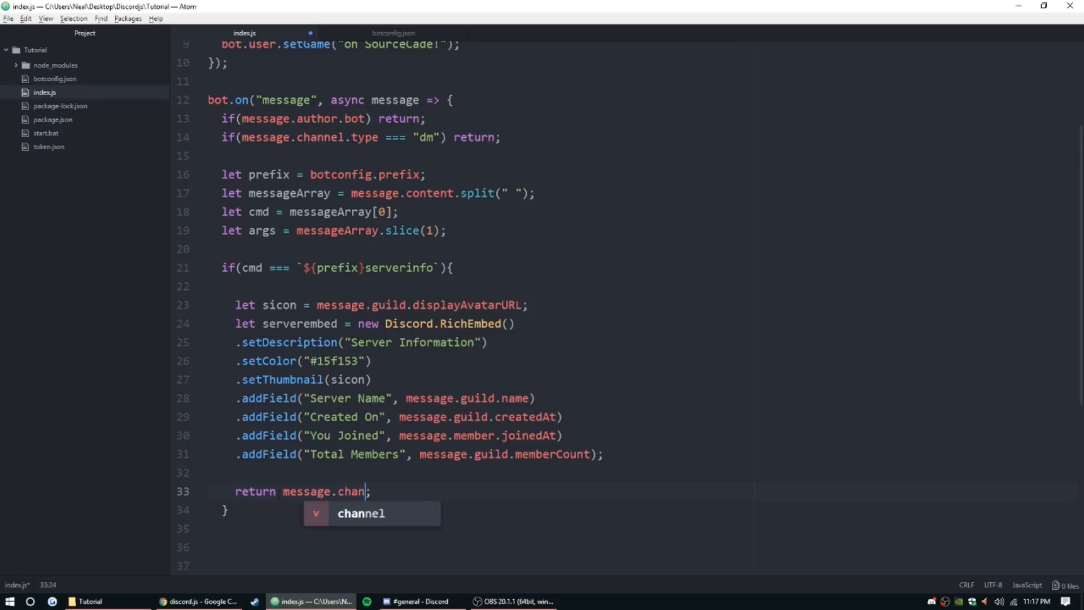
text(nel.send()
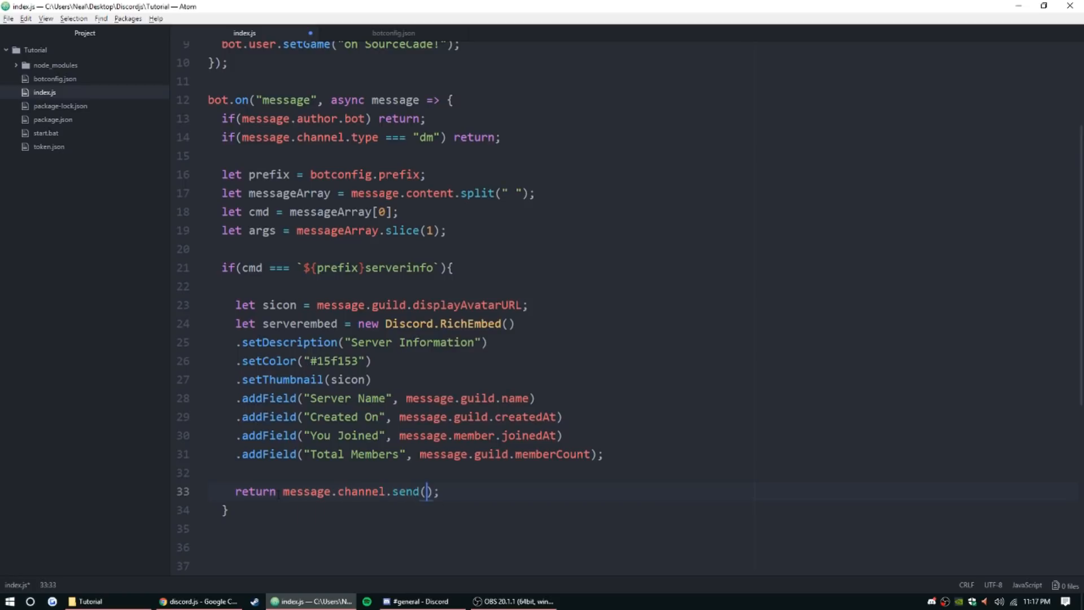
text(se)
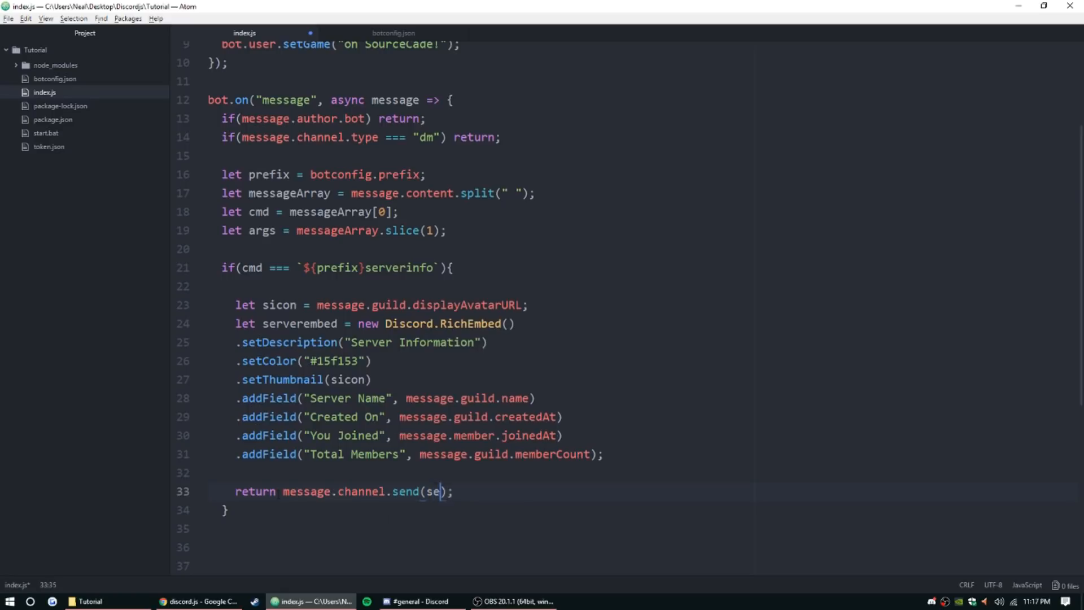
text(rverembed)
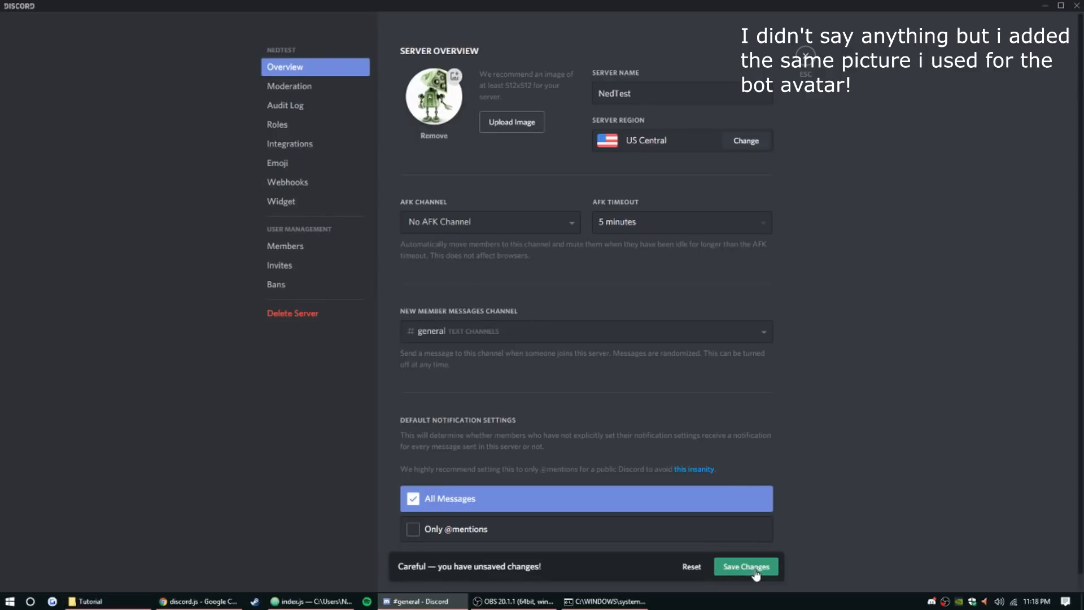
Save the server picture, then send !serverinfo in #general and view the embed reply.
click(746, 566)
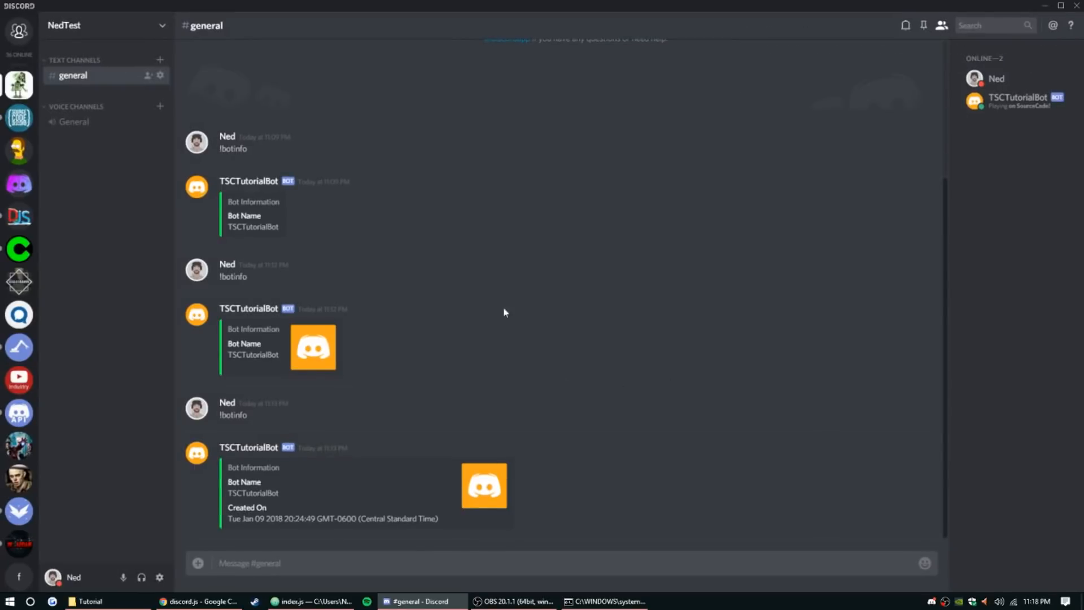
click(603, 601)
text(!)
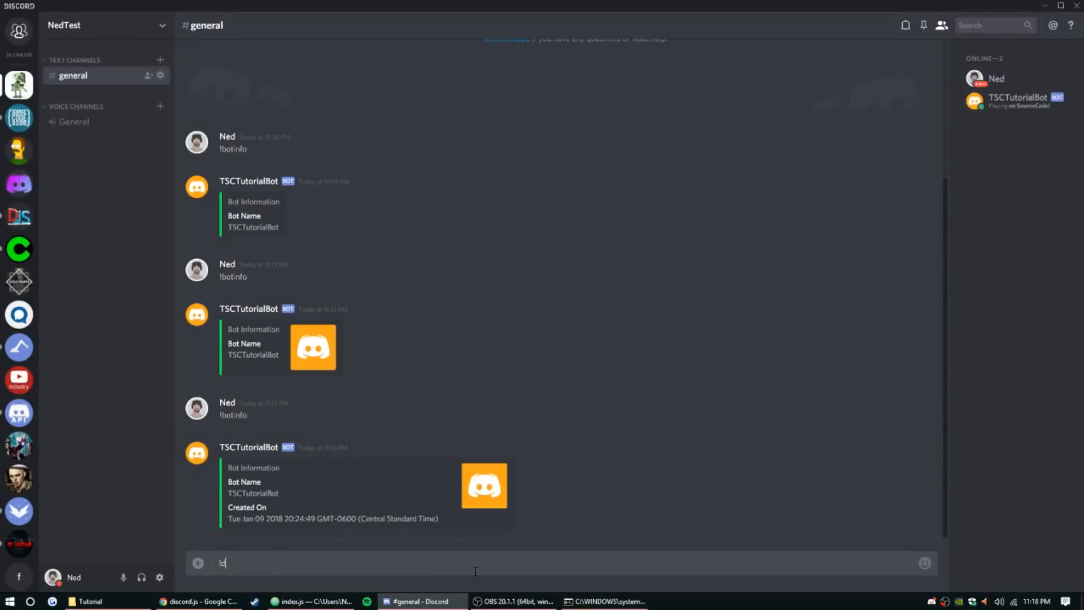
text(server)
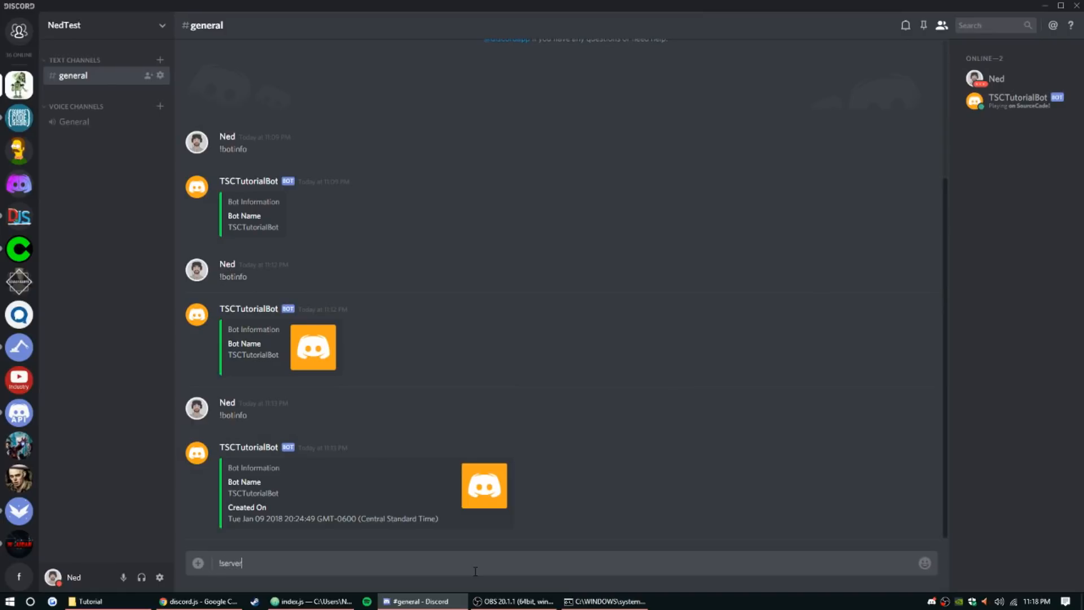
key(enter)
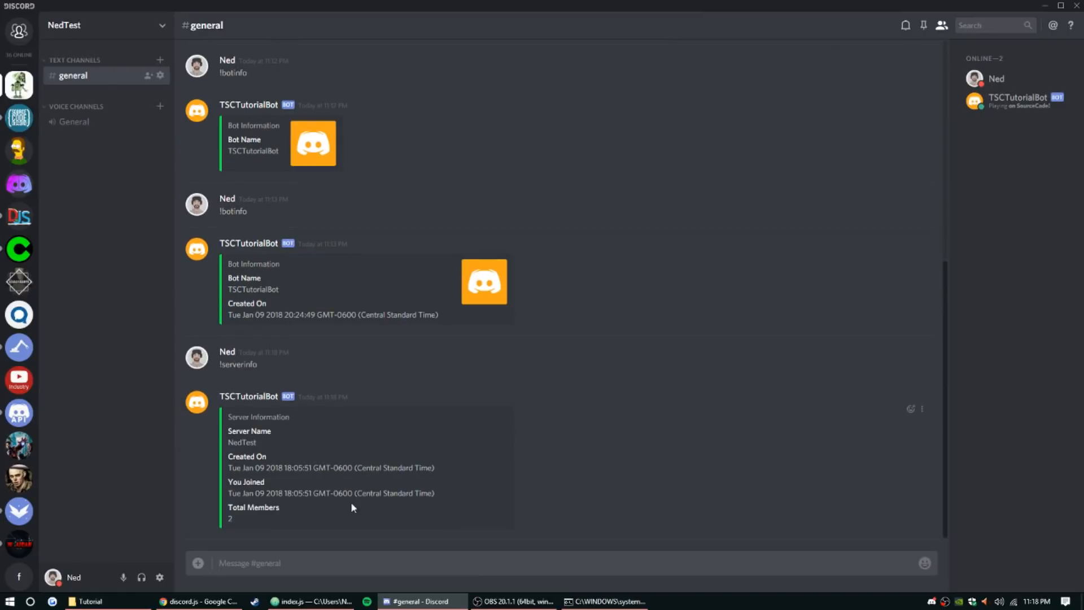
drag(228, 468, 280, 512)
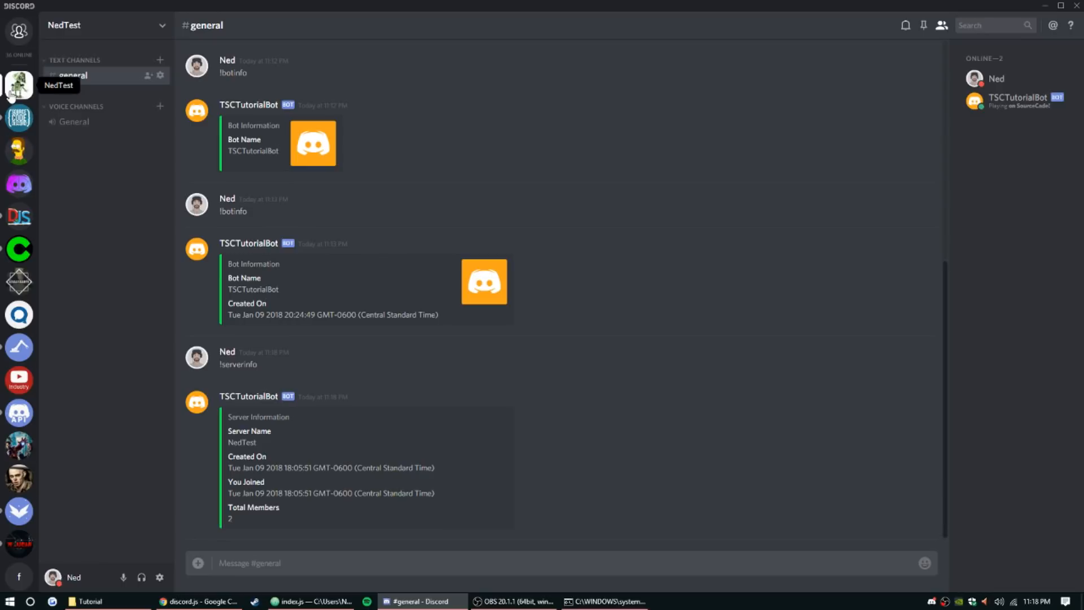
Replace displayAvatarURL with iconURL in the sicon assignment.
click(309, 601)
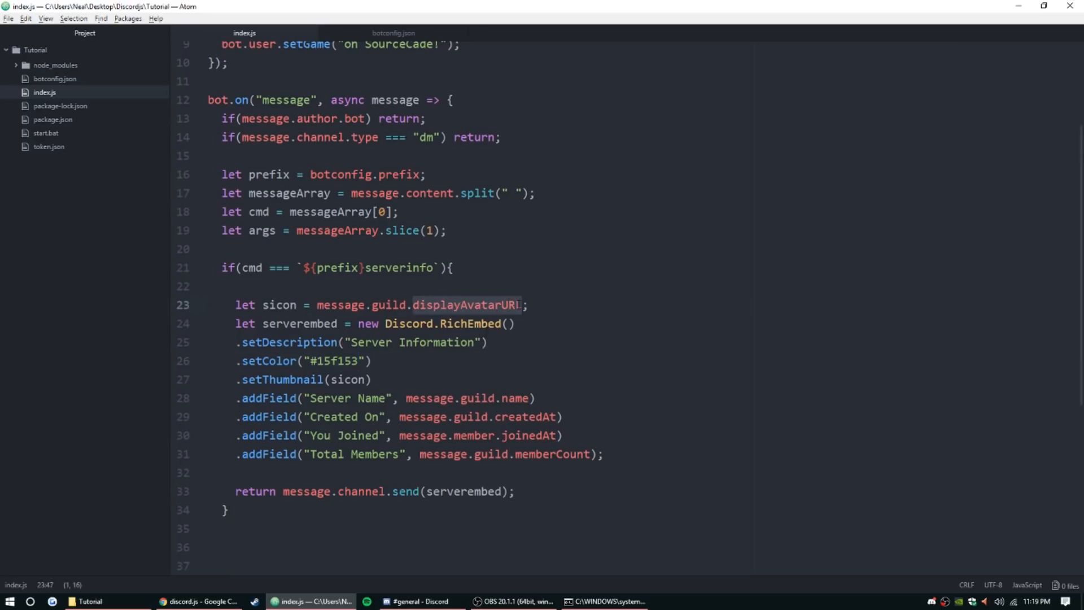
text(iconURL)
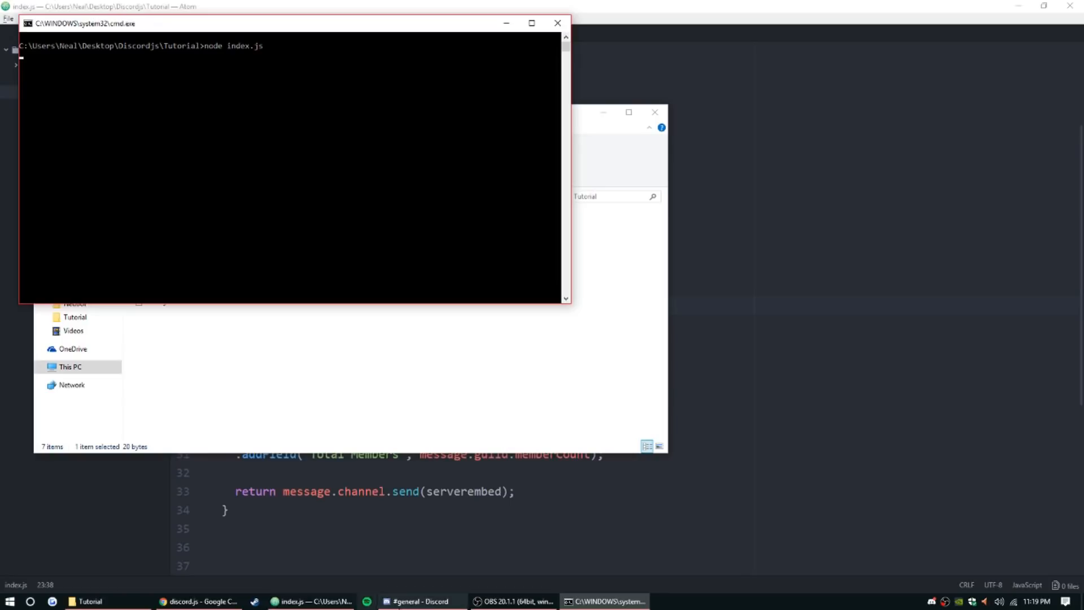
Send !serverinfo in #general again to get the embed with the server icon thumbnail.
click(413, 601)
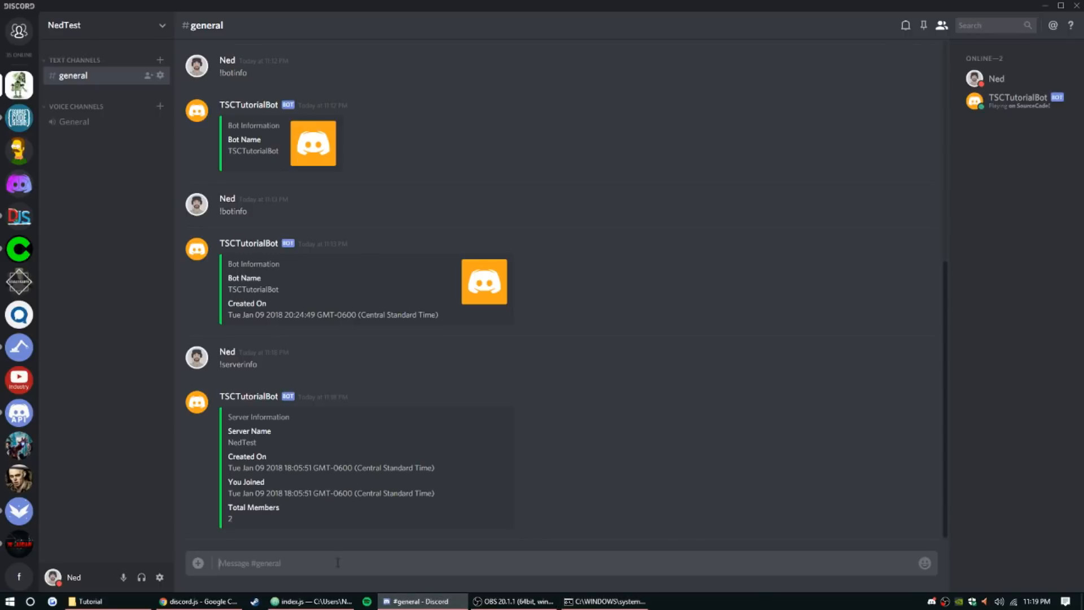
text(!server)
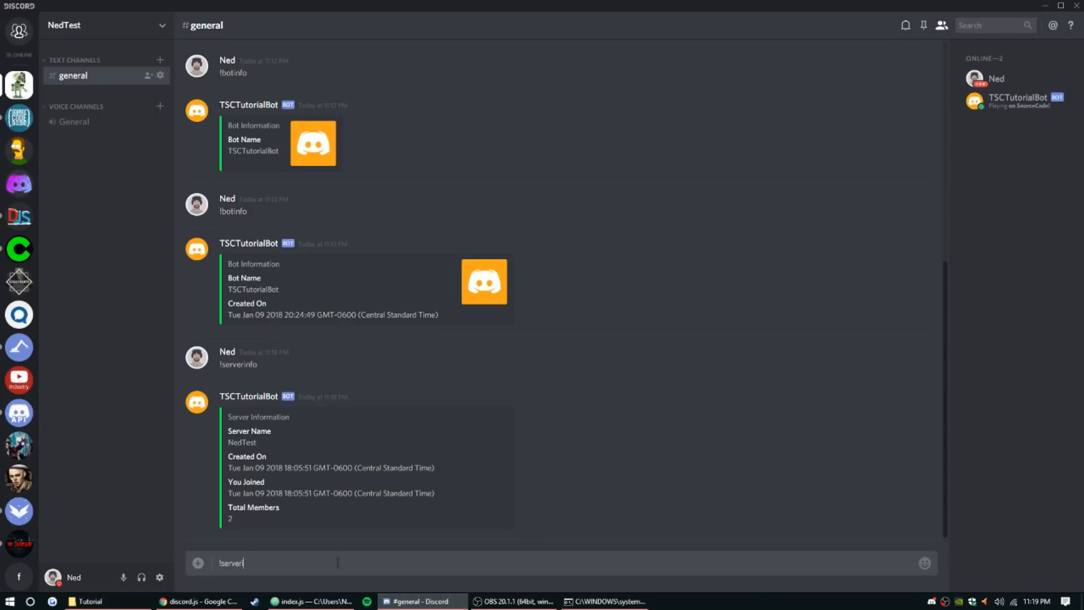
key(enter)
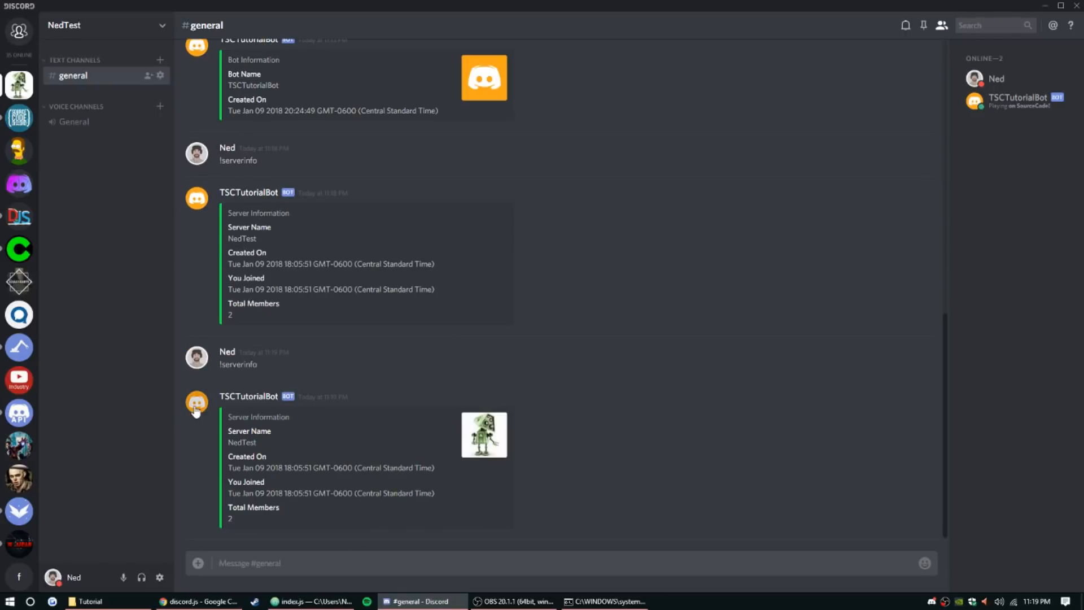
mouse_move(156, 125)
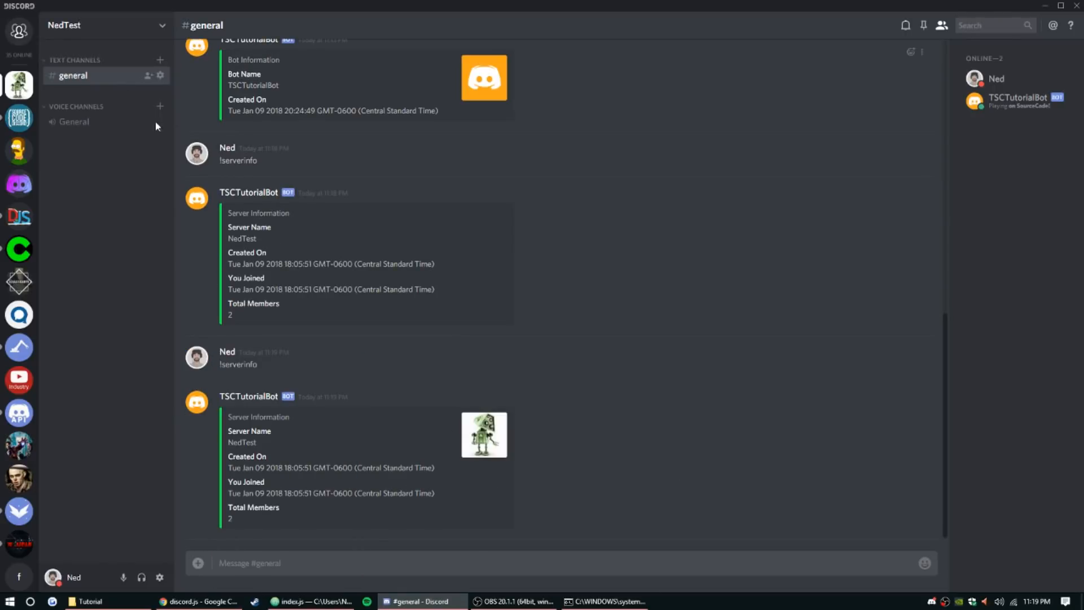
mouse_move(466, 487)
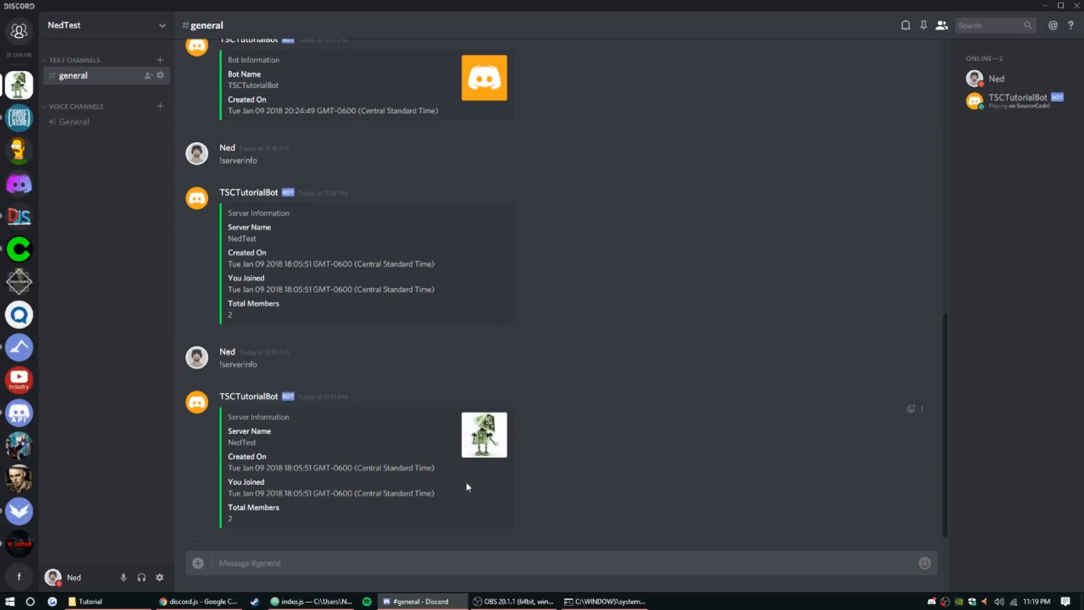
mouse_move(261, 442)
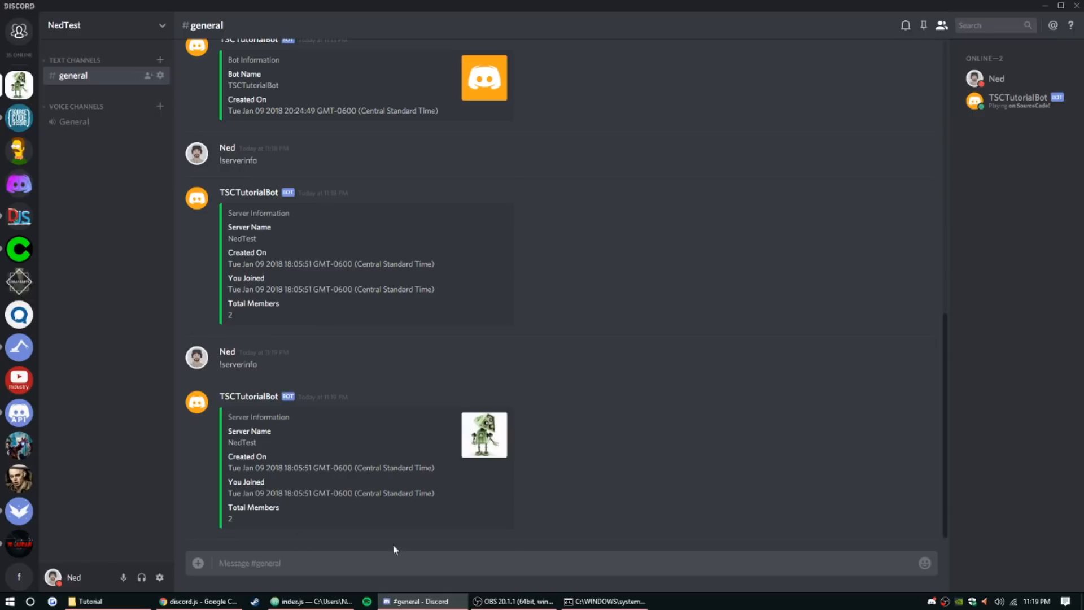
mouse_move(716, 418)
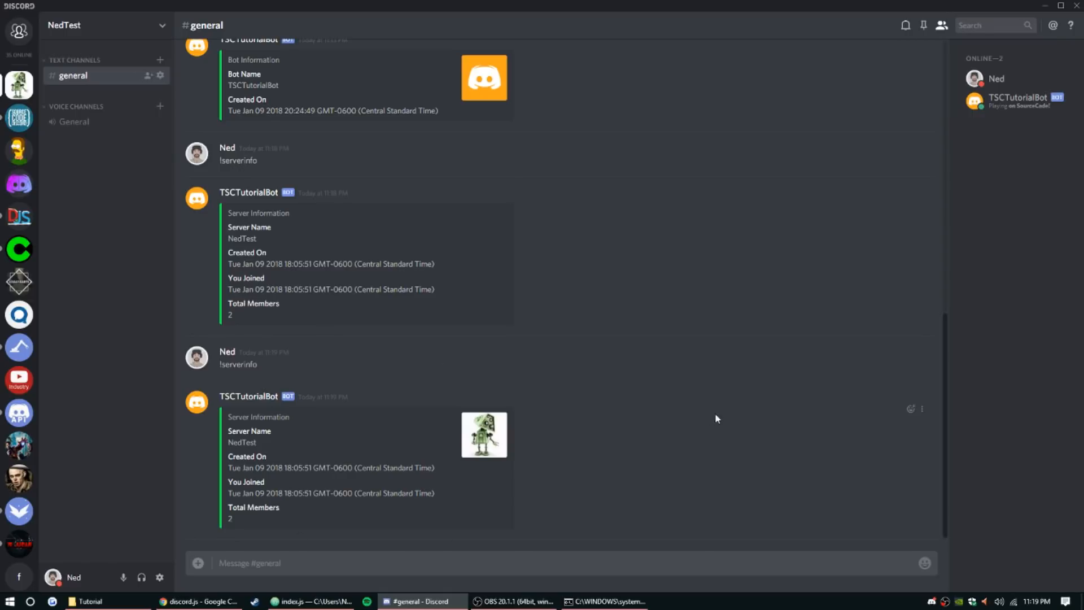
mouse_move(534, 413)
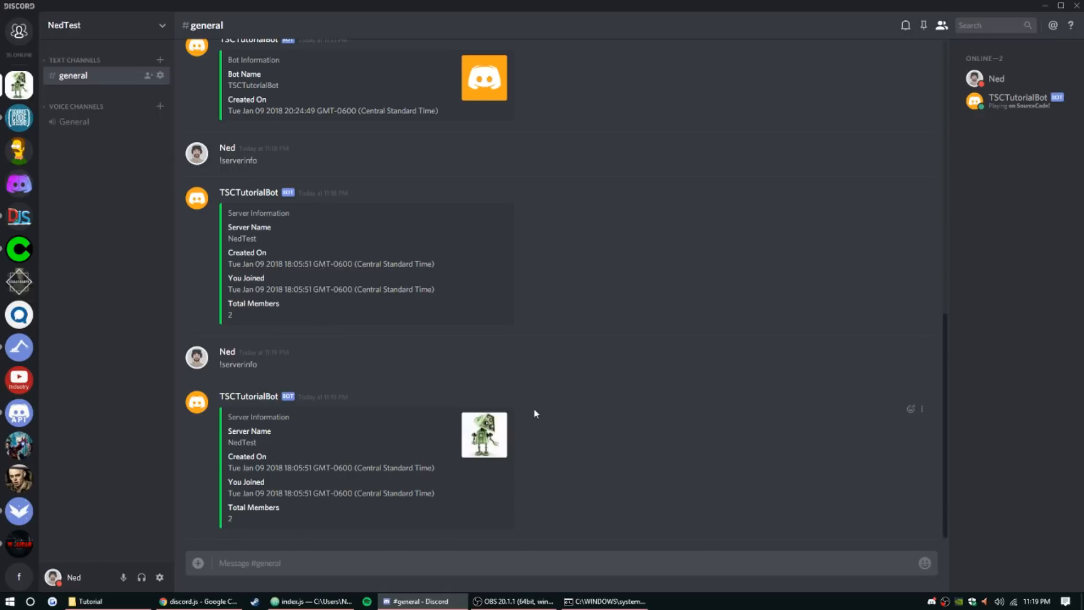